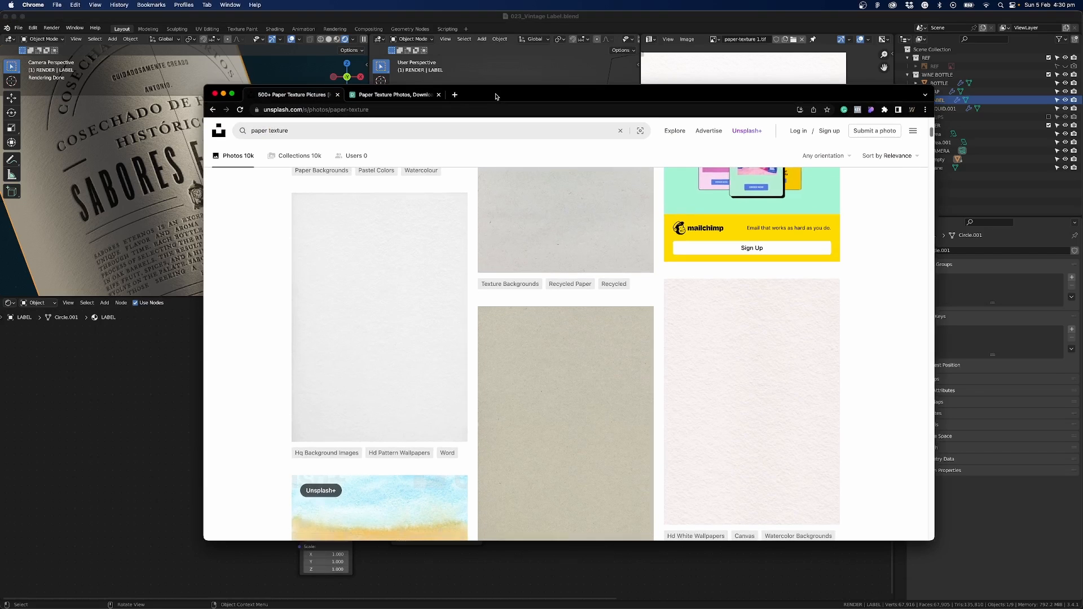
# Step: Browse down through the paper texture photo results
pyautogui.click(392, 95)
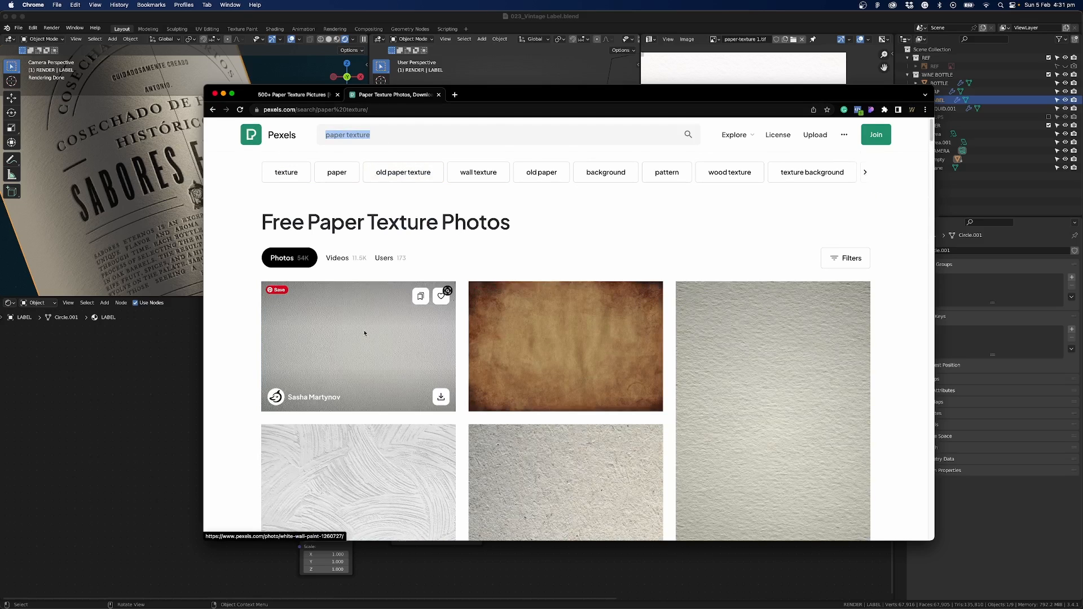
pyautogui.scroll(-3)
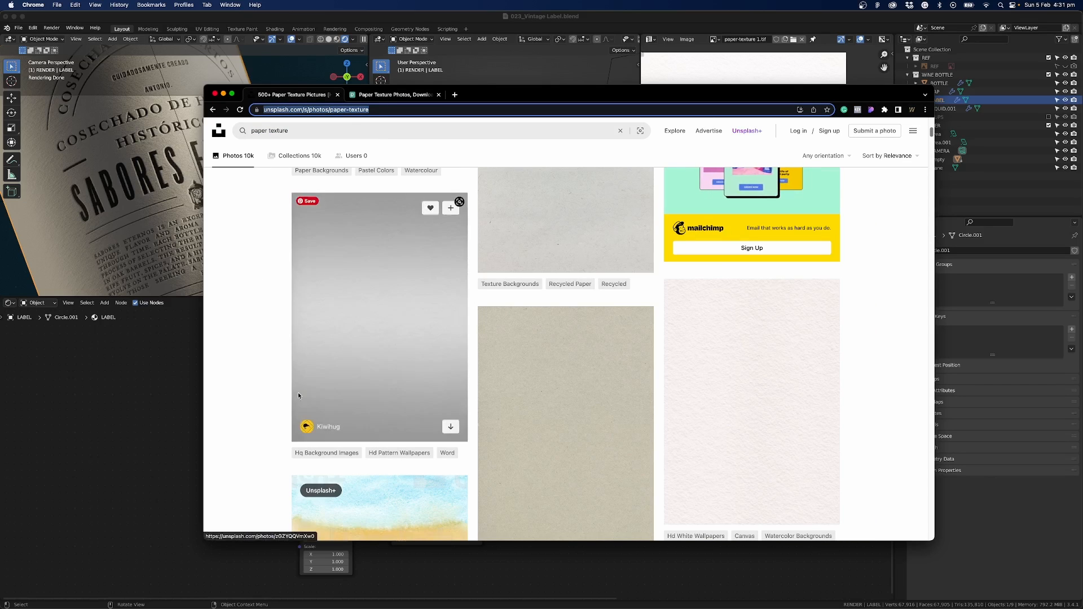
pyautogui.moveTo(394, 373)
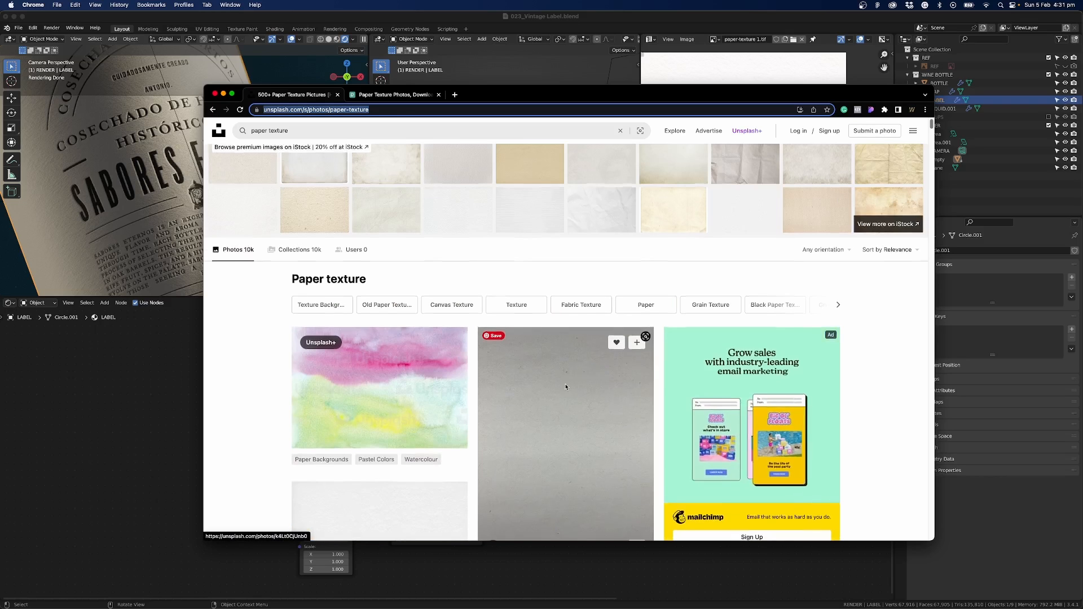
pyautogui.scroll(-3)
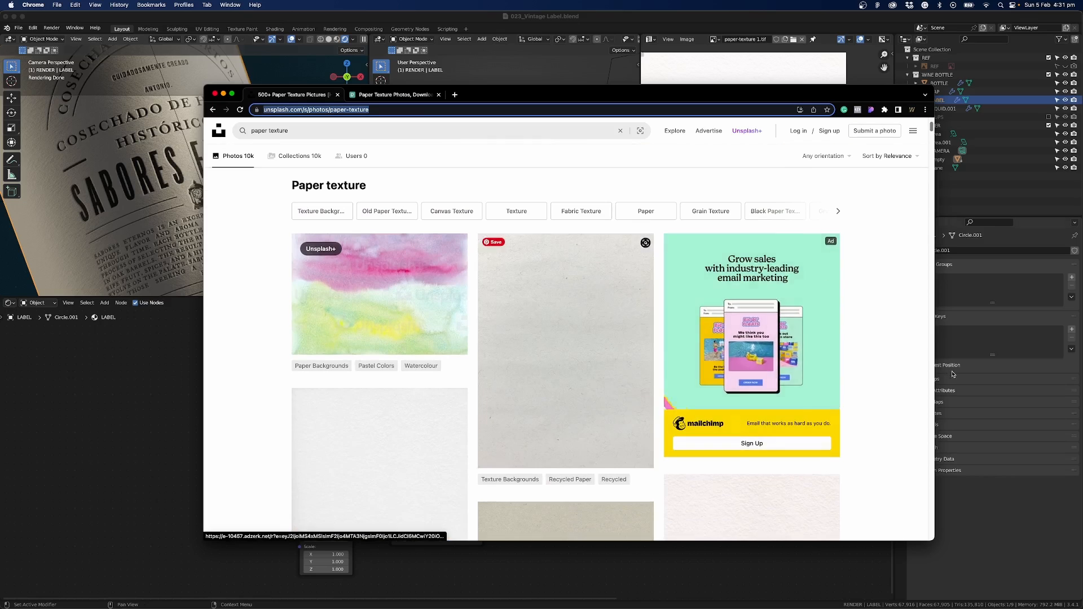
pyautogui.scroll(-3)
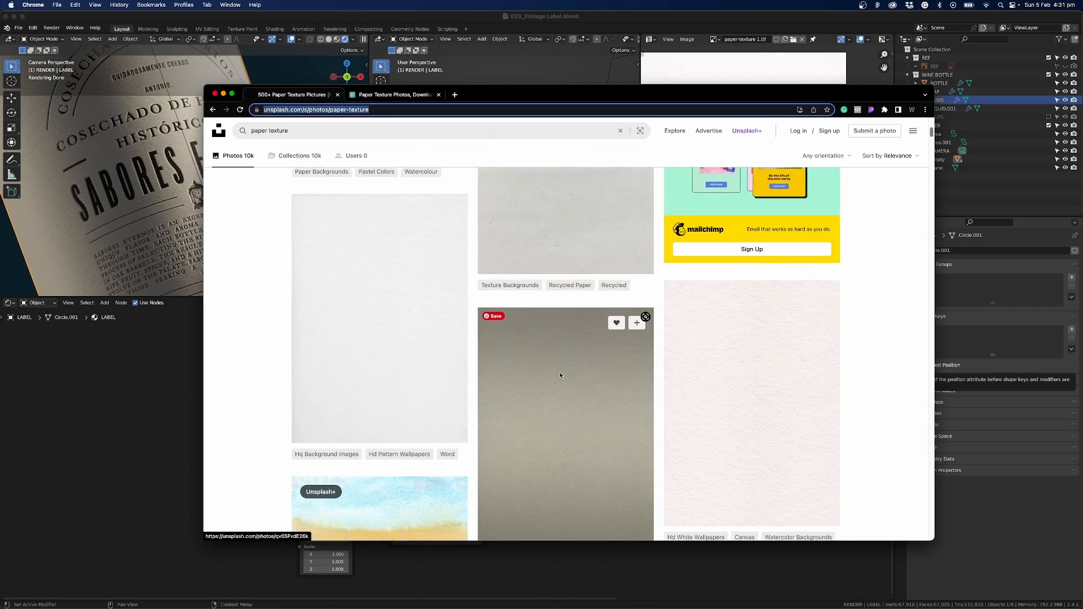
pyautogui.scroll(-3)
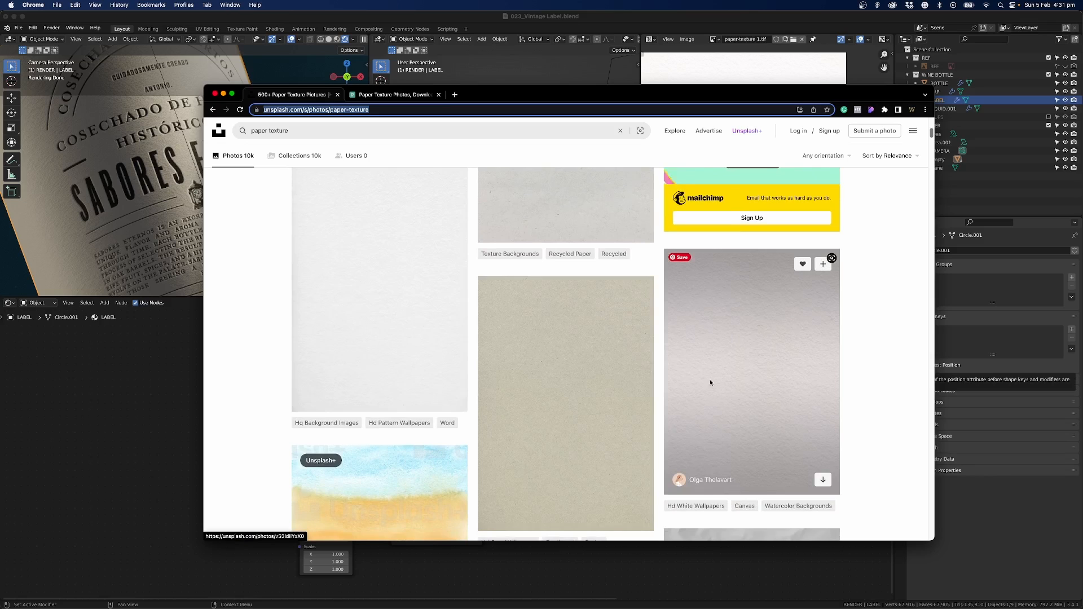
# Step: Select the off-white paper photo and show its download size choices
pyautogui.click(751, 370)
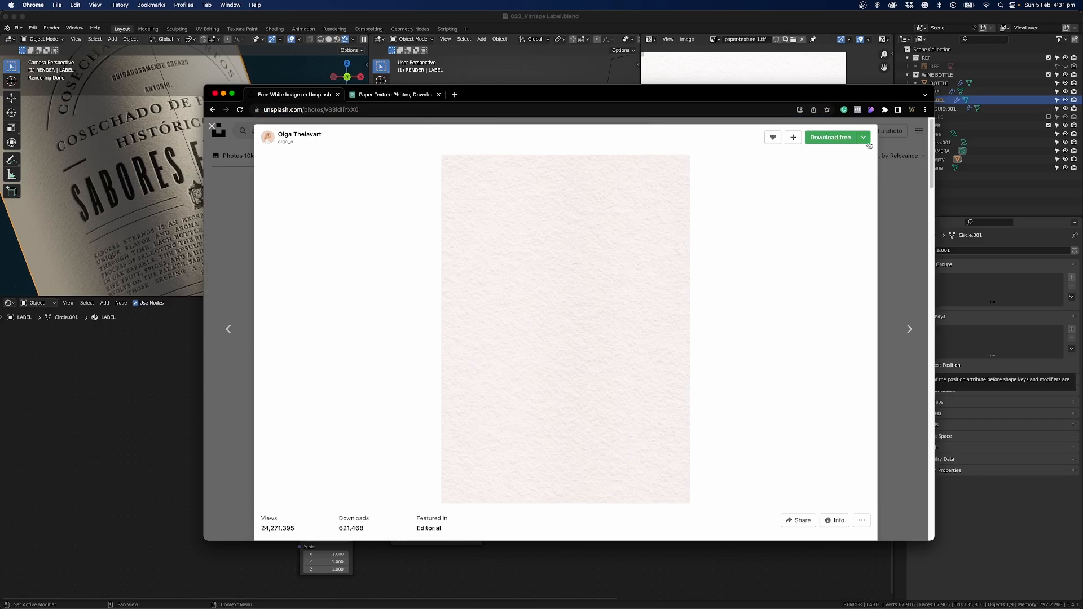
pyautogui.click(863, 136)
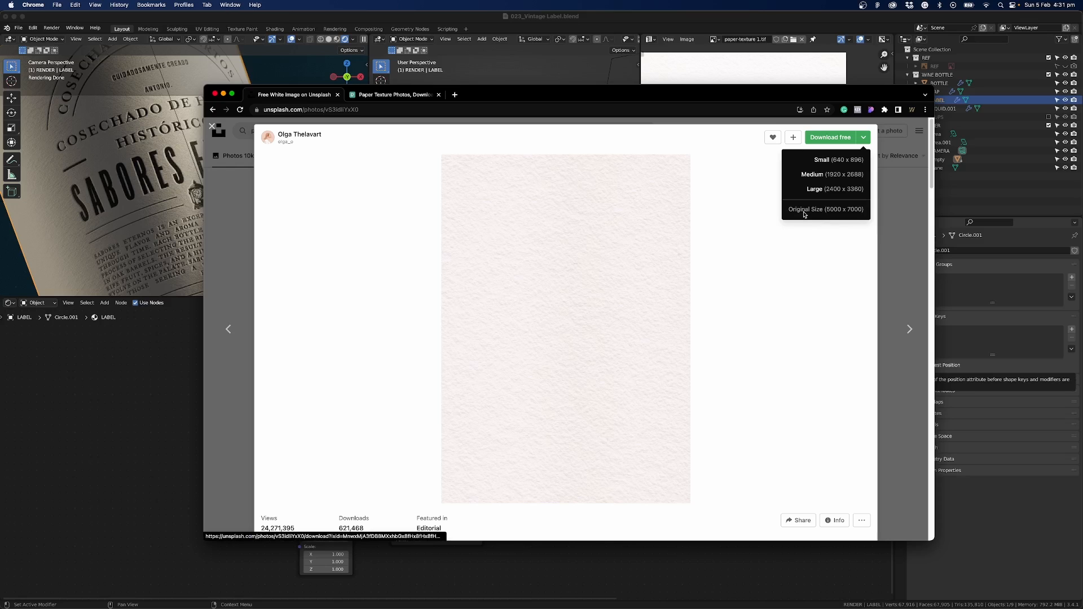
pyautogui.moveTo(803, 213)
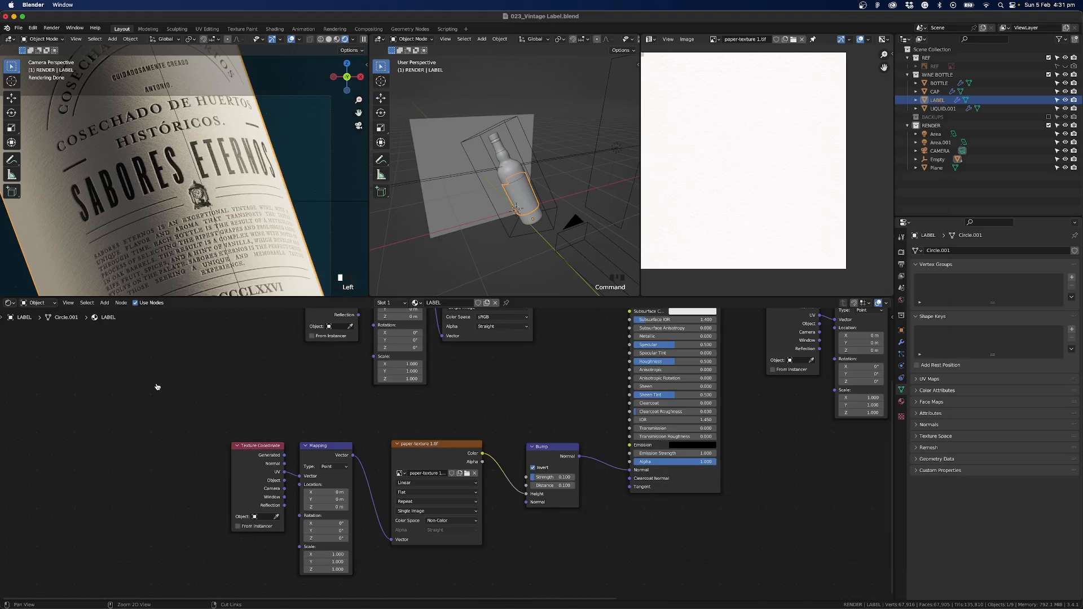
# Step: Start a new Photoshop document and confirm Width and Height 4096 px, Resolution 72
pyautogui.press('cmd+tab')
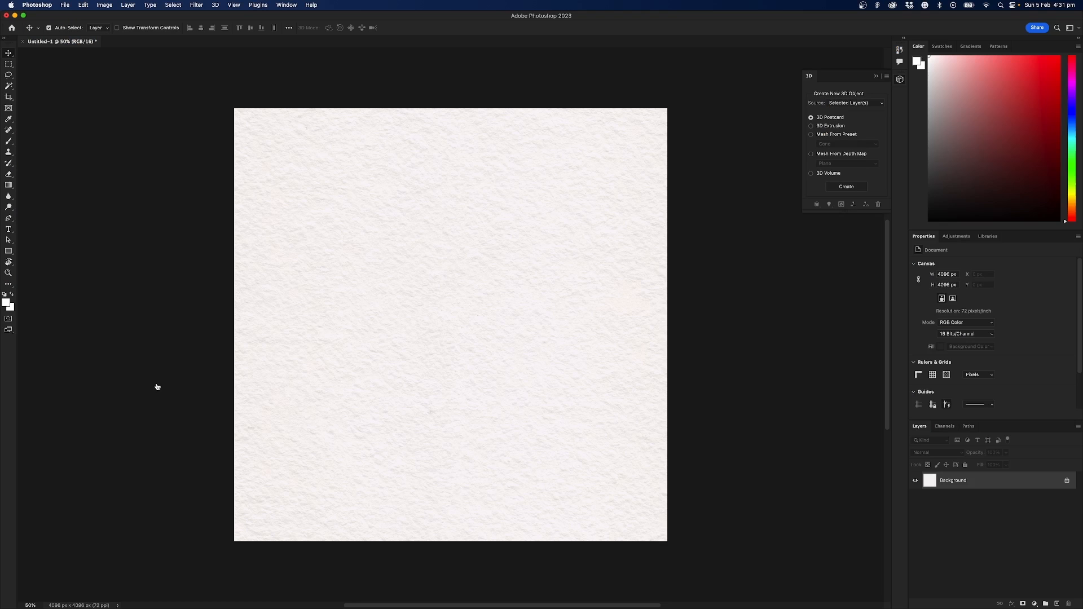
pyautogui.moveTo(430, 443)
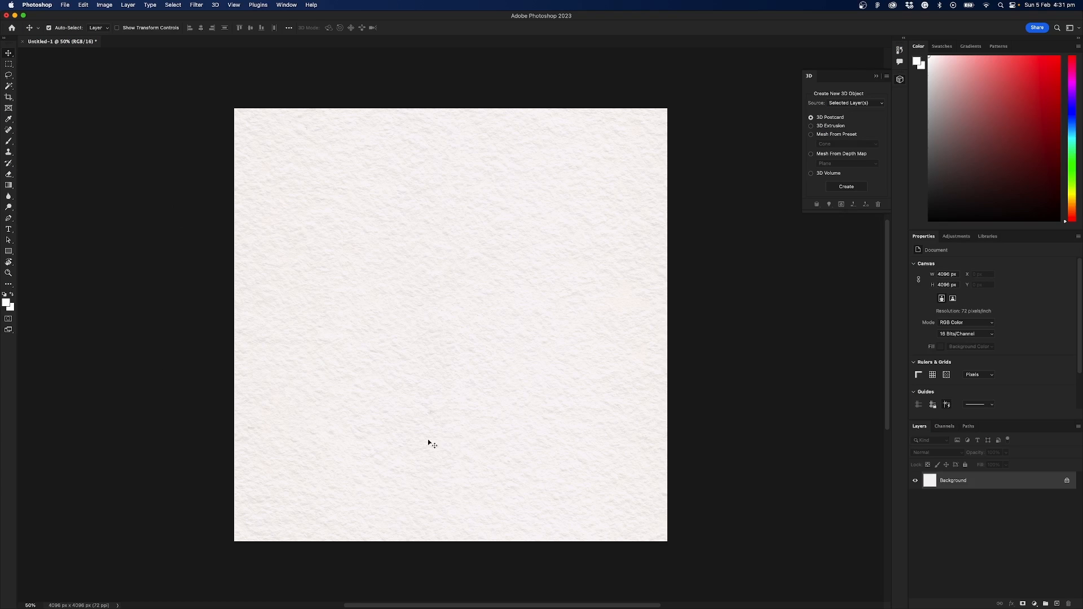
pyautogui.moveTo(65, 5)
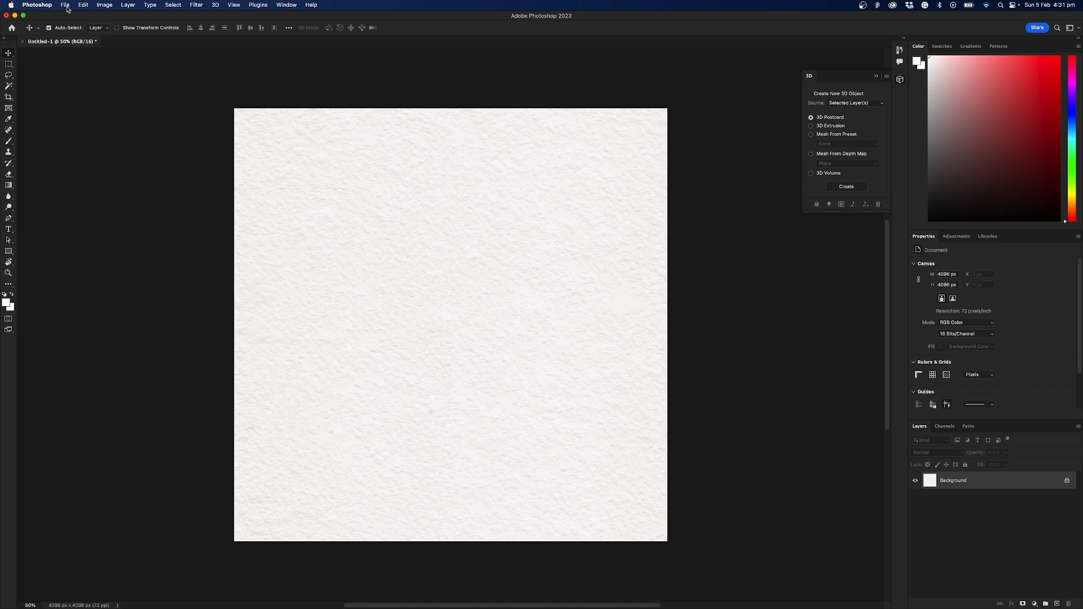
pyautogui.click(65, 4)
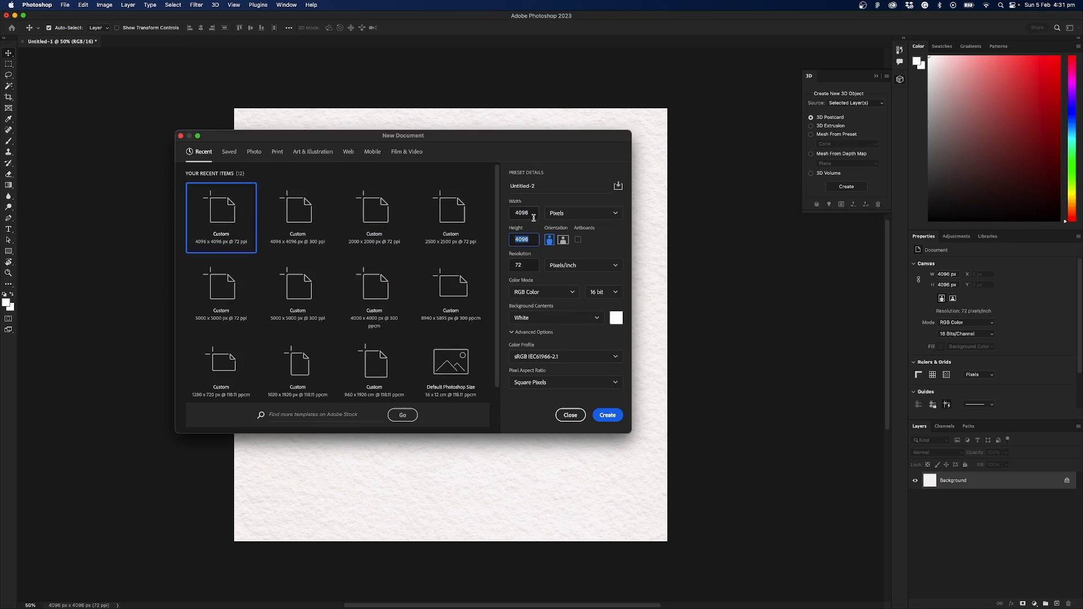
pyautogui.click(522, 239)
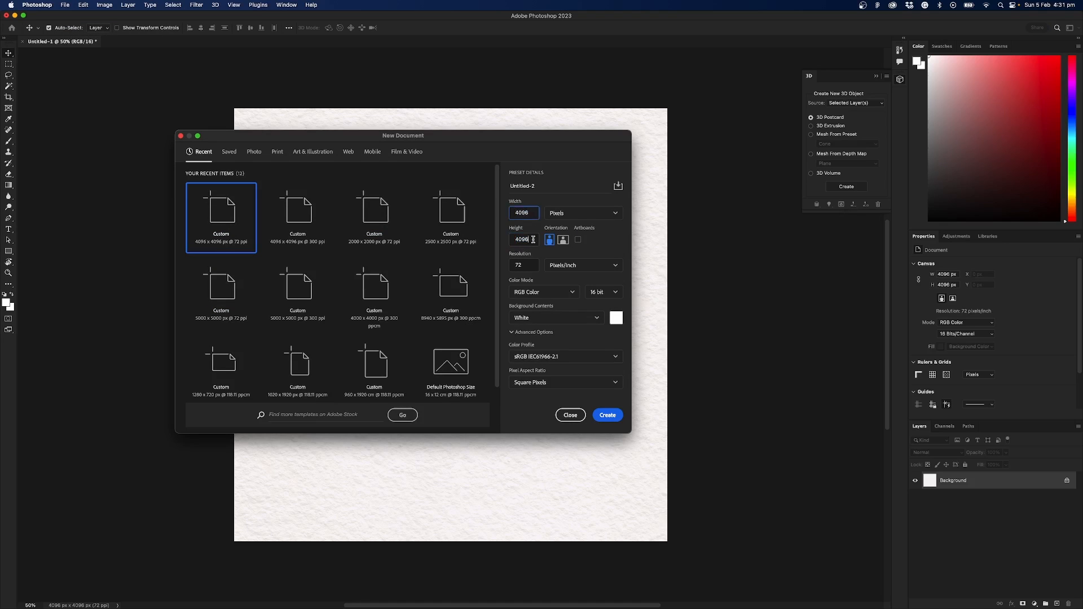
pyautogui.click(522, 213)
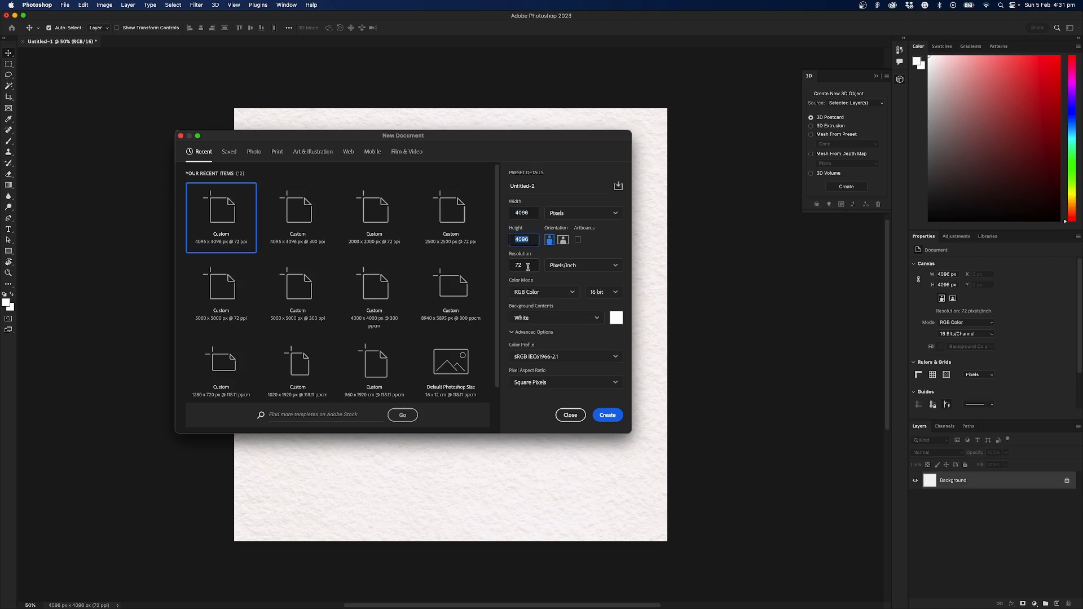
pyautogui.click(522, 265)
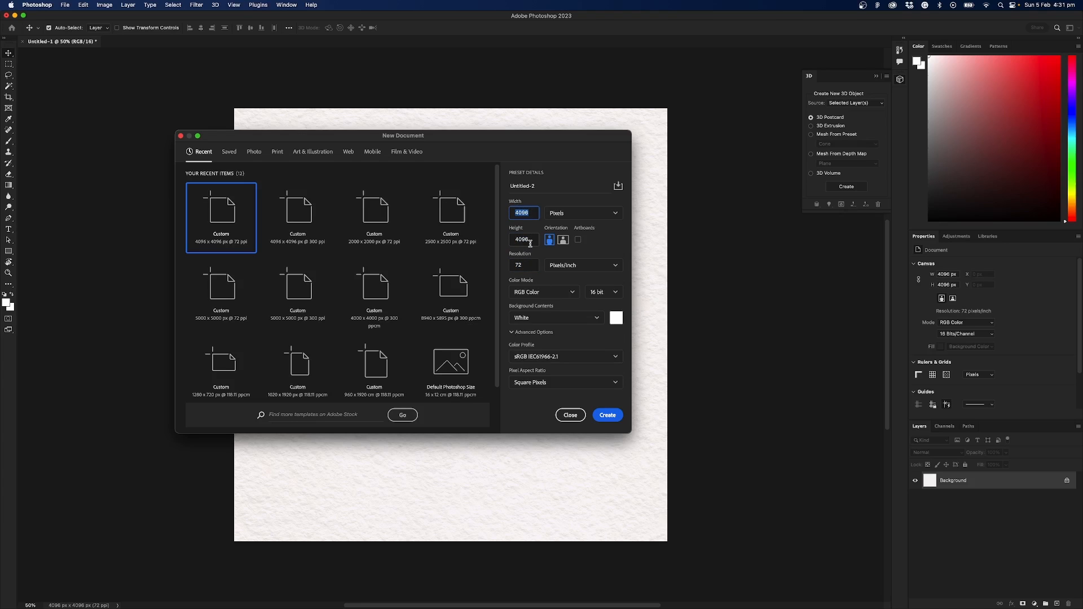
pyautogui.click(524, 213)
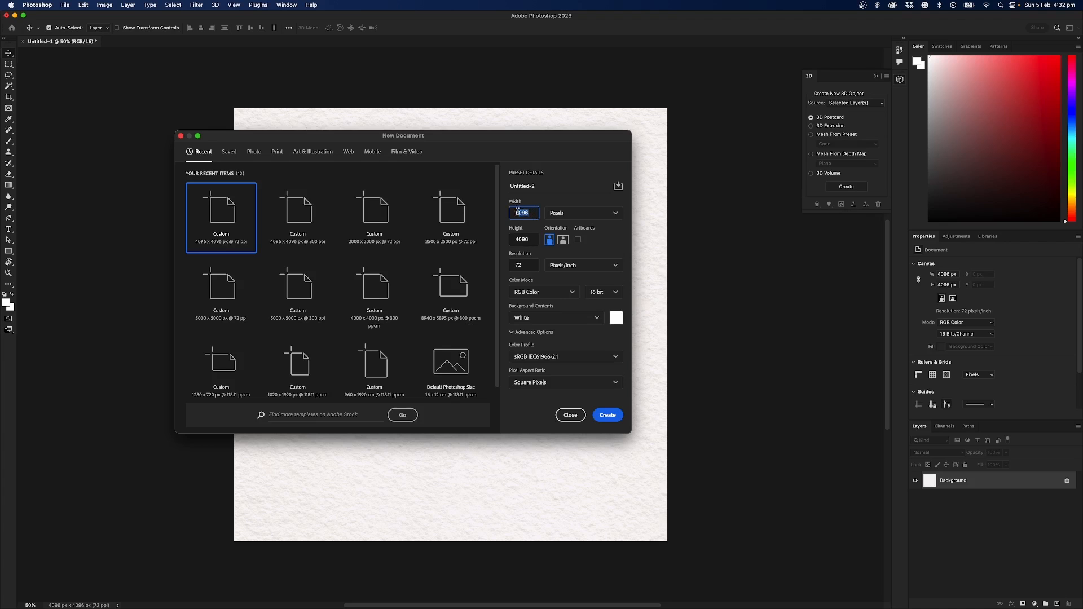
pyautogui.click(524, 214)
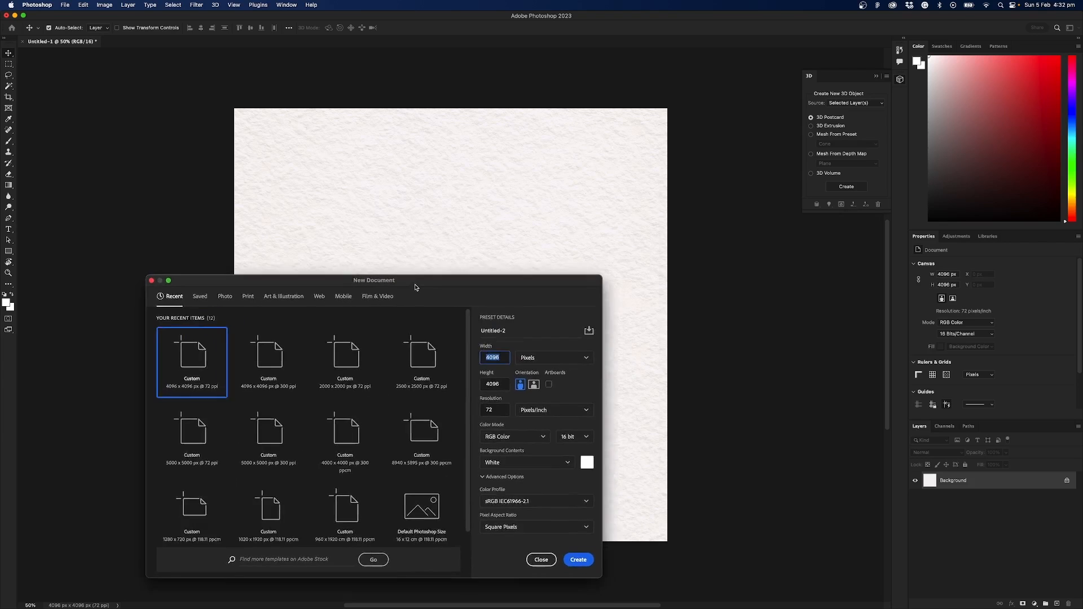
# Step: Keep resolution 72 ppi and RGB Color at 16-bit depth with a white background
pyautogui.moveTo(374, 279); pyautogui.dragTo(217, 215)
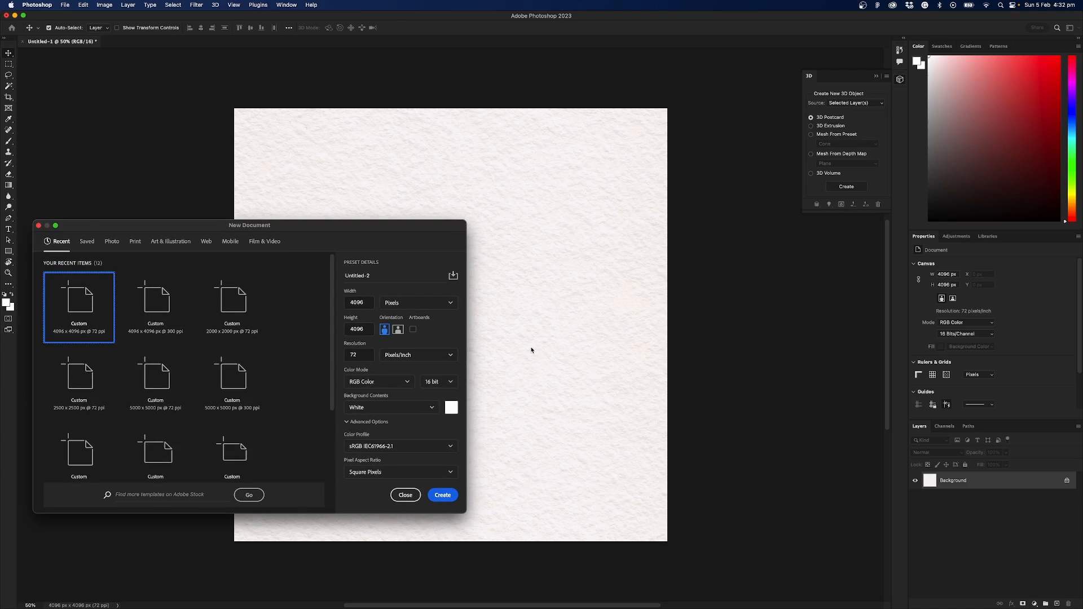
pyautogui.moveTo(402, 258)
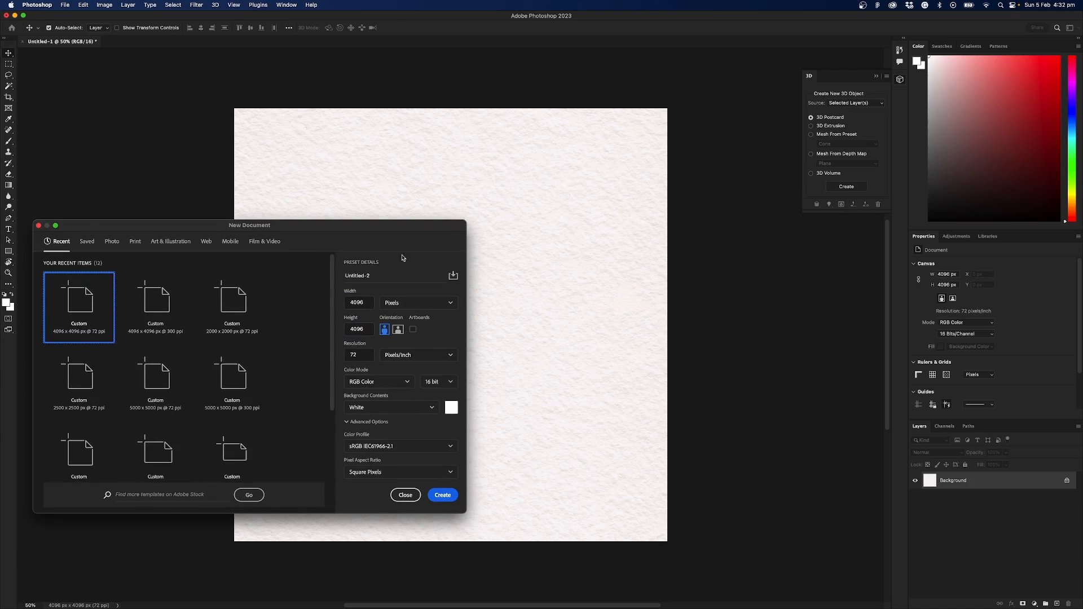
pyautogui.moveTo(250, 226); pyautogui.dragTo(251, 220)
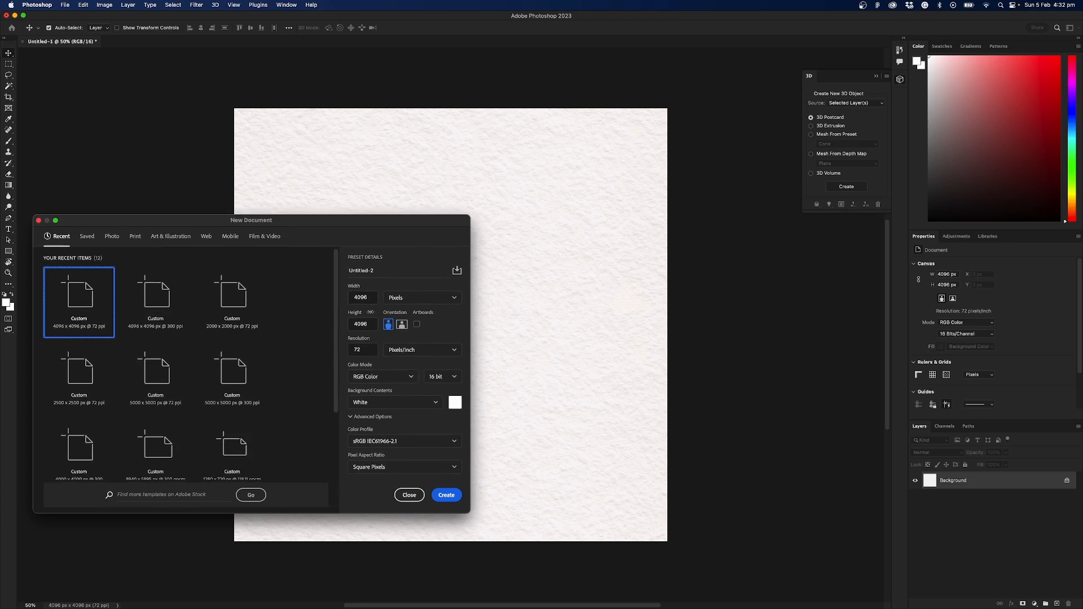
pyautogui.click(362, 296)
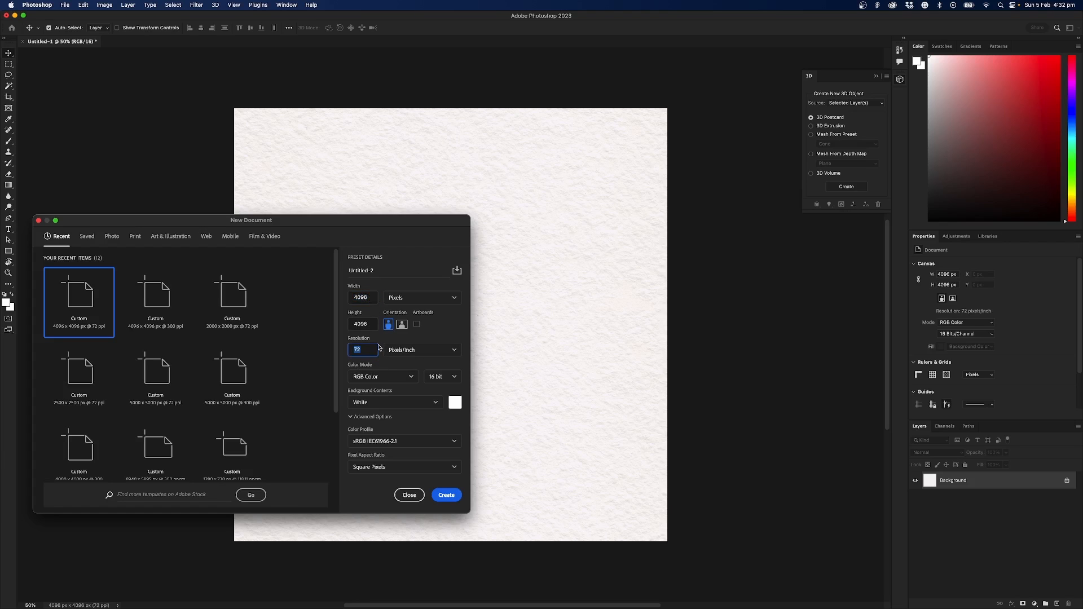
pyautogui.moveTo(568, 501)
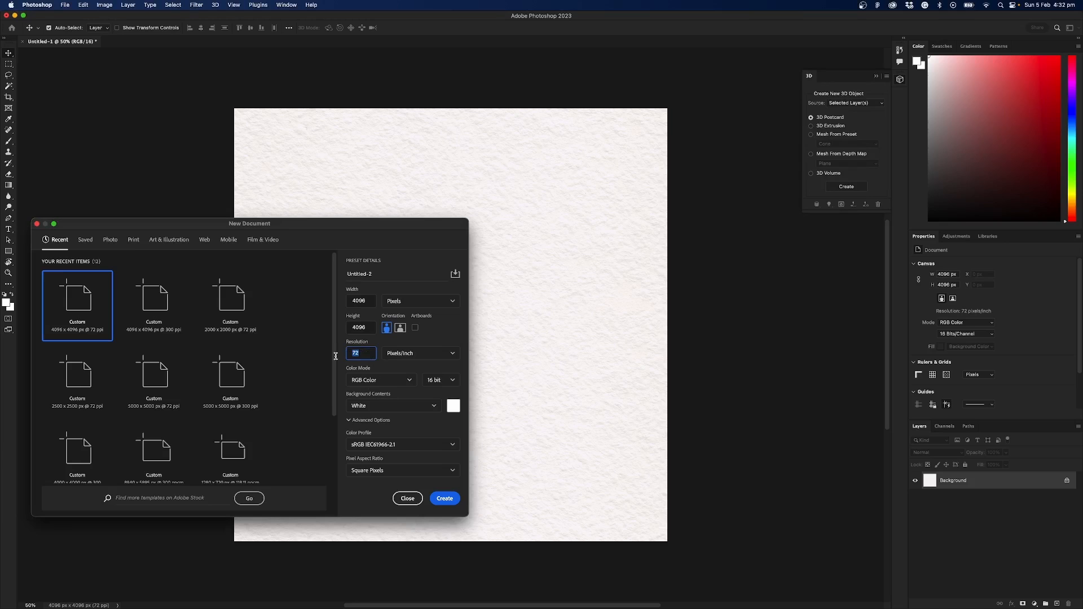
pyautogui.click(439, 379)
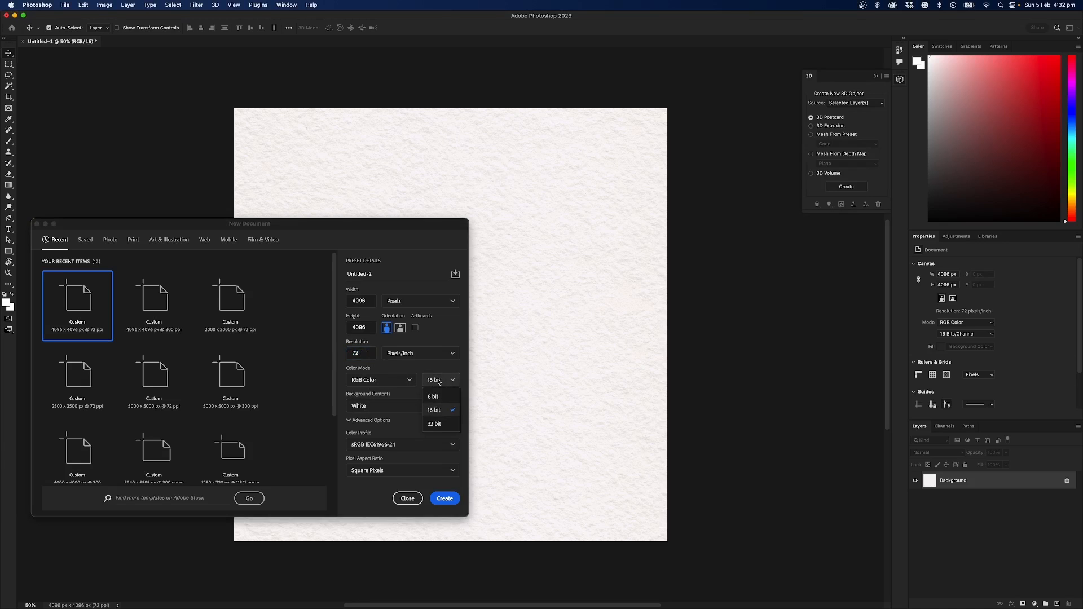
pyautogui.click(433, 409)
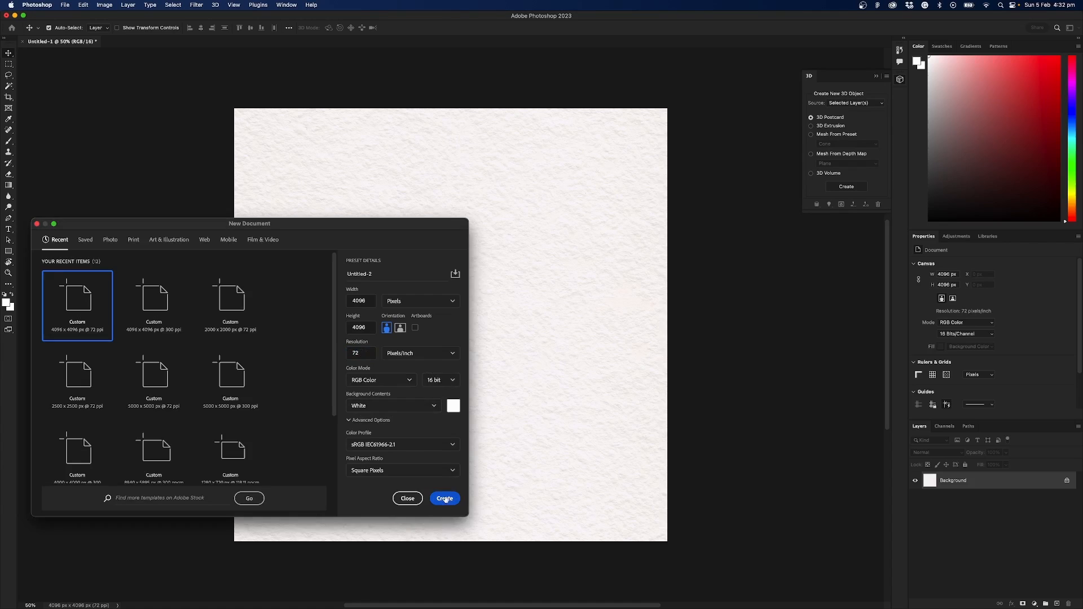
# Step: Create the blank document and browse Finder to 04_ASSETS > 08_3D ASSETS > 03_IMAGES for the paper texture
pyautogui.click(444, 497)
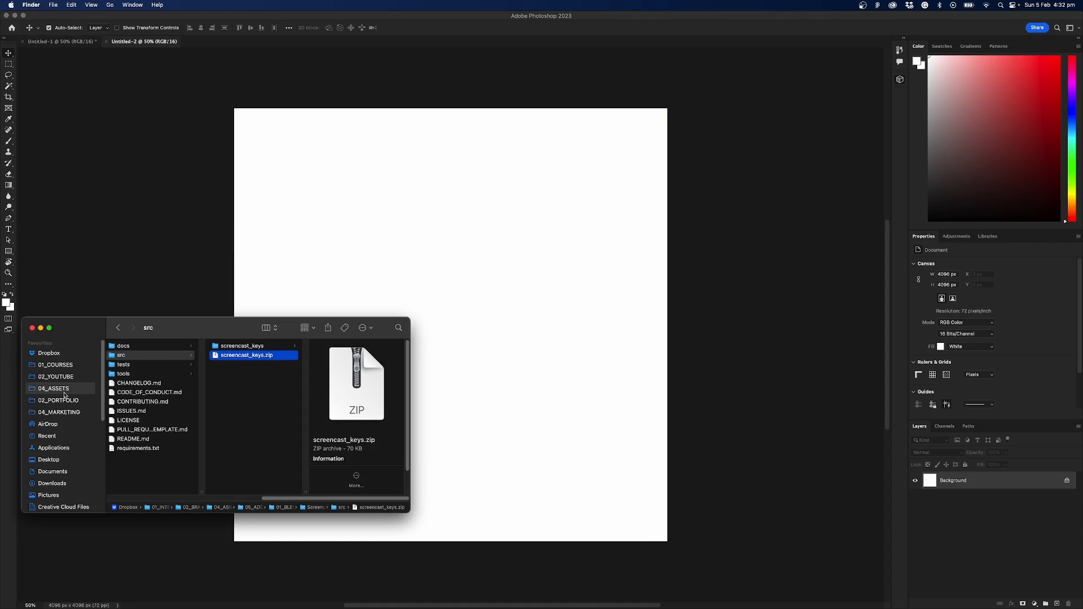
pyautogui.click(53, 388)
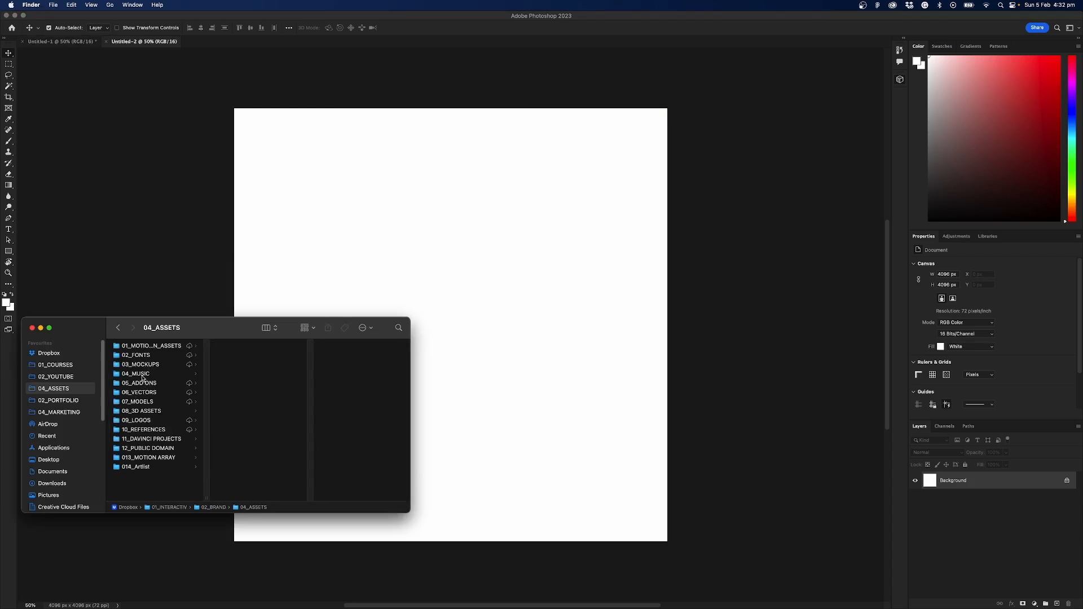
pyautogui.click(141, 410)
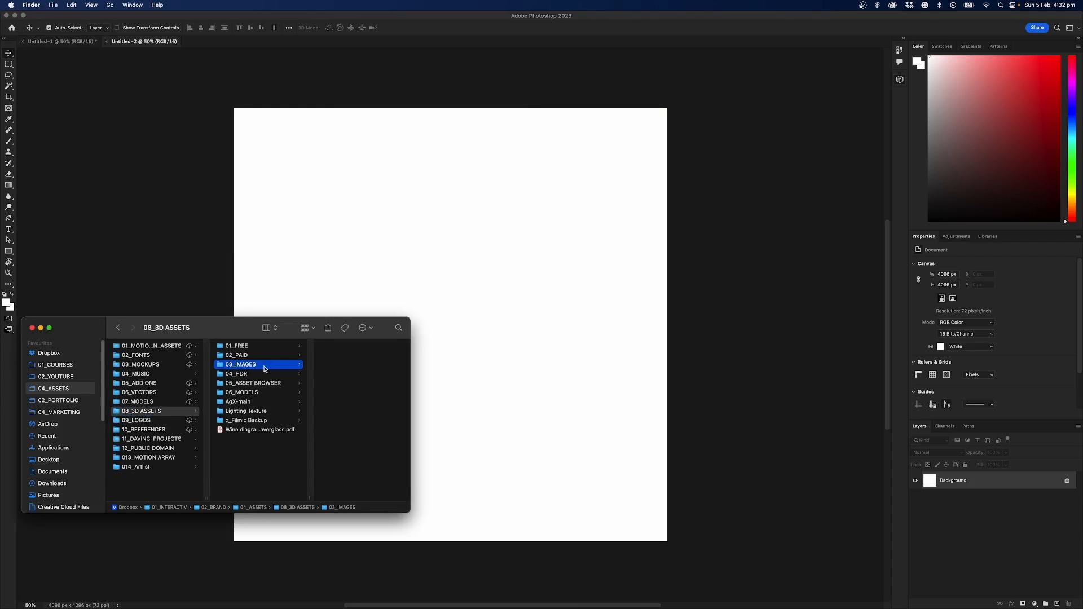
pyautogui.click(242, 355)
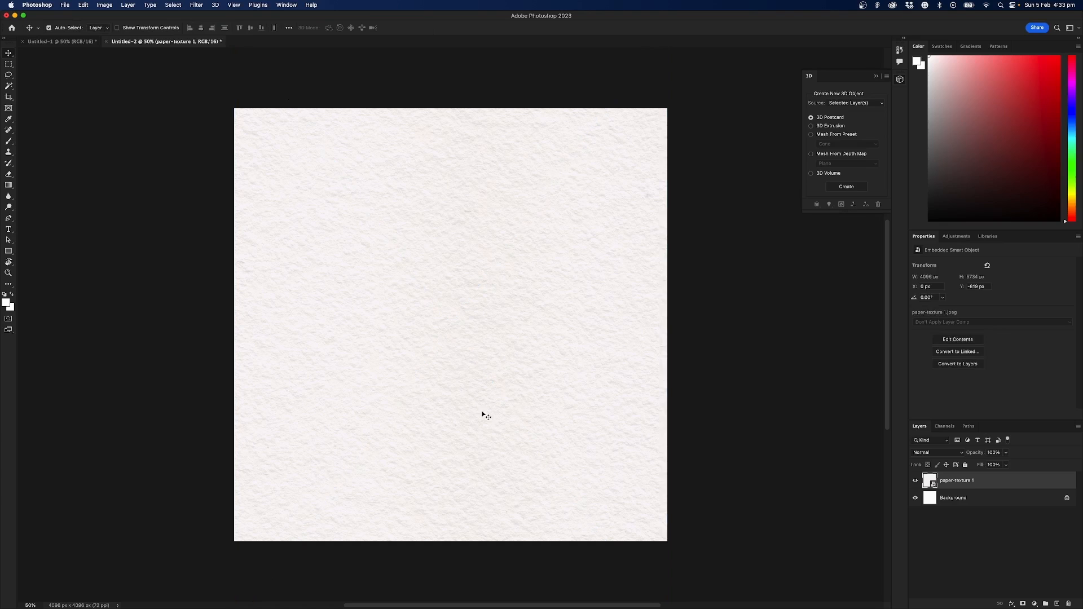
pyautogui.moveTo(489, 362)
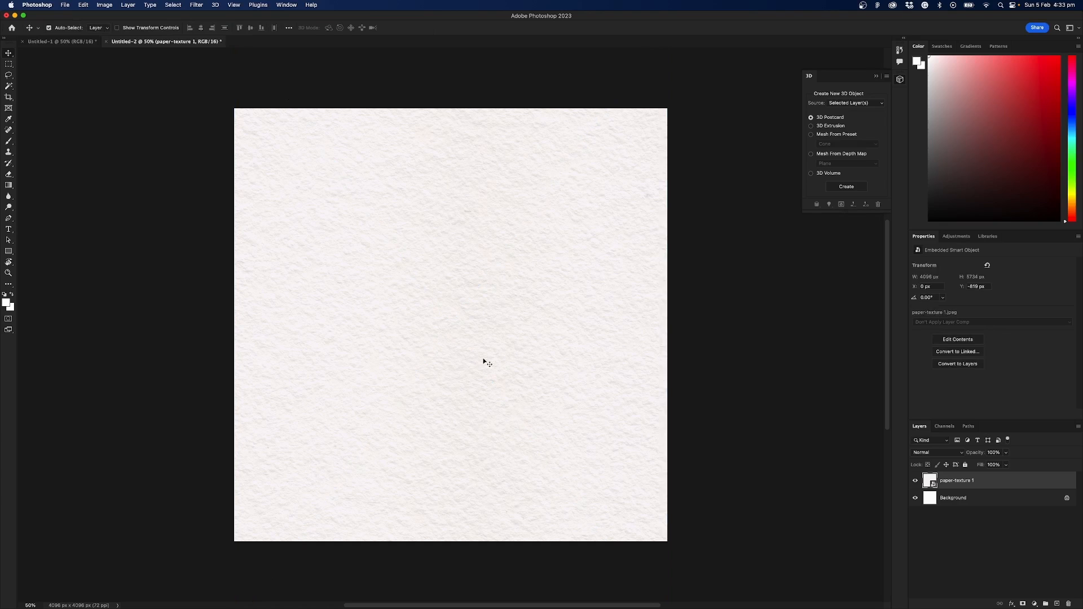
pyautogui.moveTo(650, 330)
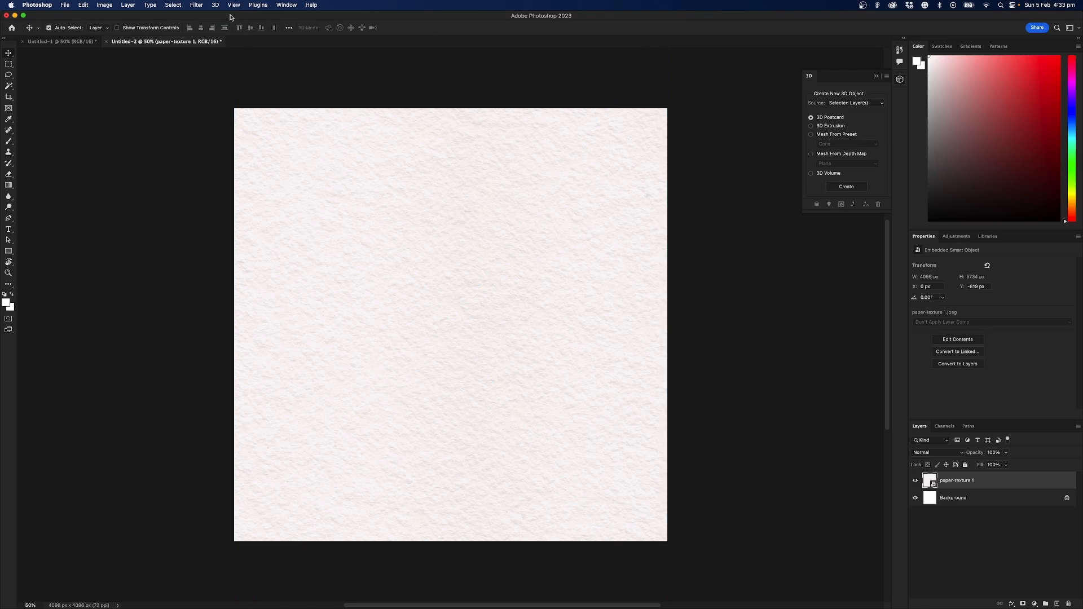
pyautogui.moveTo(684, 337)
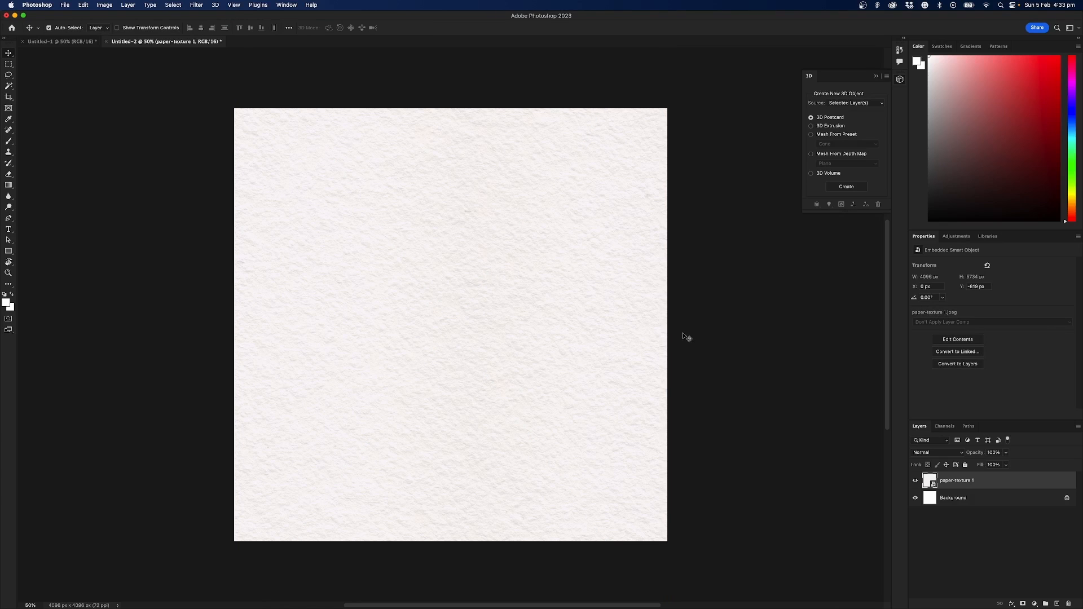
pyautogui.moveTo(273, 346)
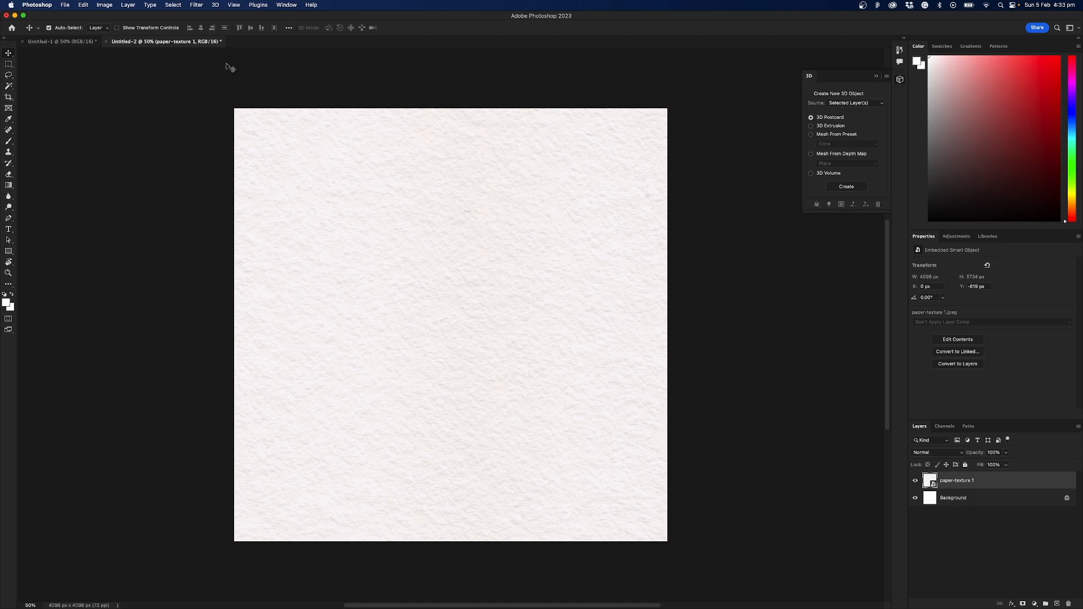
pyautogui.moveTo(199, 9)
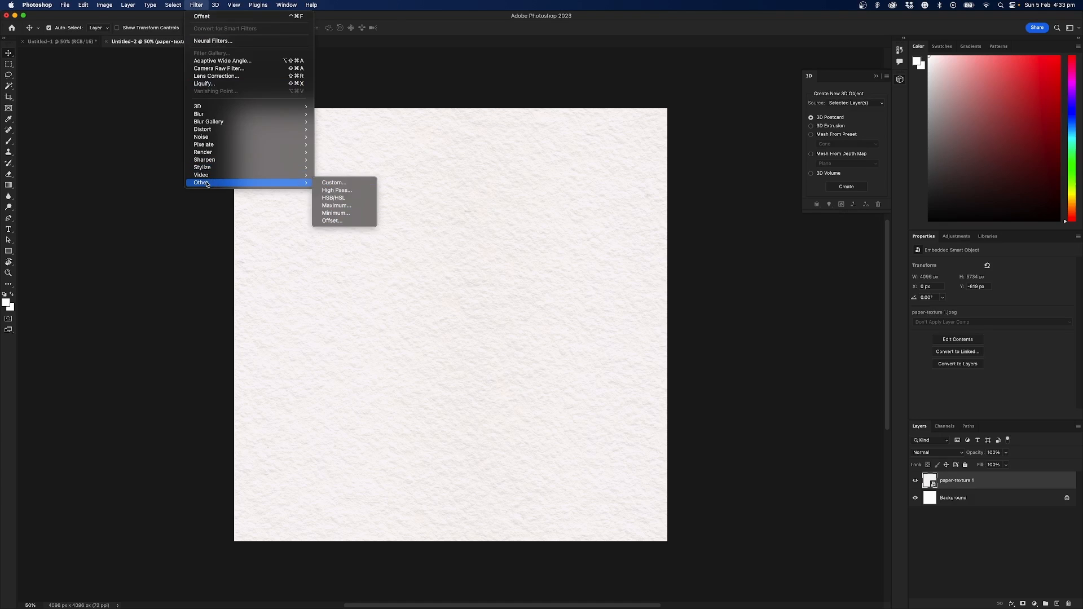
pyautogui.moveTo(293, 186)
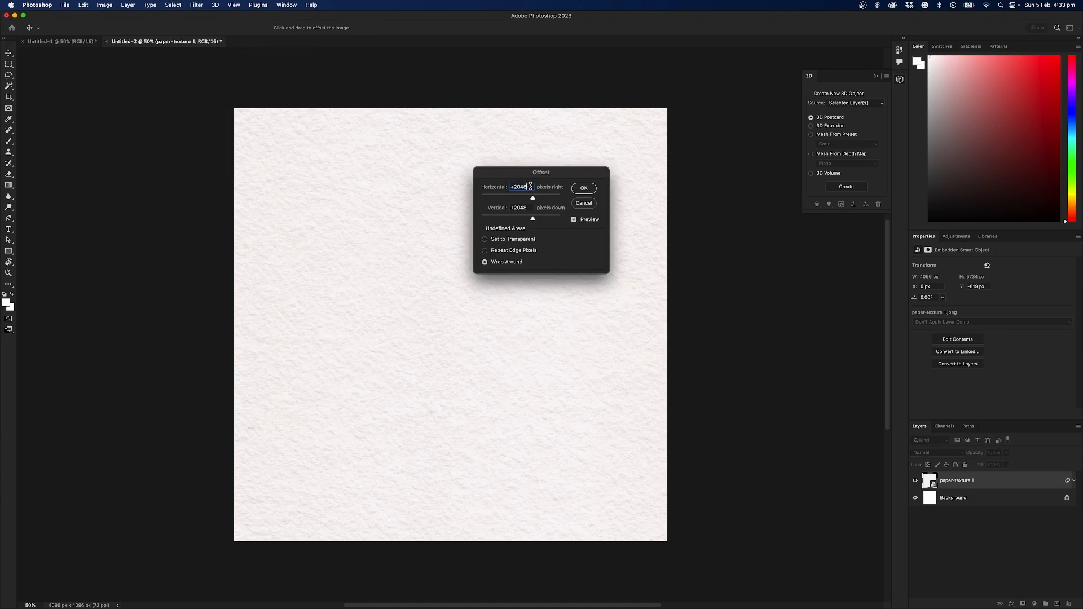
# Step: Apply an Offset filter of +2048 px horizontal and vertical with Wrap Around
pyautogui.write('4')
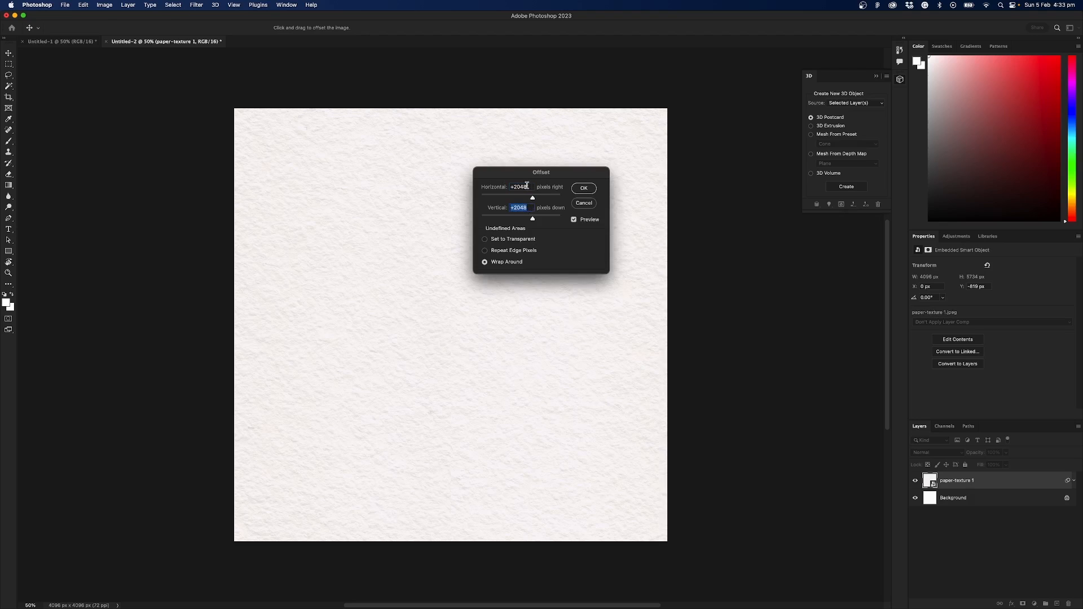
pyautogui.click(518, 186)
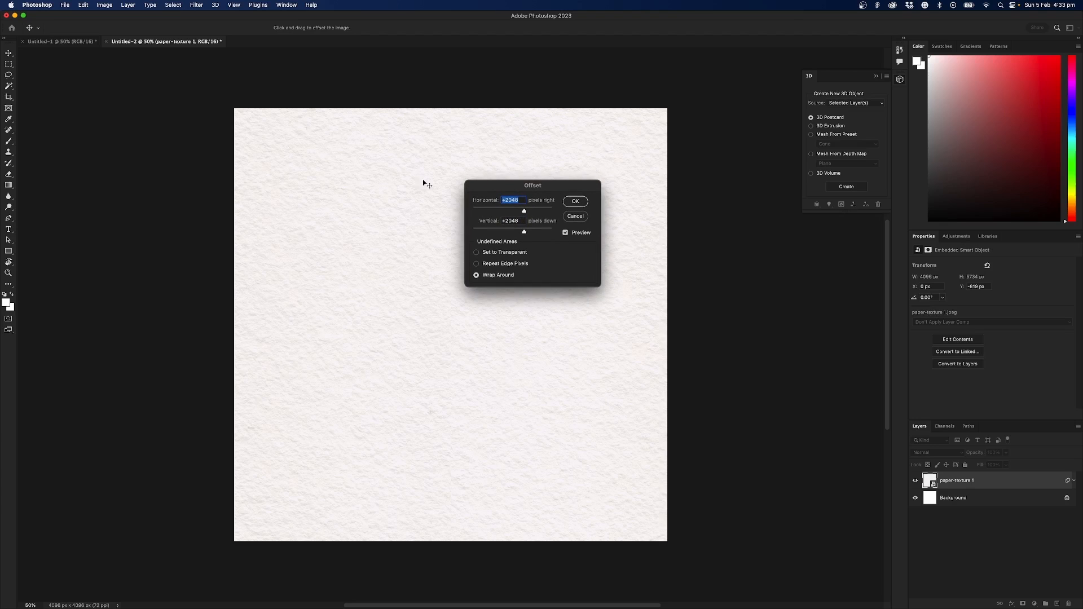
pyautogui.moveTo(454, 154)
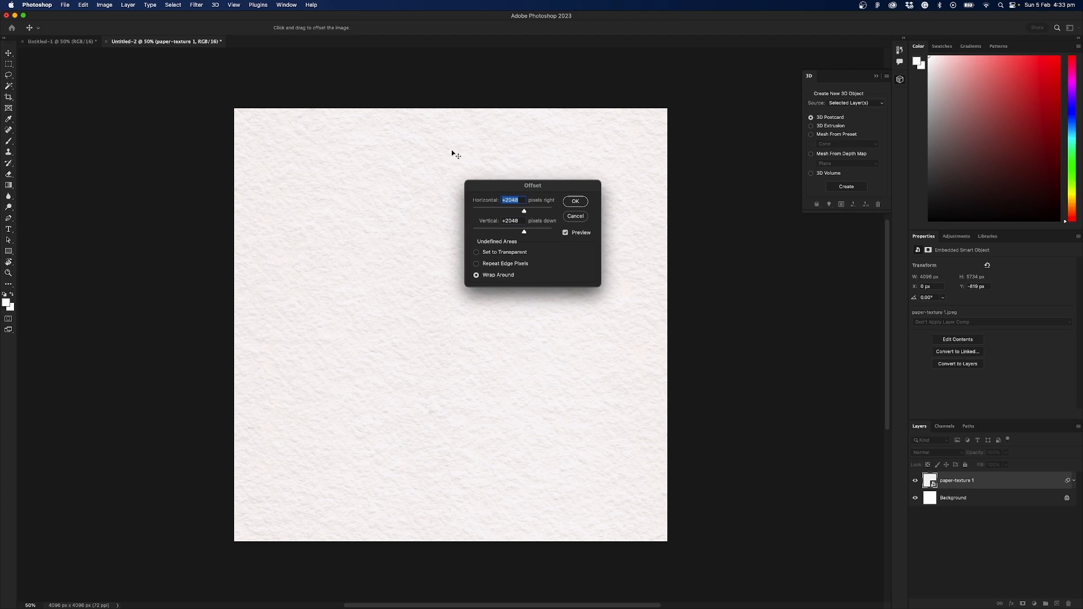
pyautogui.moveTo(533, 223)
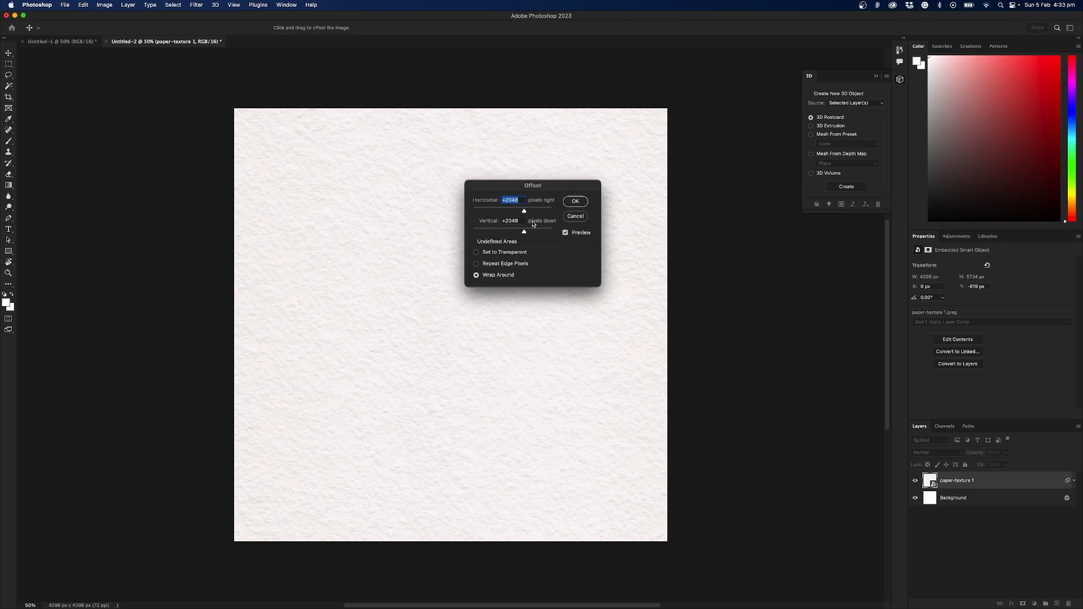
pyautogui.click(511, 220)
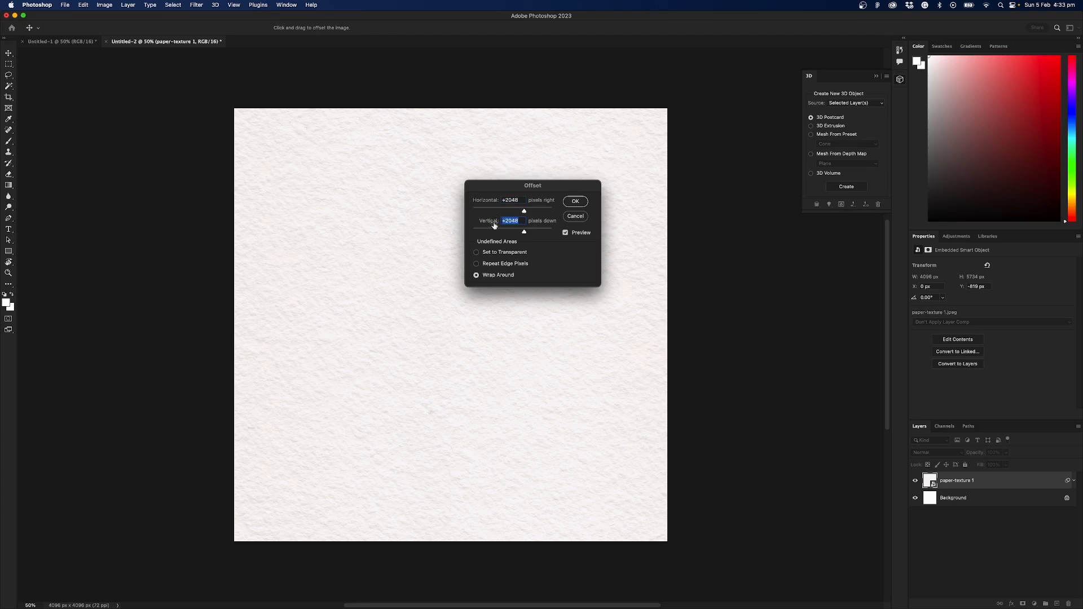
pyautogui.moveTo(586, 275)
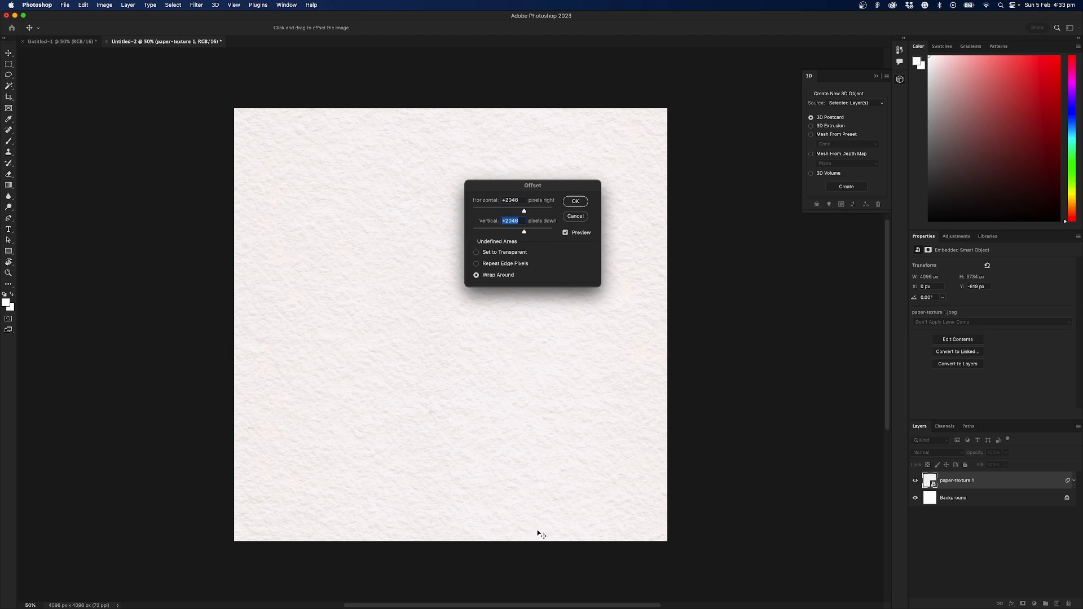
pyautogui.moveTo(343, 220)
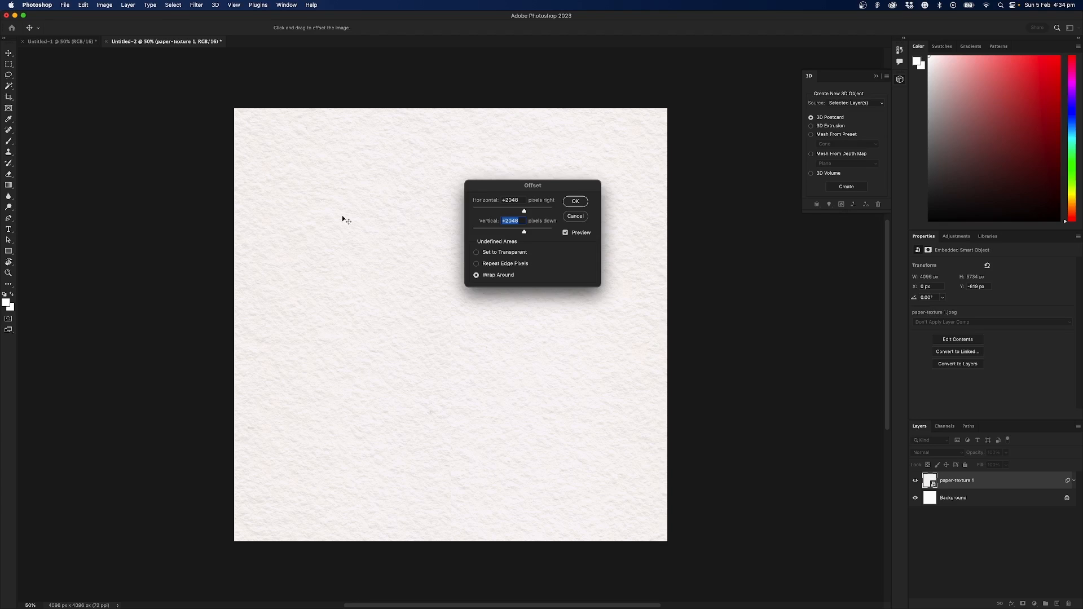
pyautogui.moveTo(488, 244)
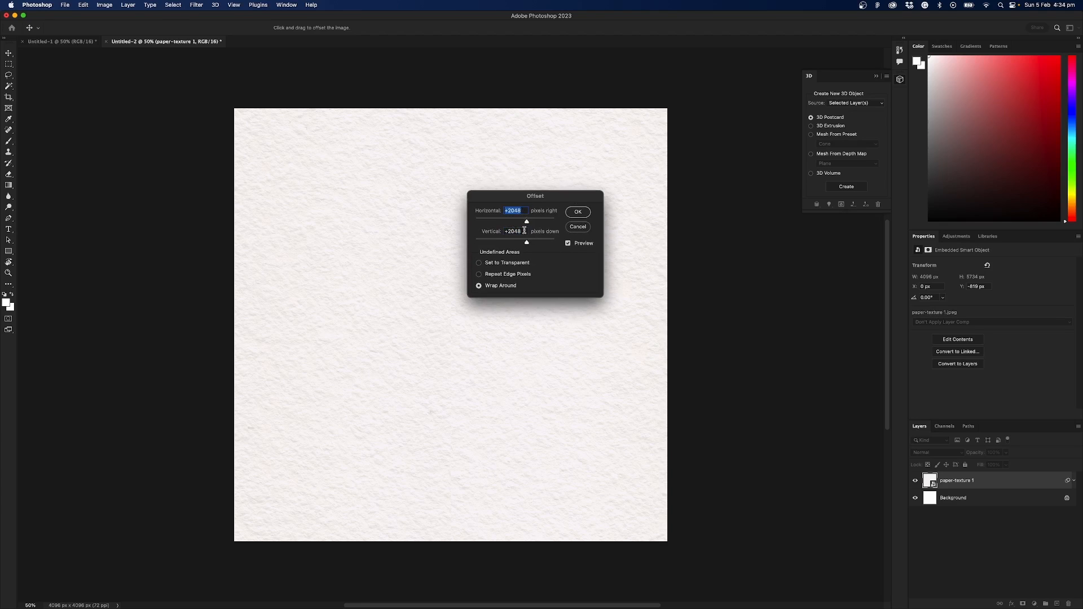
pyautogui.click(514, 230)
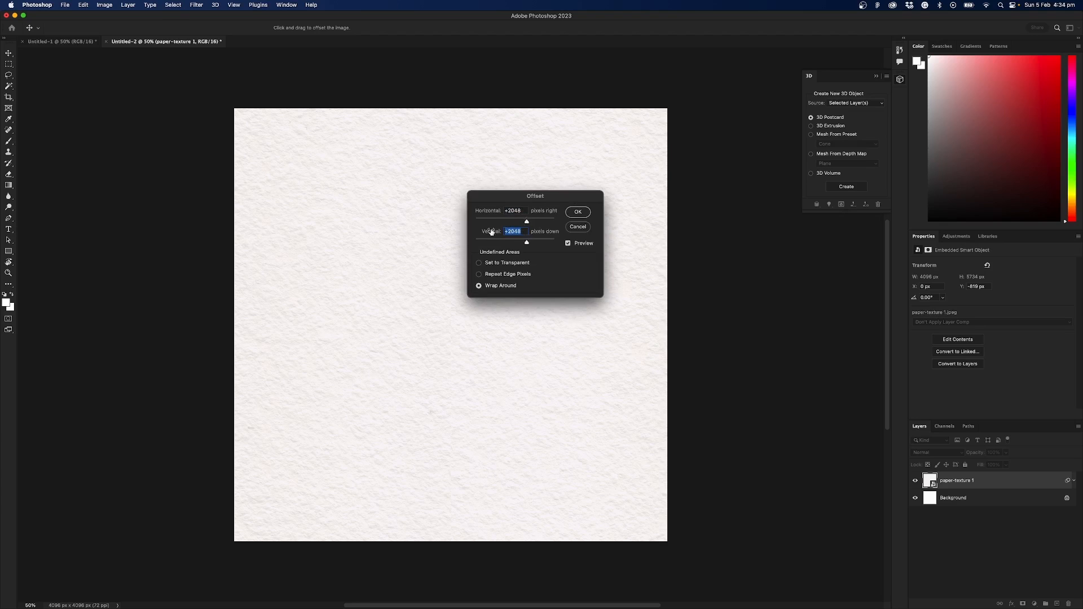
pyautogui.click(578, 211)
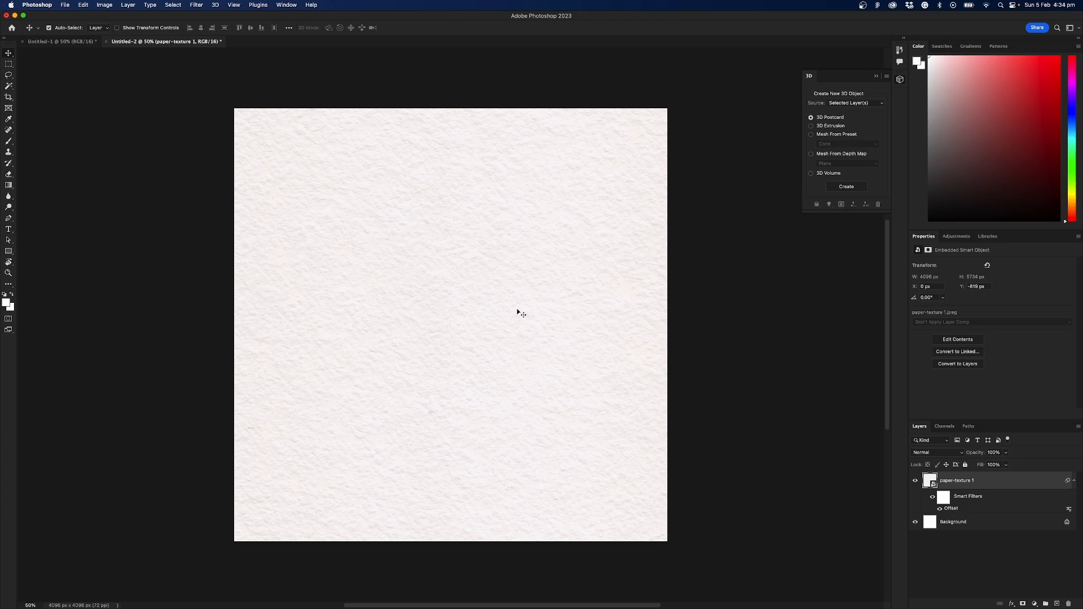
pyautogui.moveTo(475, 122)
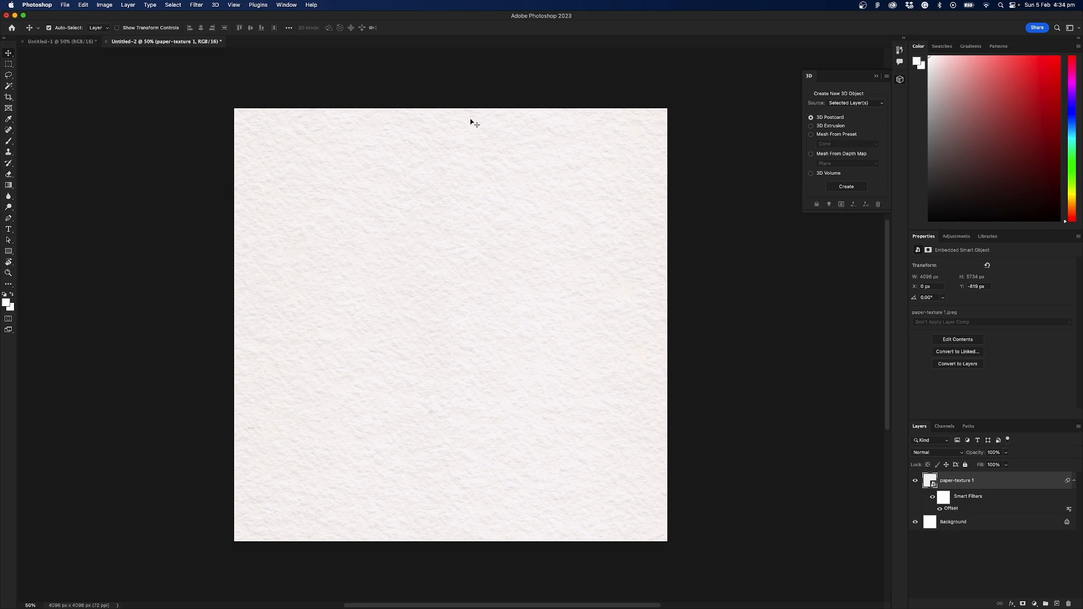
pyautogui.moveTo(260, 333)
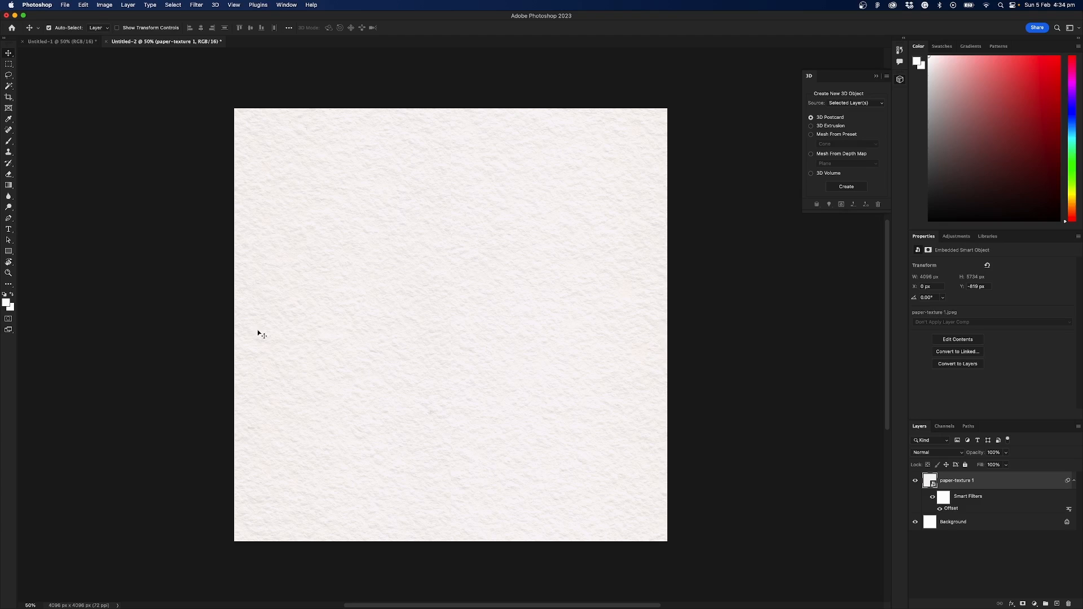
pyautogui.moveTo(456, 319)
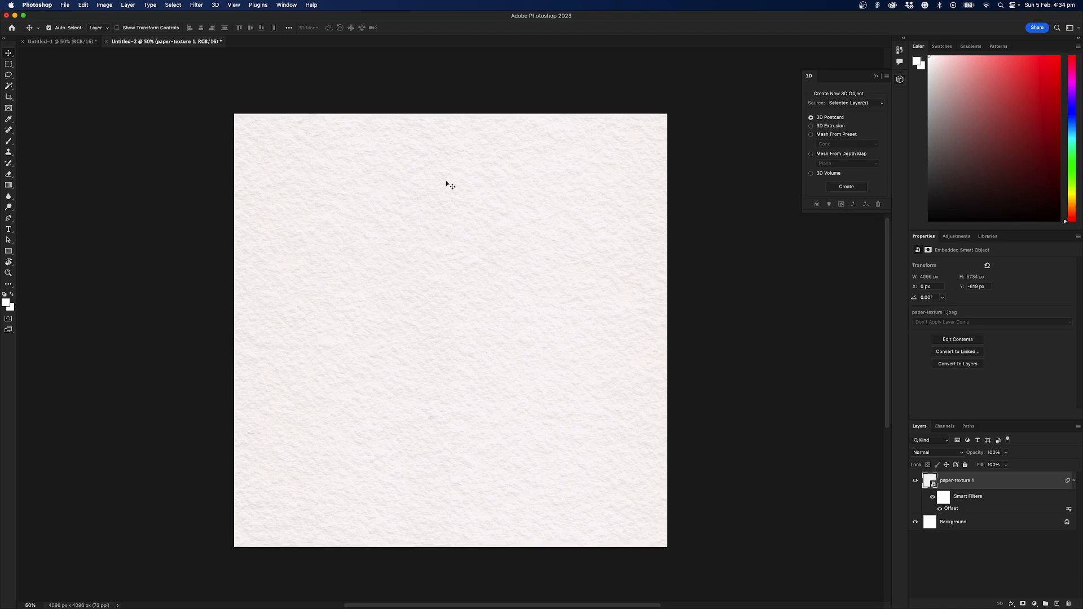
pyautogui.moveTo(309, 272)
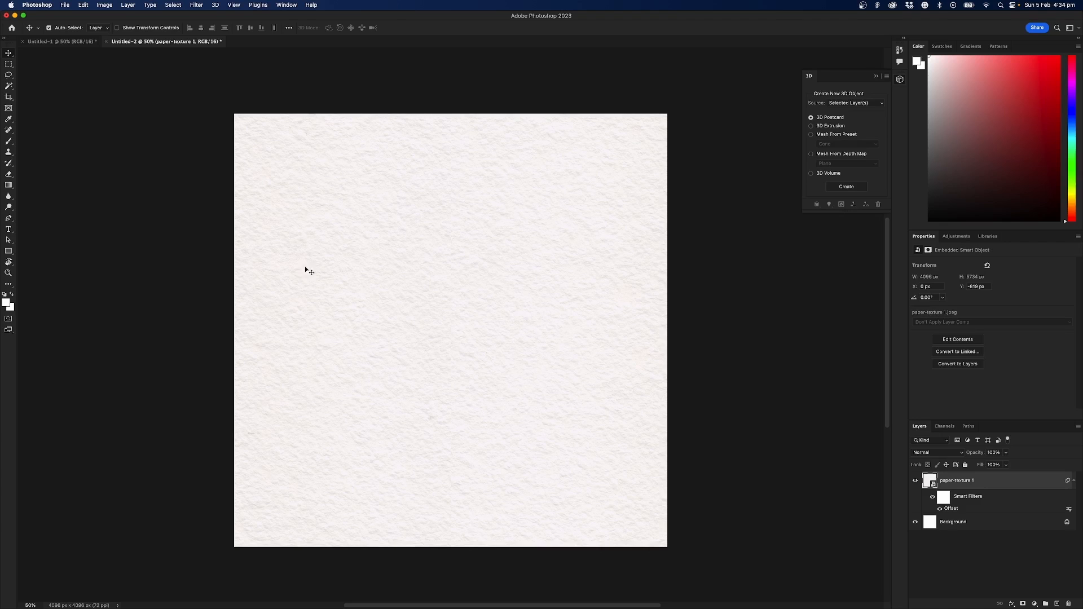
pyautogui.moveTo(472, 446)
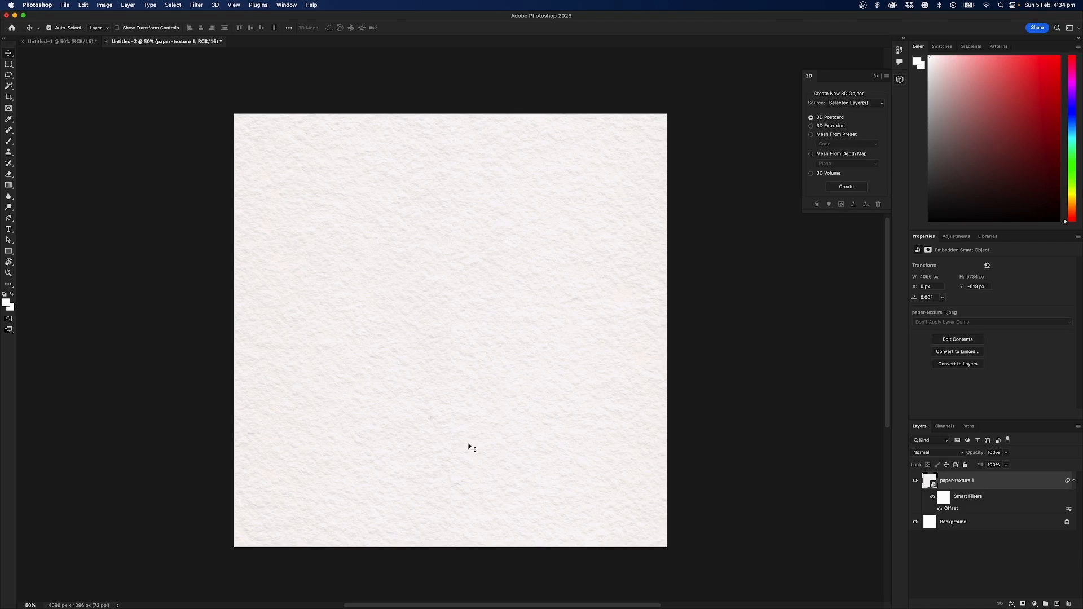
pyautogui.moveTo(556, 441)
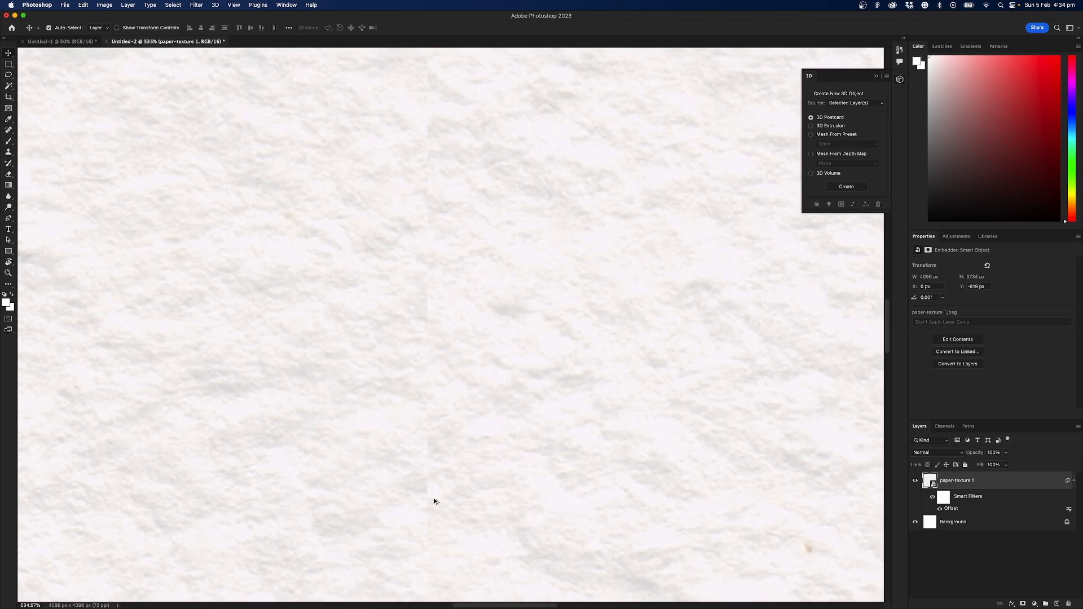
# Step: Pan the zoomed-in texture to inspect the centre seams
pyautogui.moveTo(433, 501); pyautogui.dragTo(493, 309)
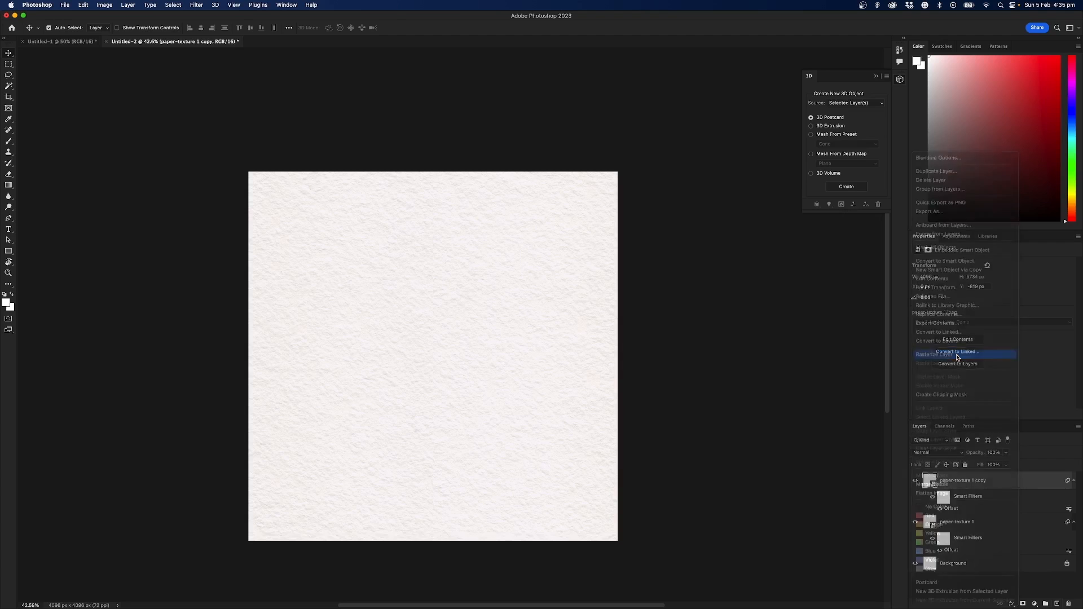
# Step: Rasterize the texture copy and spot-heal the vertical seam down its centre
pyautogui.click(939, 353)
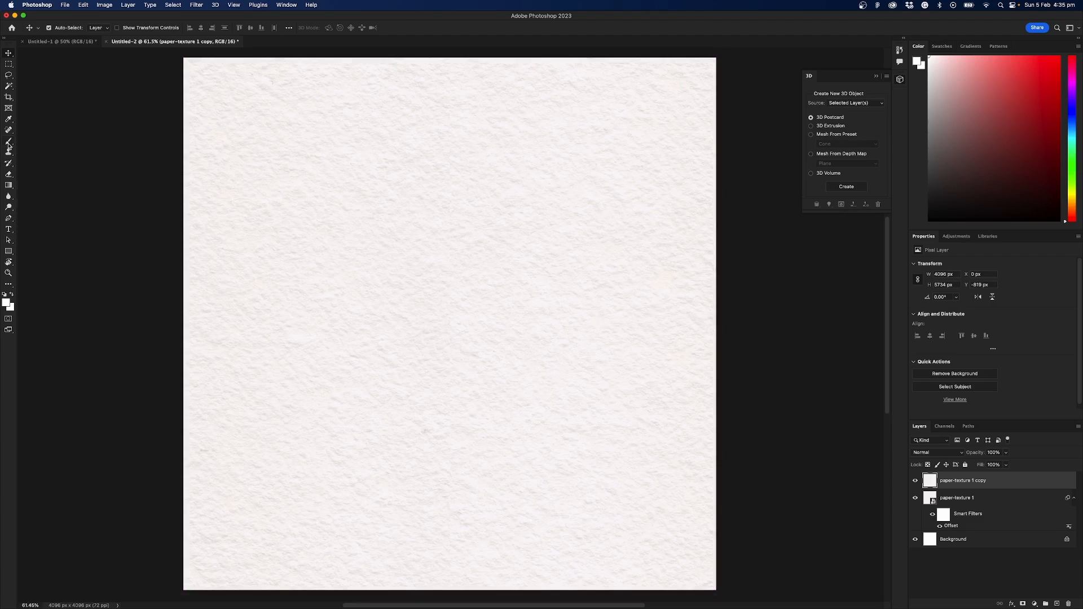
pyautogui.moveTo(9, 130)
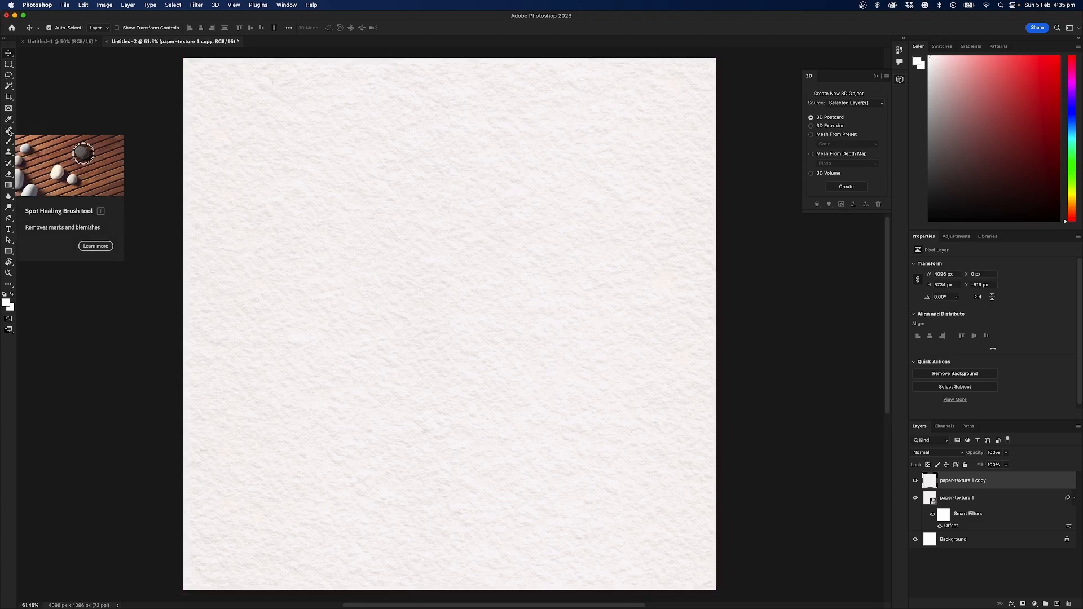
pyautogui.click(9, 131)
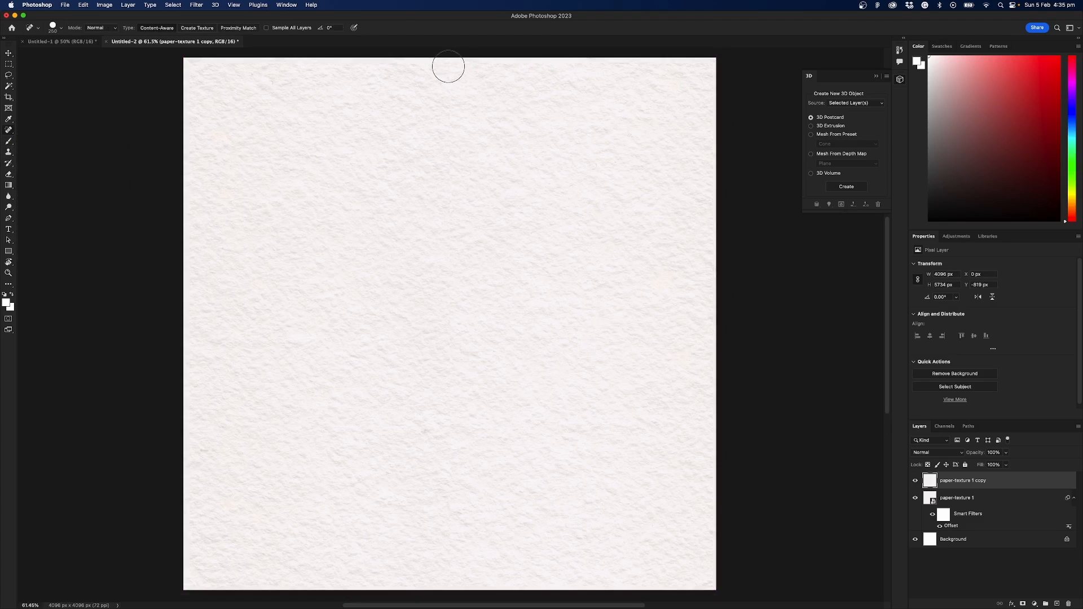
pyautogui.moveTo(467, 462)
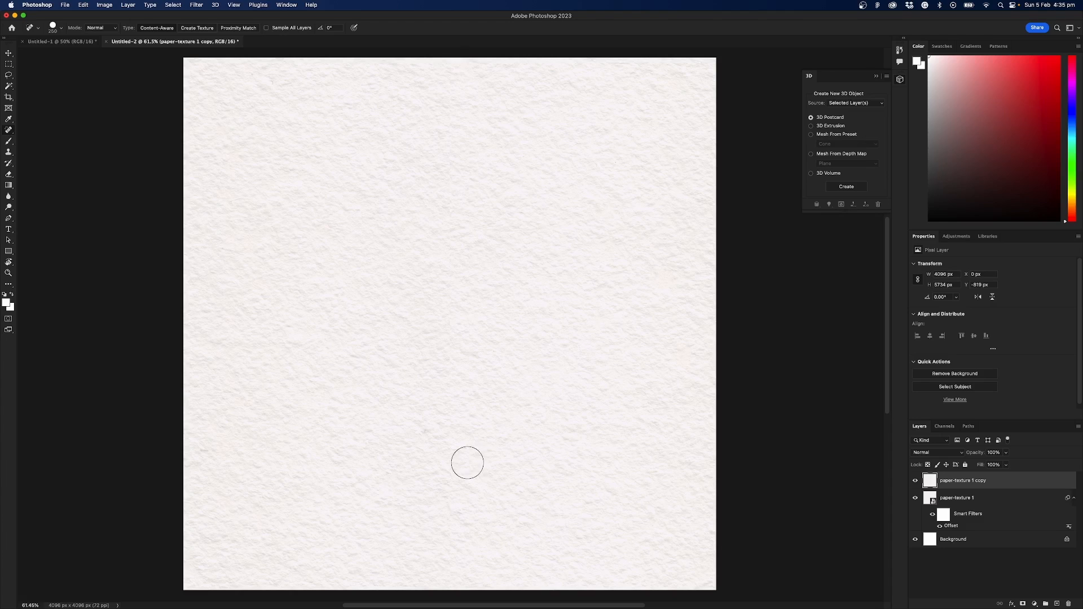
pyautogui.moveTo(448, 62); pyautogui.dragTo(463, 514)
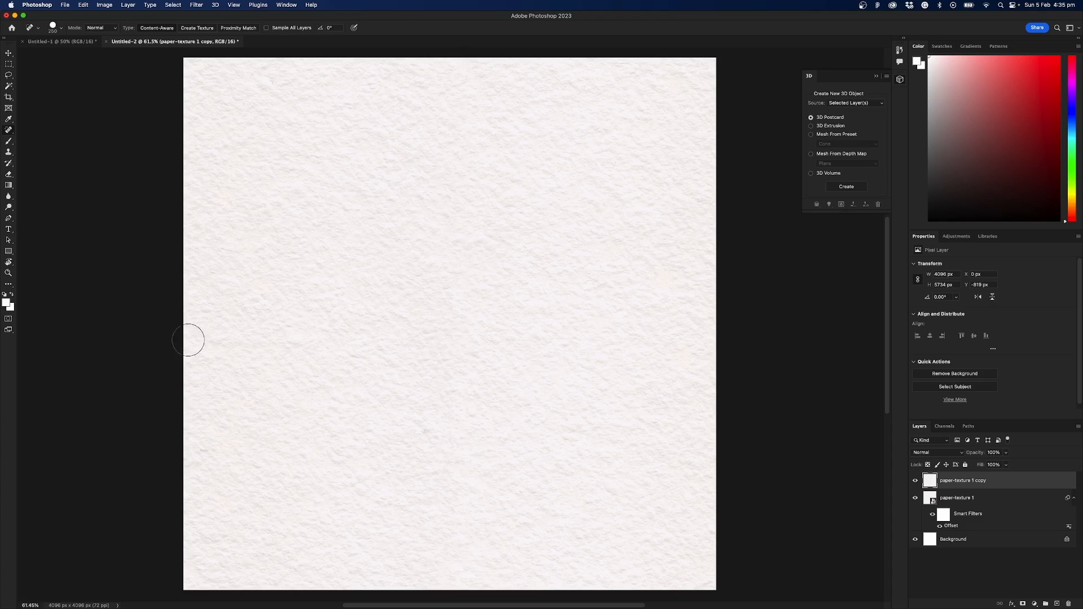
pyautogui.moveTo(165, 307)
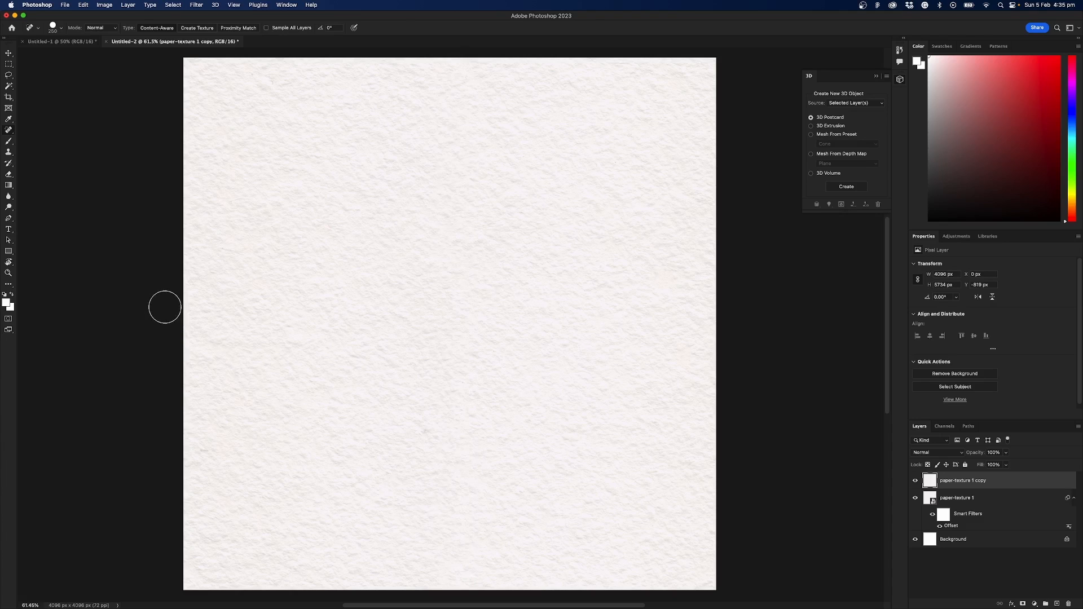
pyautogui.moveTo(742, 316)
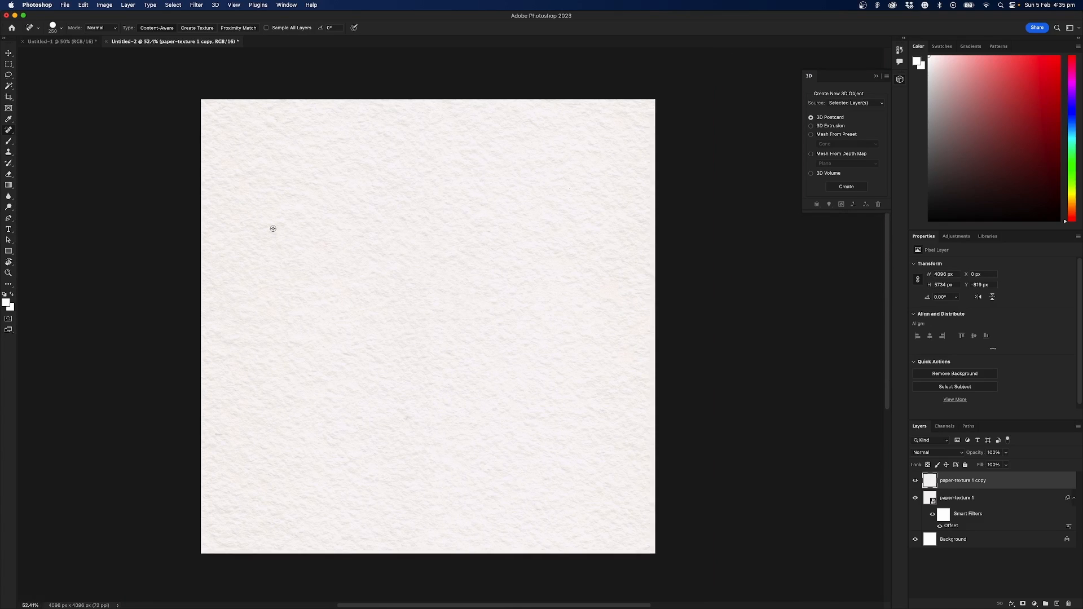
# Step: Save a local PNG copy as paper-texture 2.png, confirming the PNG options
pyautogui.click(65, 4)
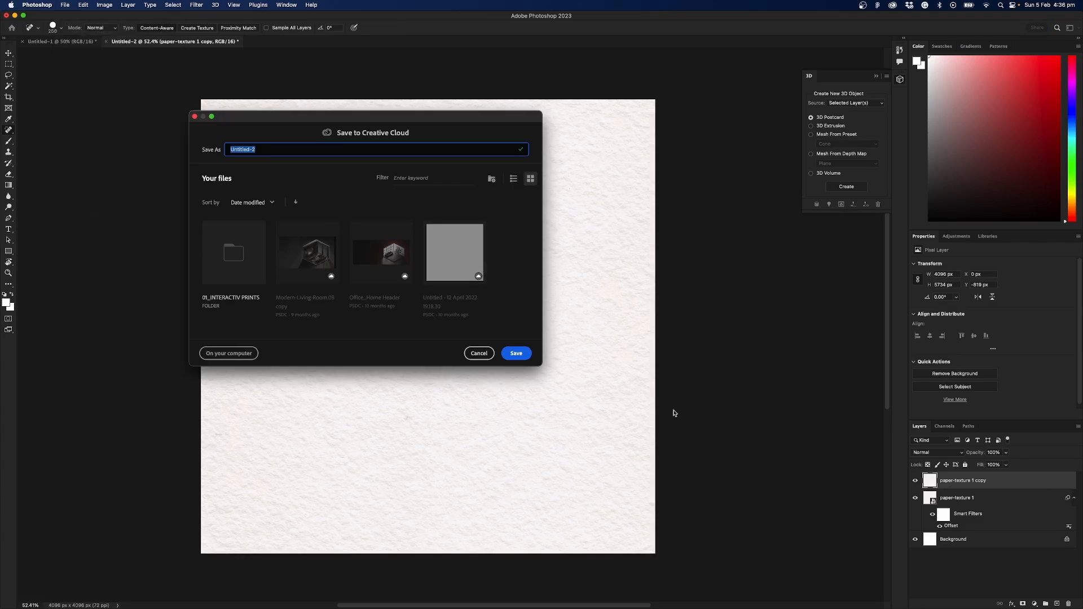
pyautogui.click(229, 353)
pyautogui.write('paper-texture 2.tif')
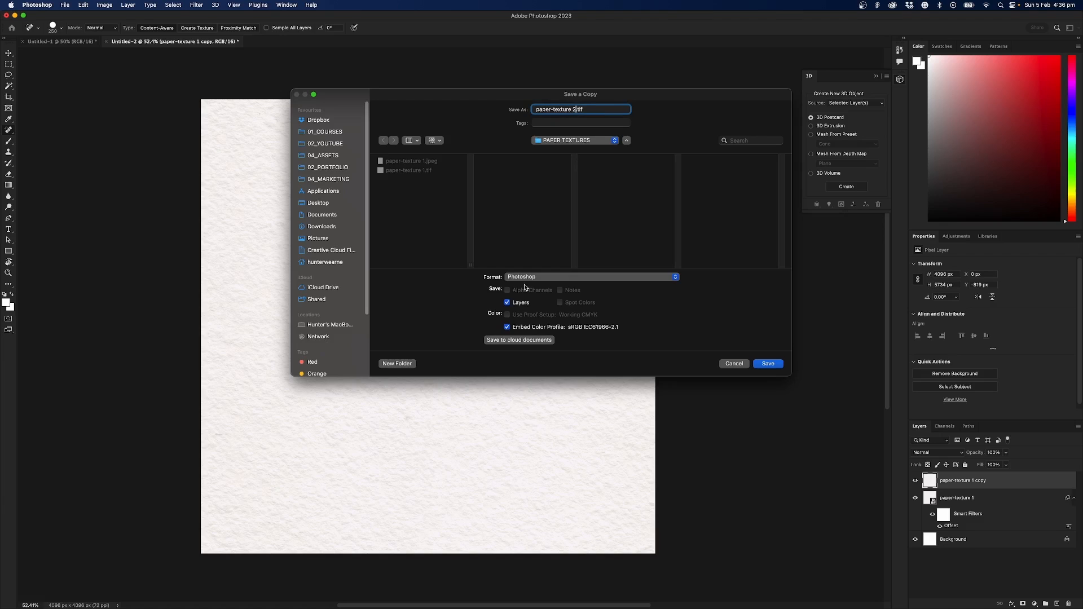
pyautogui.click(589, 277)
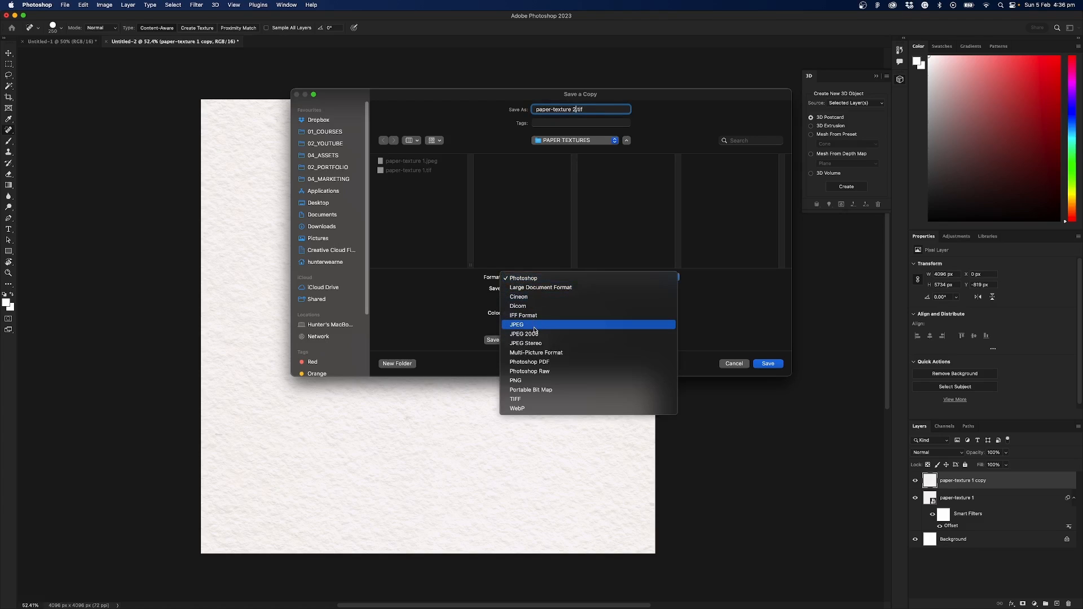
pyautogui.moveTo(525, 380)
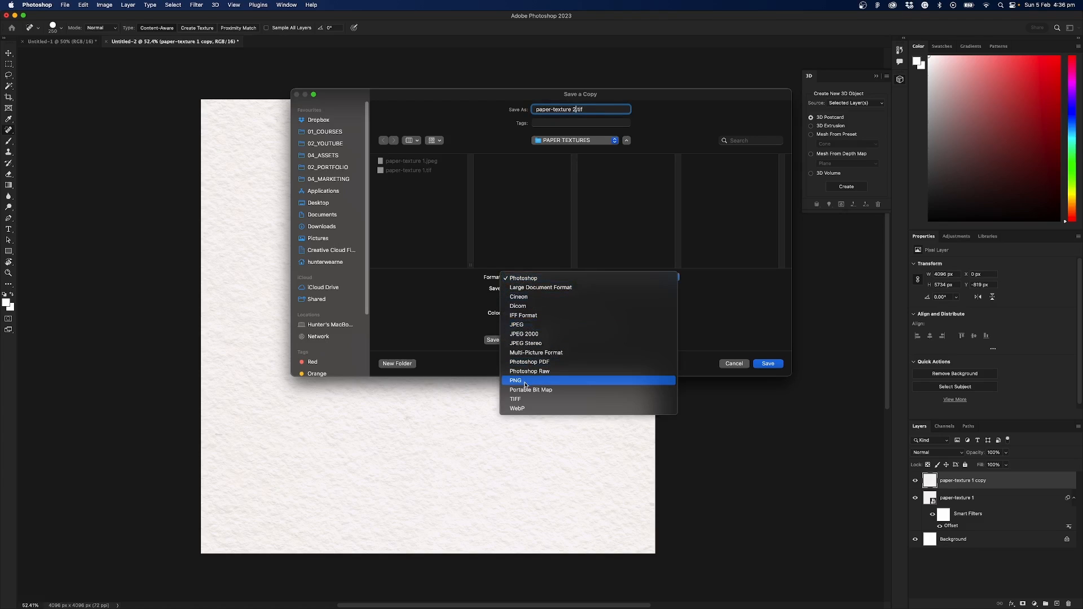
pyautogui.moveTo(529, 402)
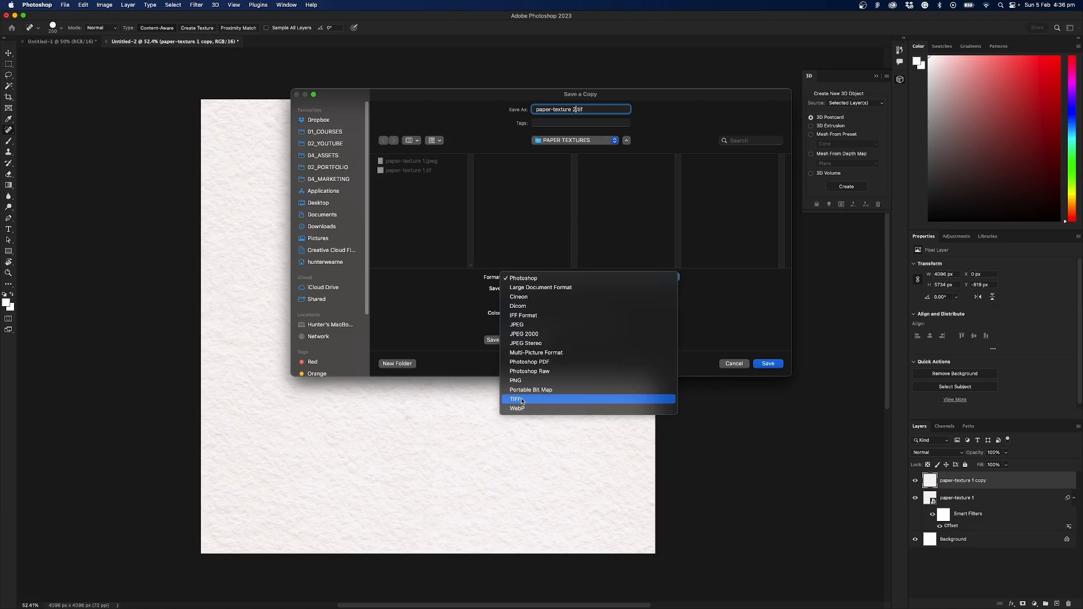
pyautogui.moveTo(531, 389)
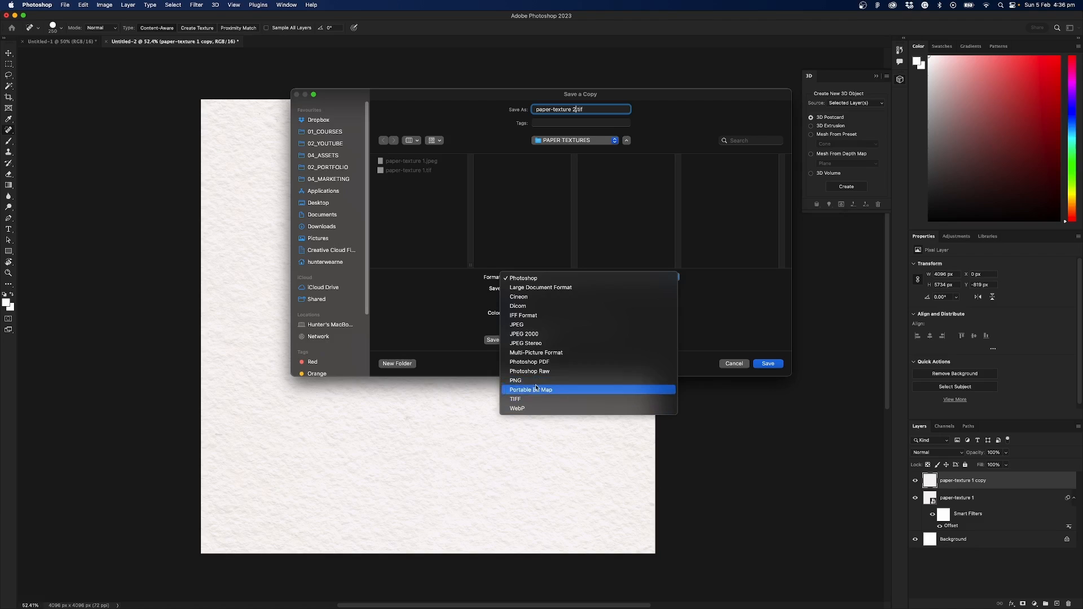
pyautogui.moveTo(527, 399)
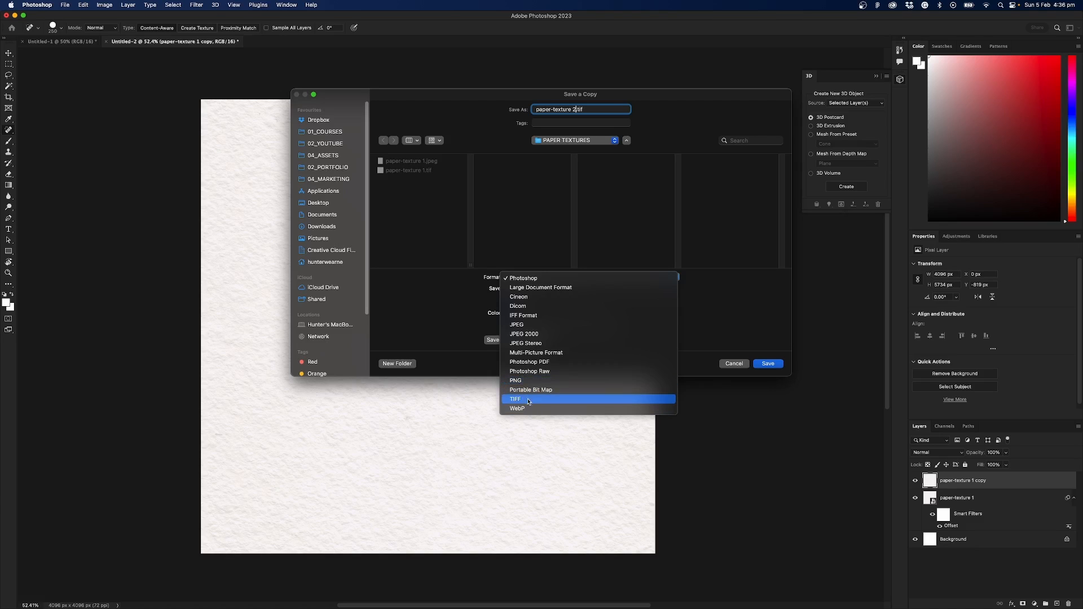
pyautogui.click(514, 380)
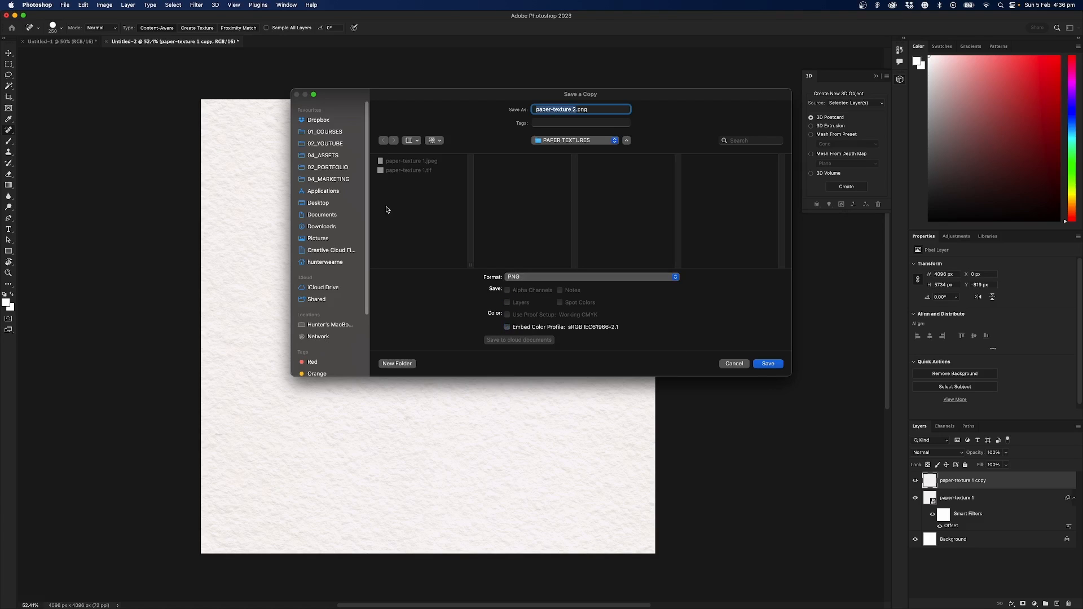
pyautogui.moveTo(741, 362)
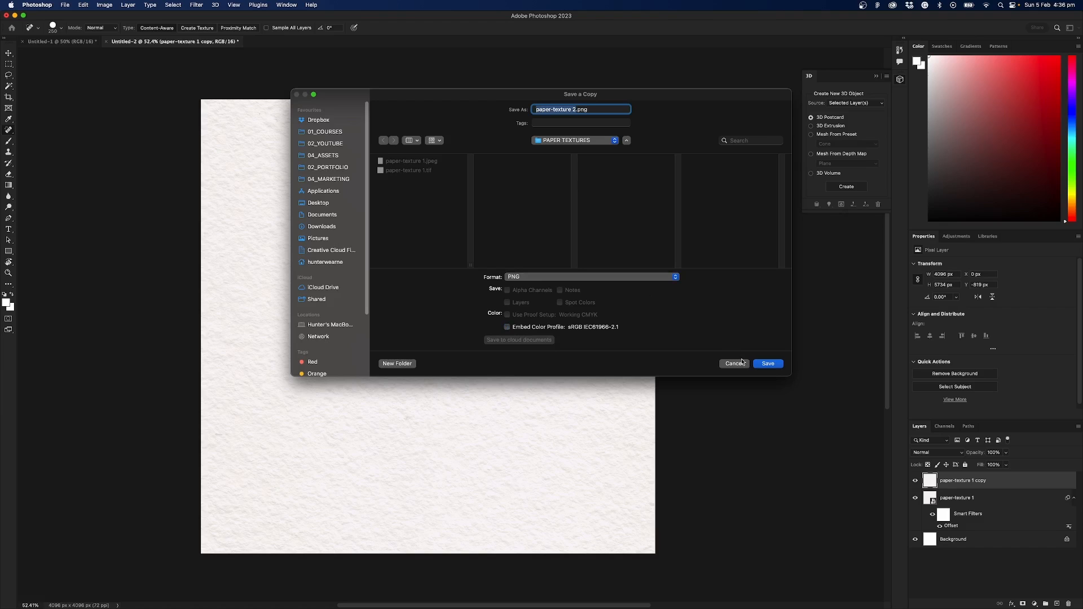
pyautogui.click(767, 363)
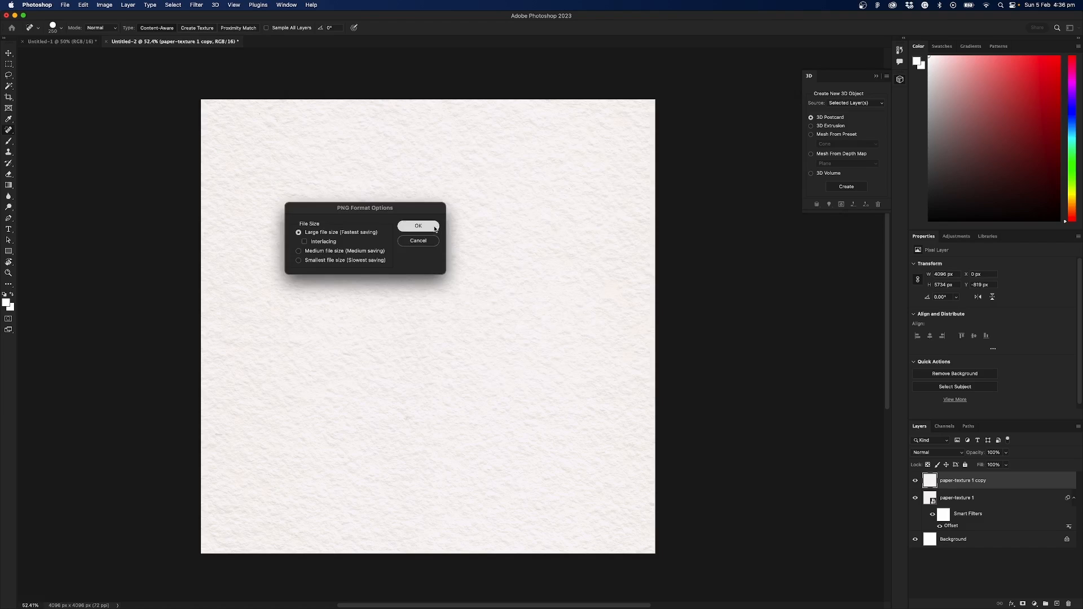
pyautogui.click(417, 225)
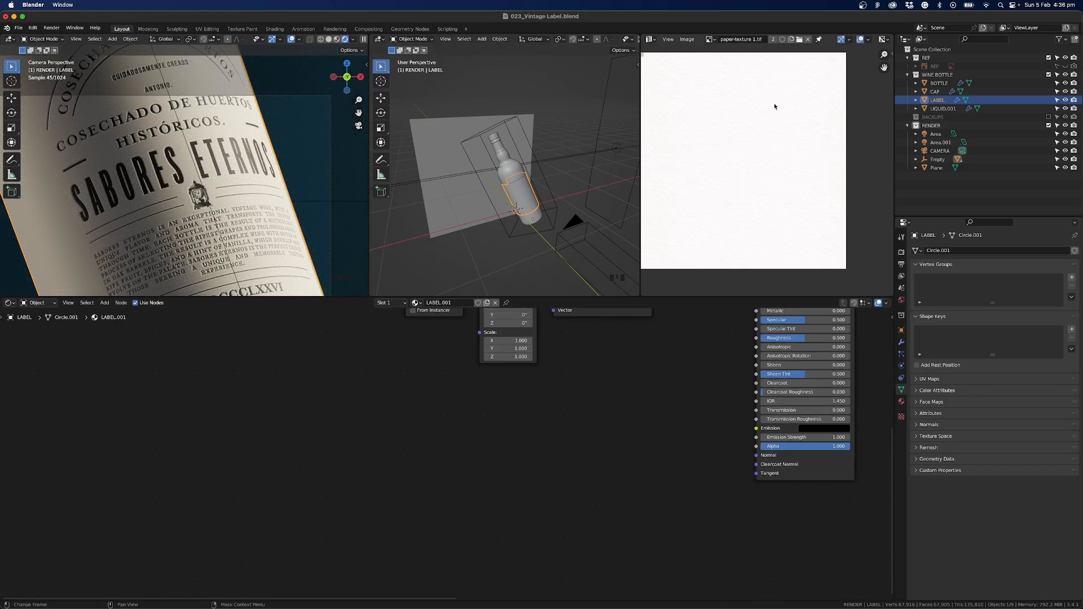
# Step: Show the LABEL material node tree alongside the paper texture preview
pyautogui.press('Tab')
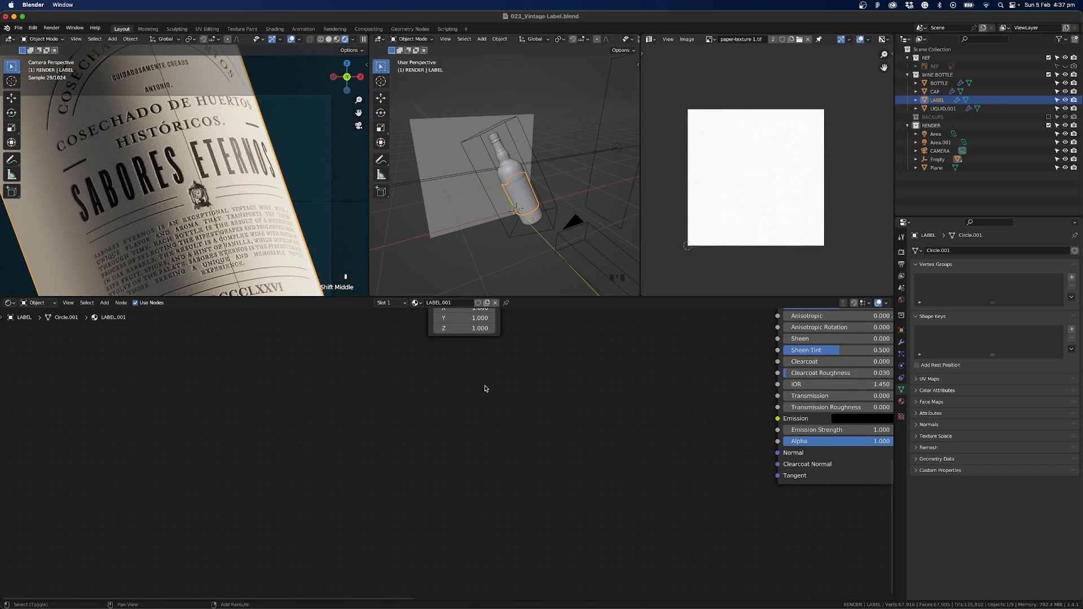
# Step: Add an Image Texture node and load paper-texture 2.png from the PAPER TEXTURES folder
pyautogui.press('shift+a')
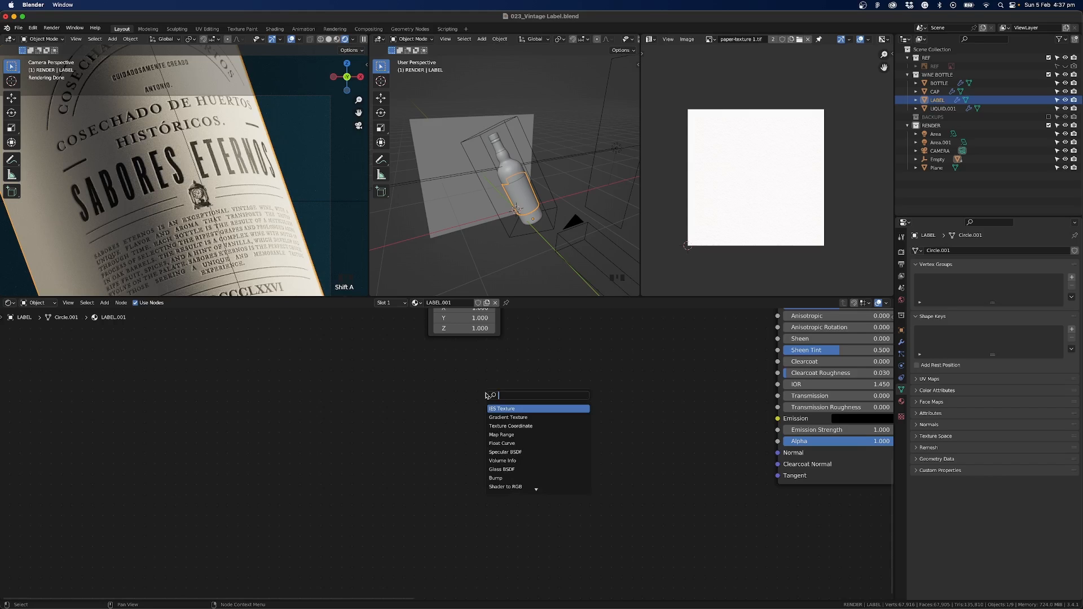
pyautogui.click(512, 398)
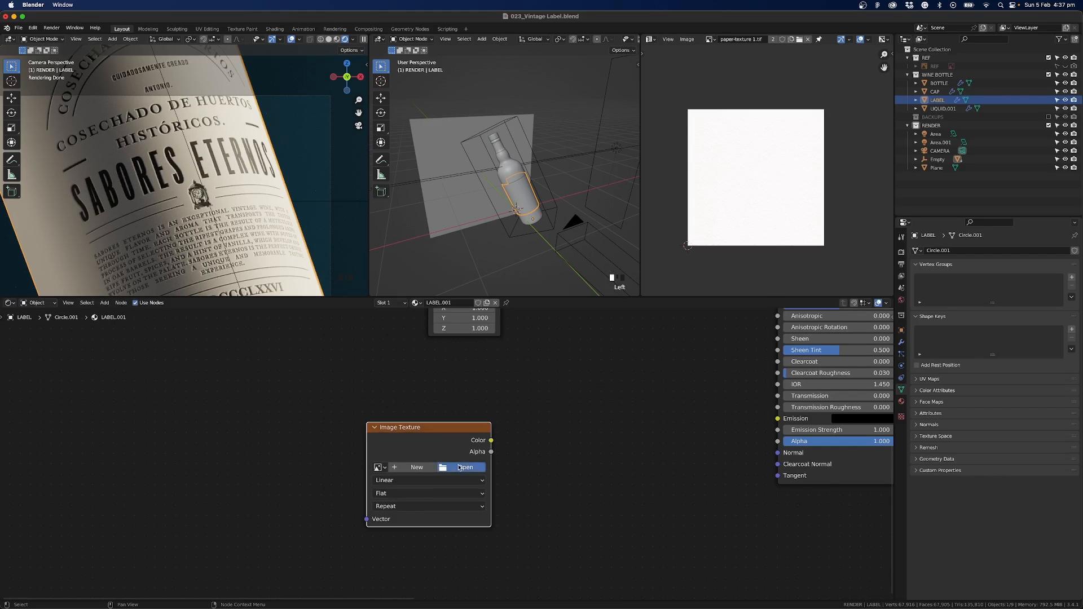
pyautogui.click(466, 467)
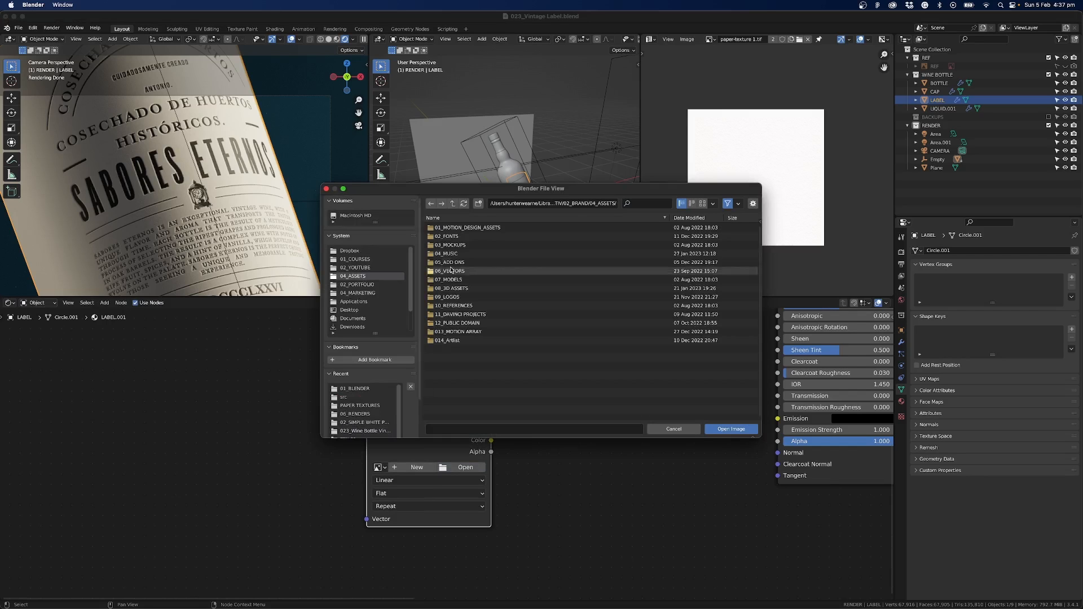
pyautogui.doubleClick(453, 287)
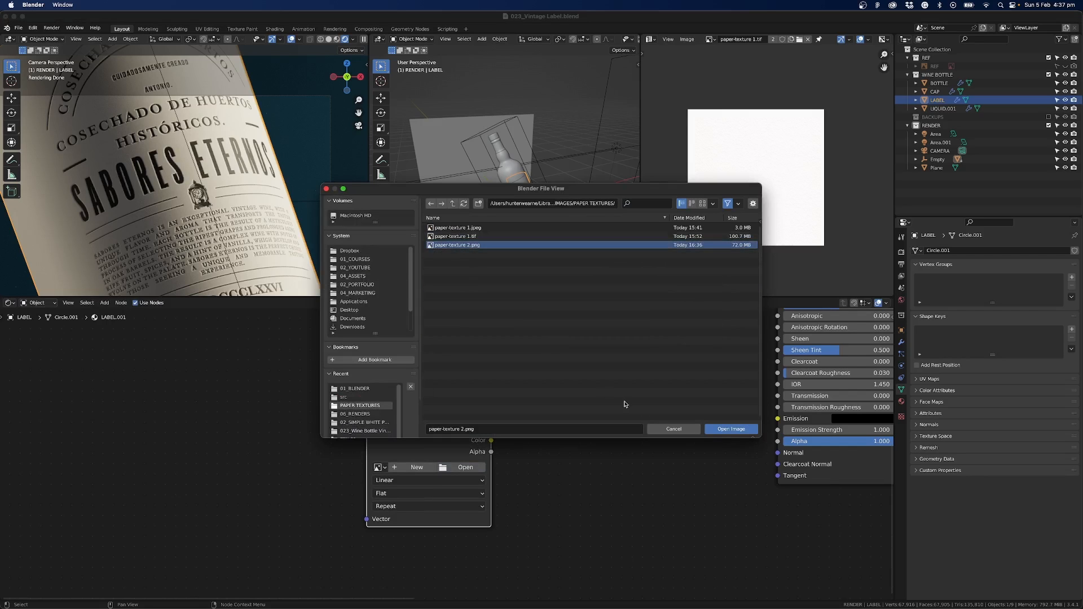
pyautogui.click(730, 428)
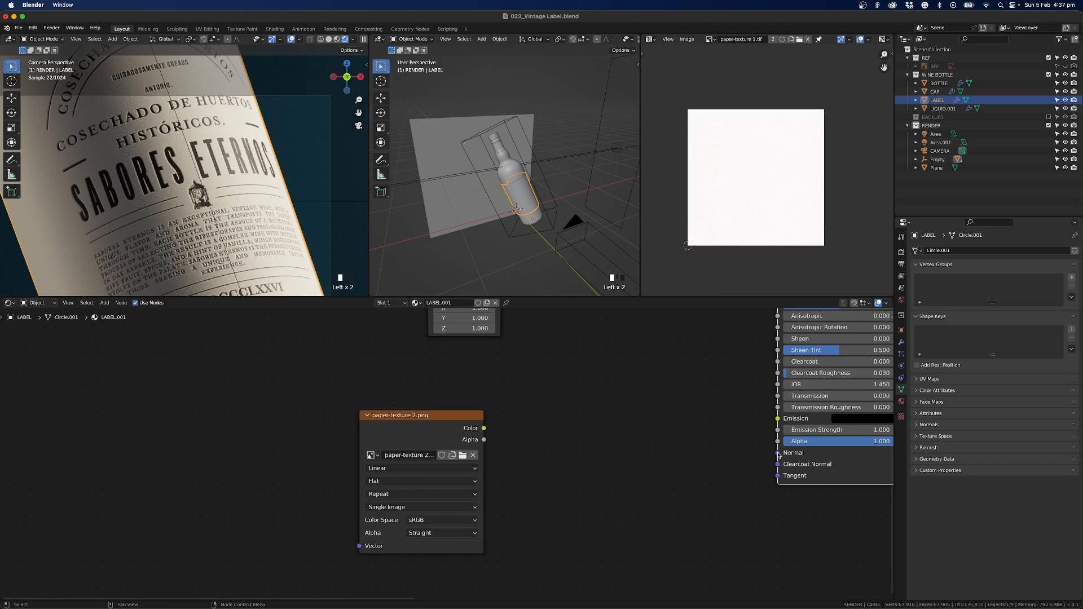
# Step: Set the paper texture's Color Space to Non-Color
pyautogui.click(441, 519)
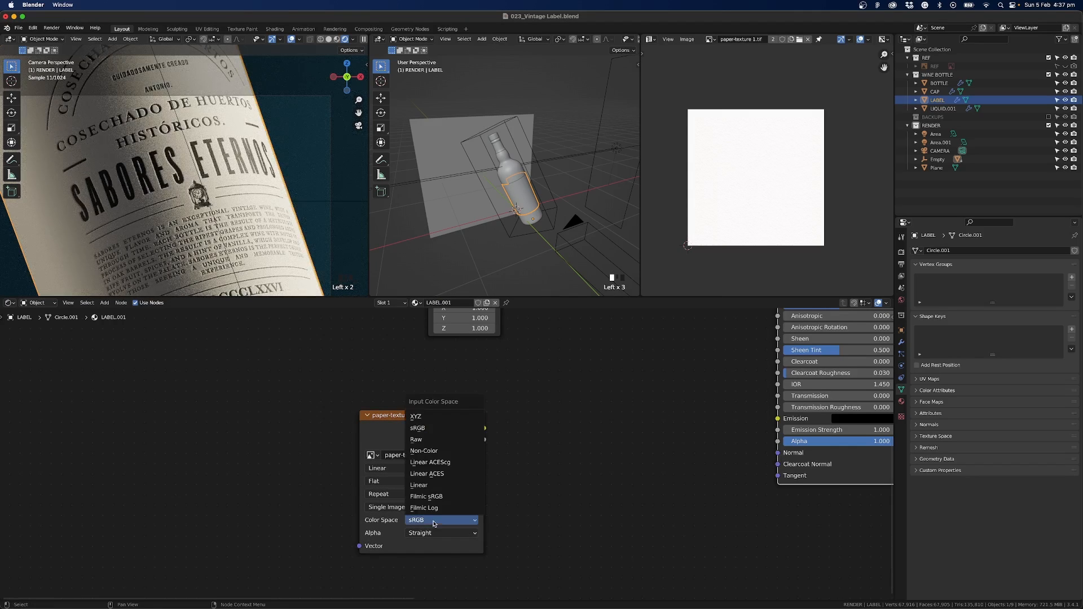
pyautogui.moveTo(429, 450)
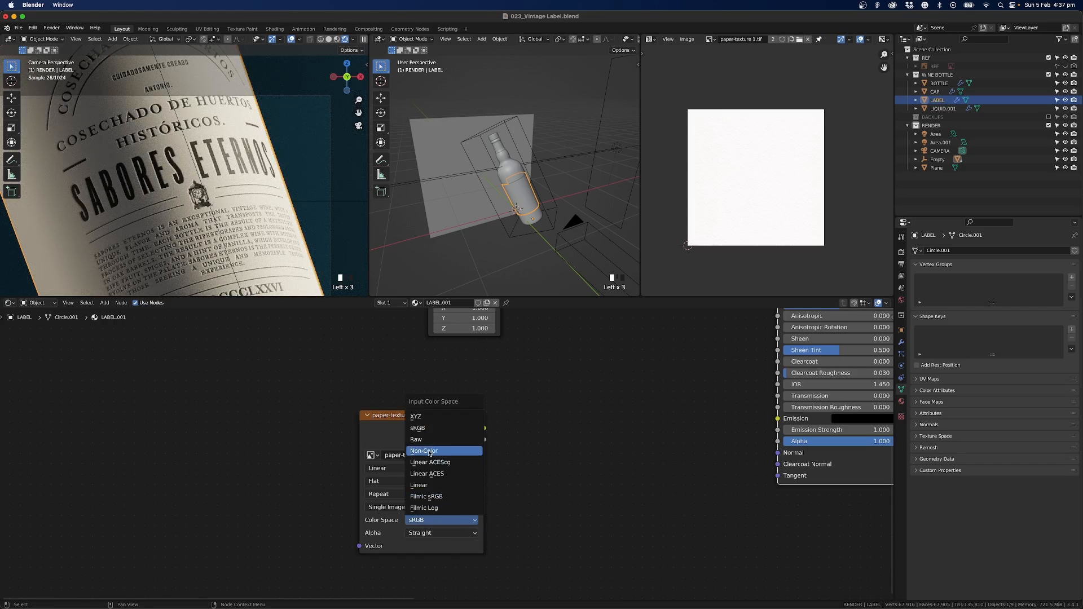
pyautogui.click(424, 450)
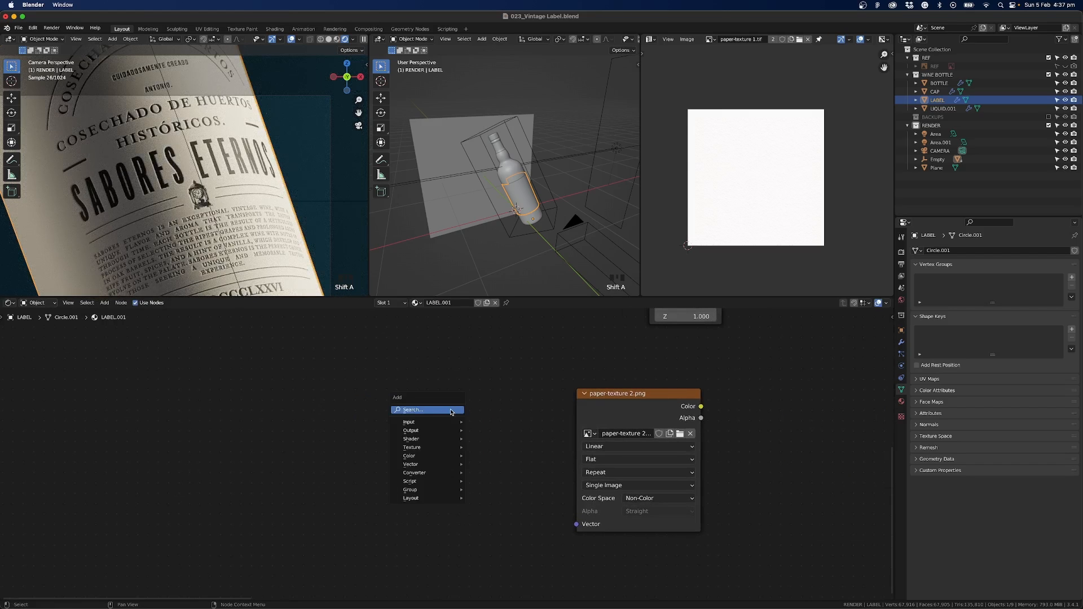
# Step: Add Mapping and Texture Coordinate nodes and link UV into the Mapping Vector
pyautogui.write('ma')
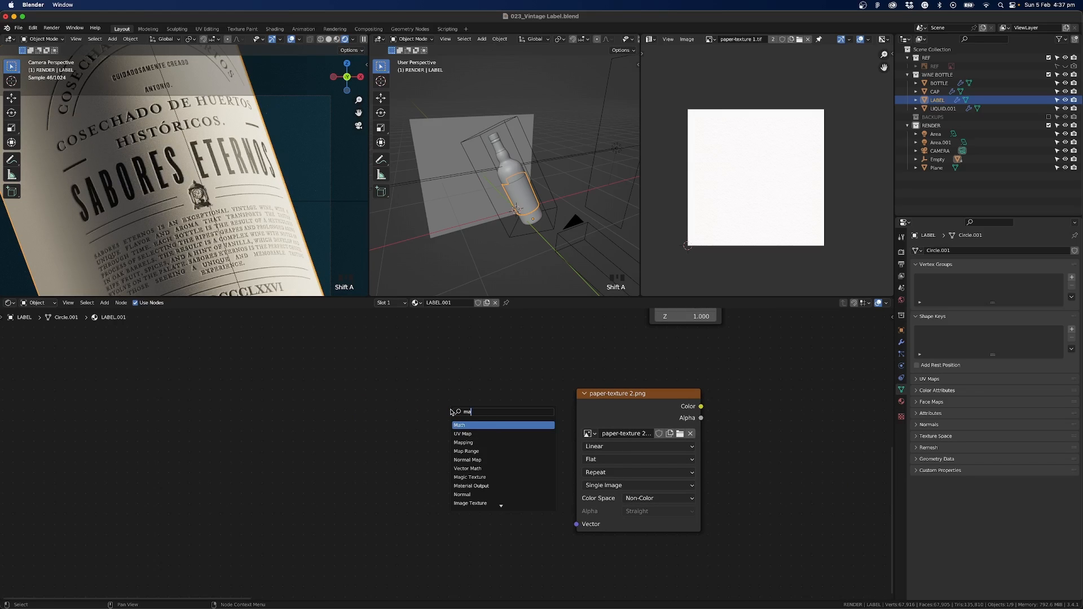
pyautogui.click(463, 442)
pyautogui.write('texture')
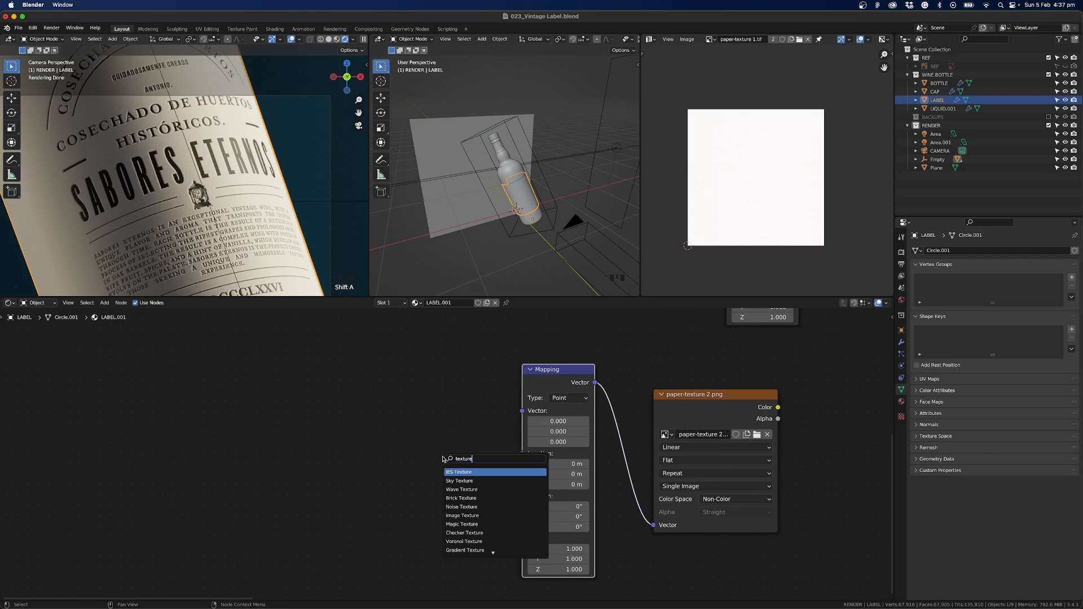
pyautogui.write('c')
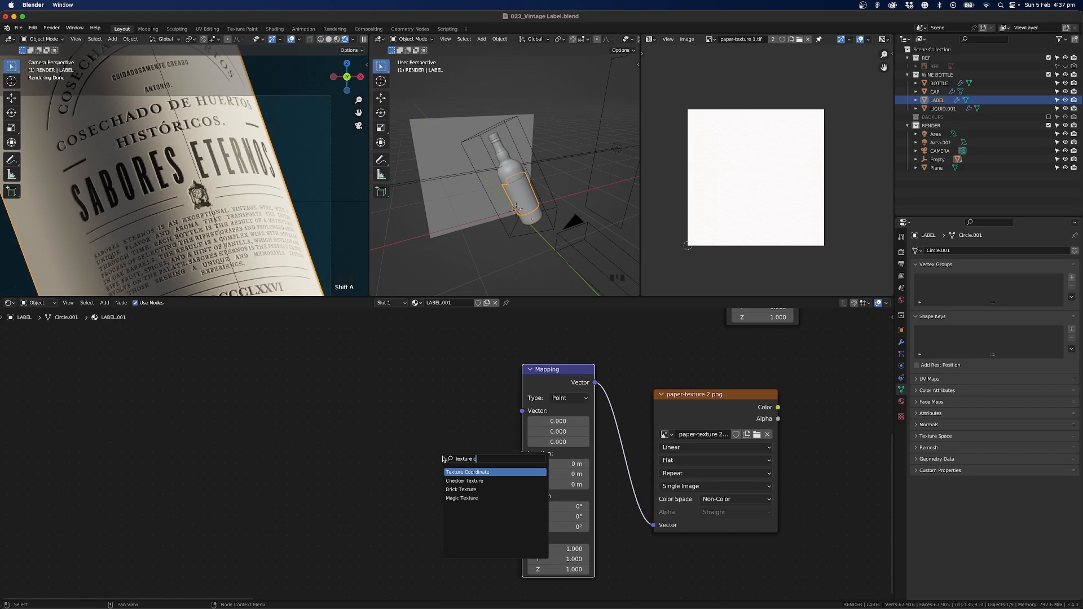
pyautogui.click(467, 472)
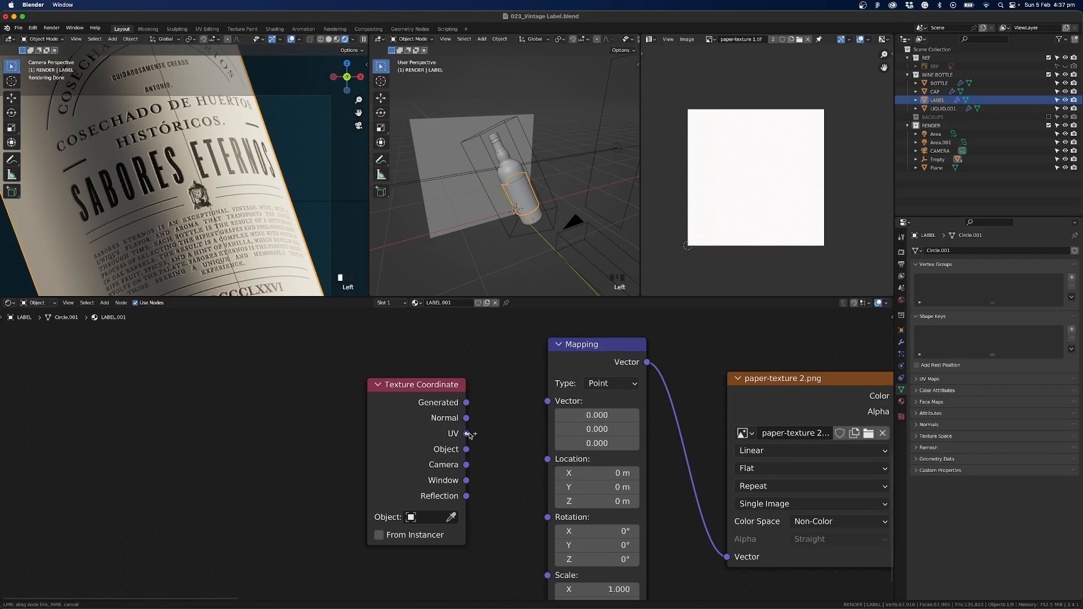
pyautogui.moveTo(467, 433); pyautogui.dragTo(547, 400)
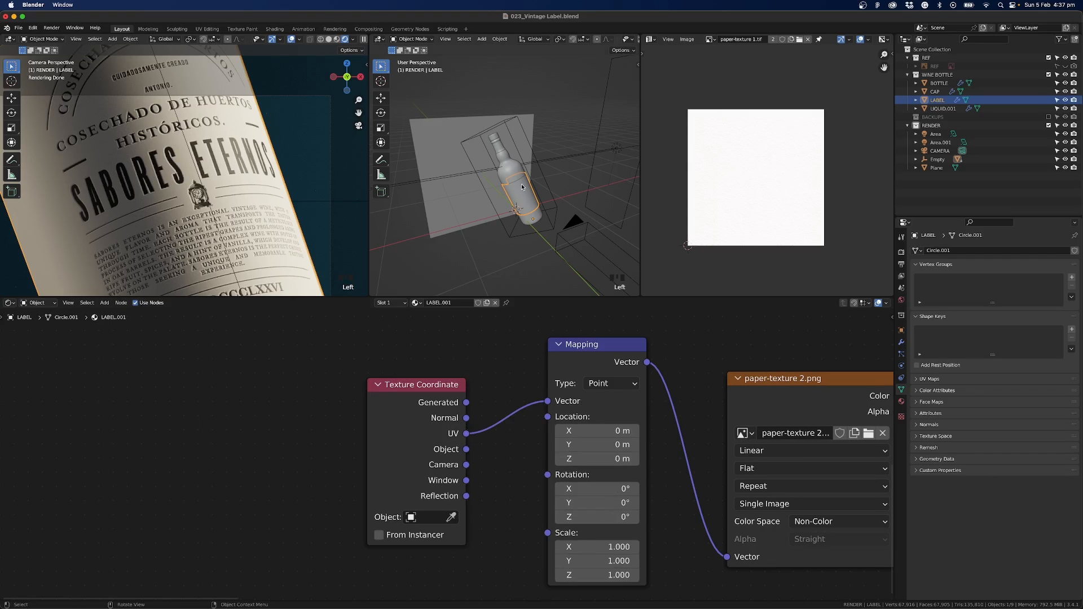
pyautogui.press('Tab')
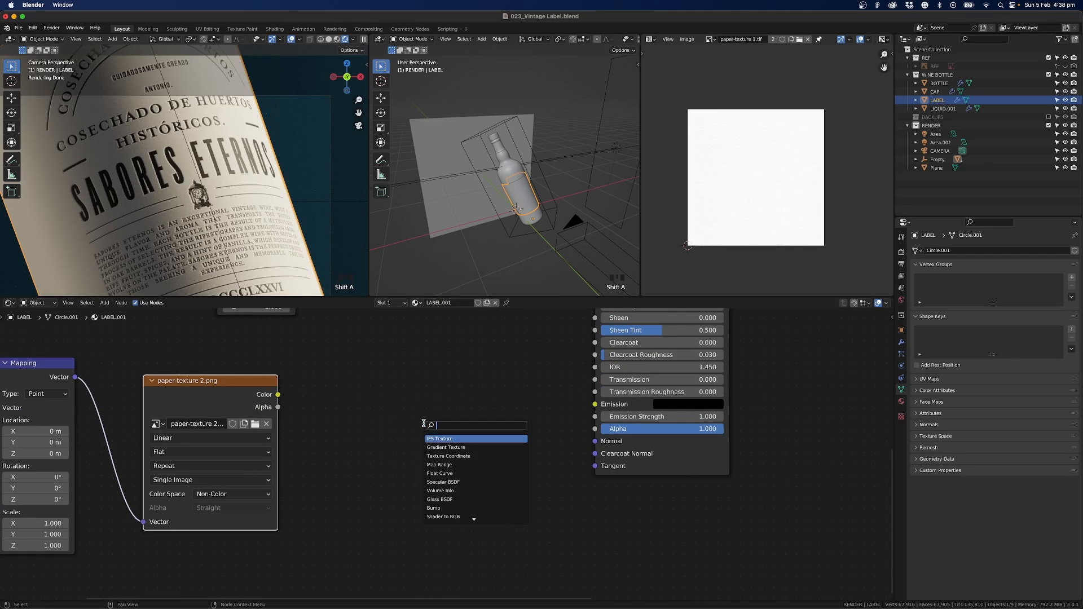
# Step: Add a Bump node (search 'bump') between the paper texture and the Principled BSDF normal
pyautogui.write('bump')
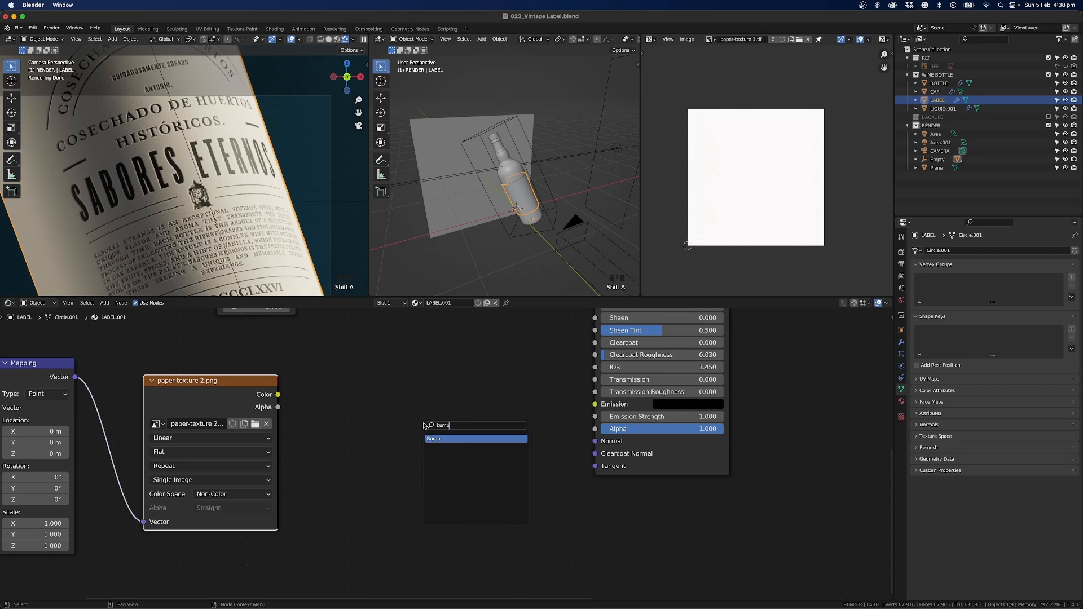
pyautogui.click(433, 438)
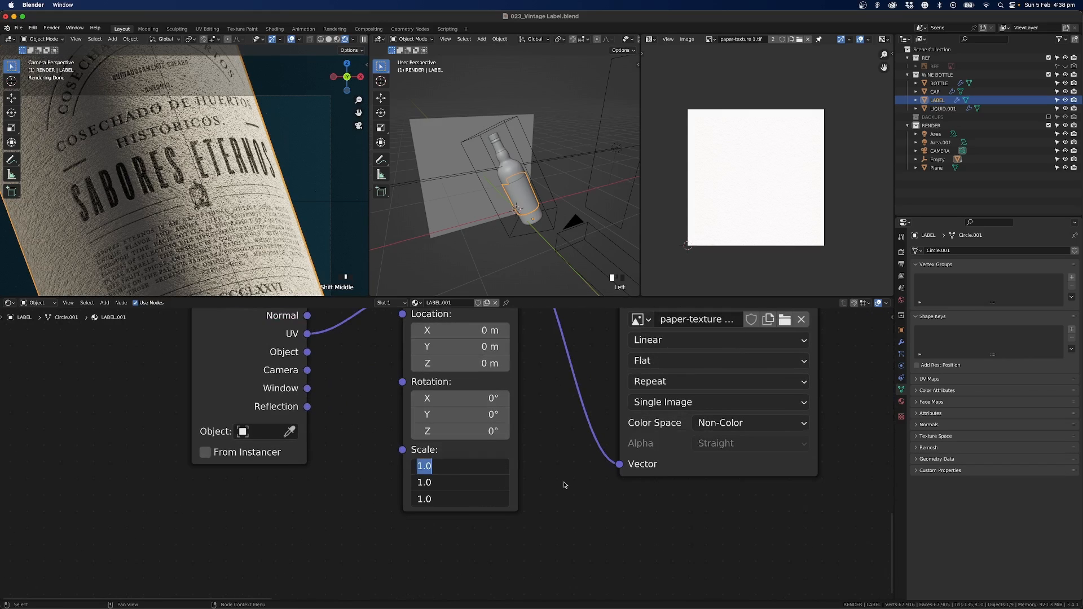
# Step: Enter the Mapping node scale value, ending at 0.200 on X, Y and Z
pyautogui.write('2.000')
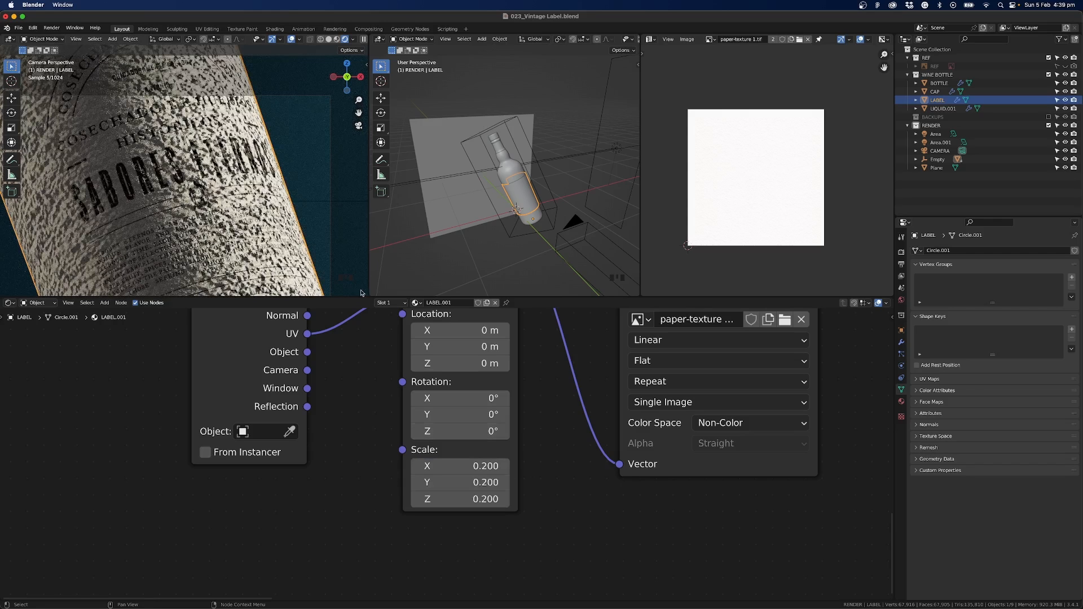
pyautogui.moveTo(456, 466)
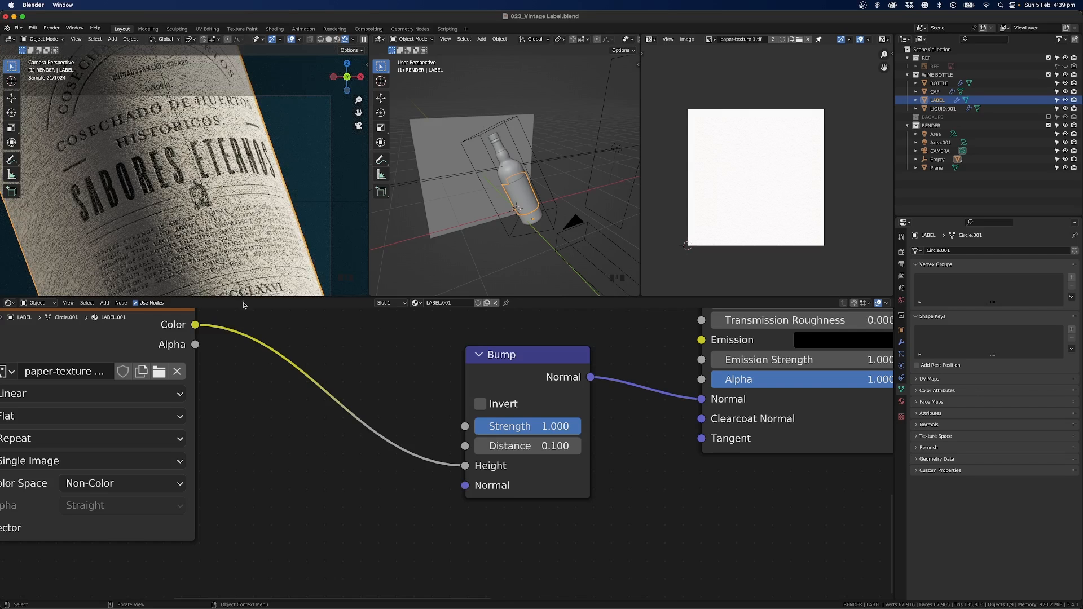
# Step: Try Invert on then off, keep Bump strength 0.1 and distance 0.2, and render the label
pyautogui.doubleClick(527, 426)
pyautogui.write('0.100')
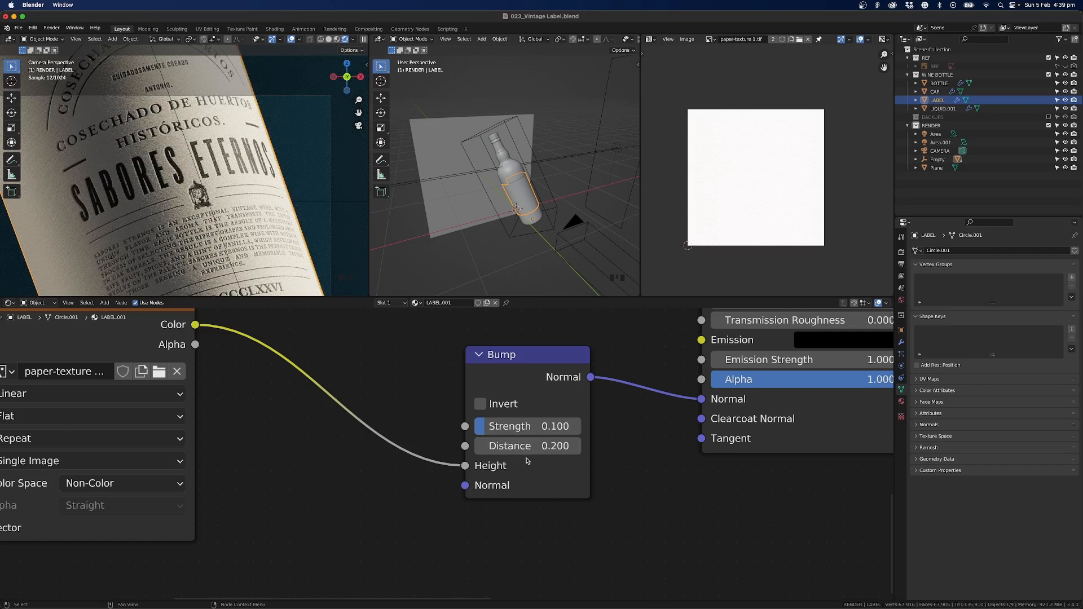
pyautogui.moveTo(526, 446)
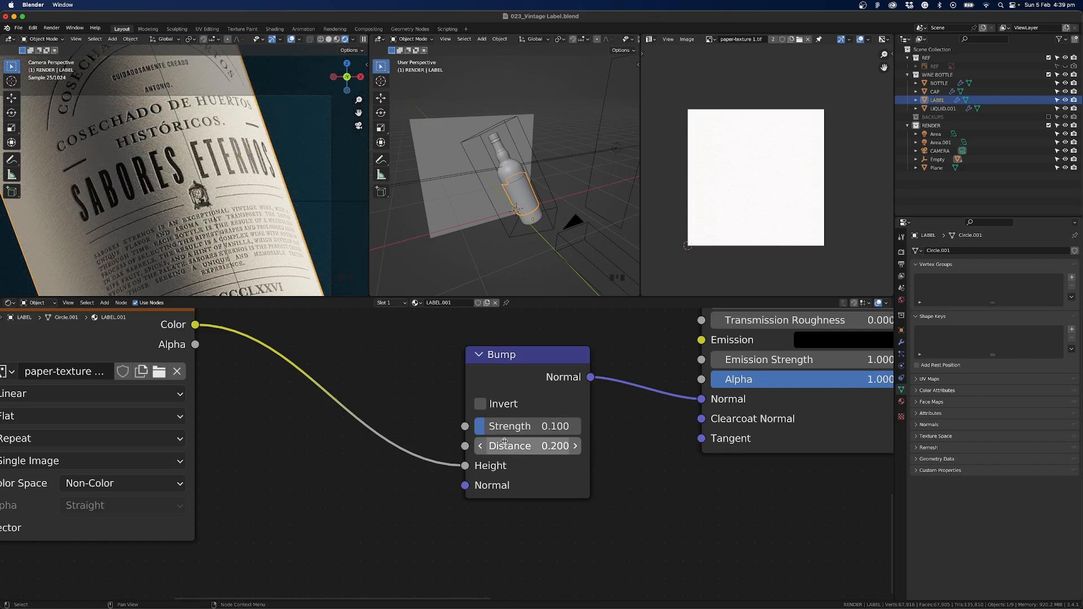
pyautogui.click(481, 404)
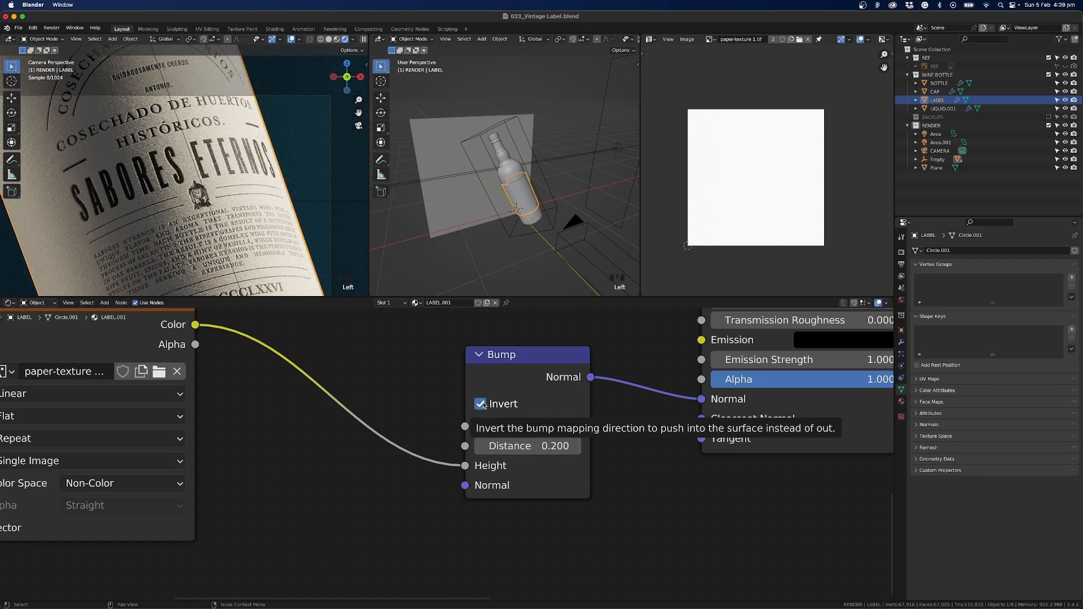
pyautogui.click(480, 404)
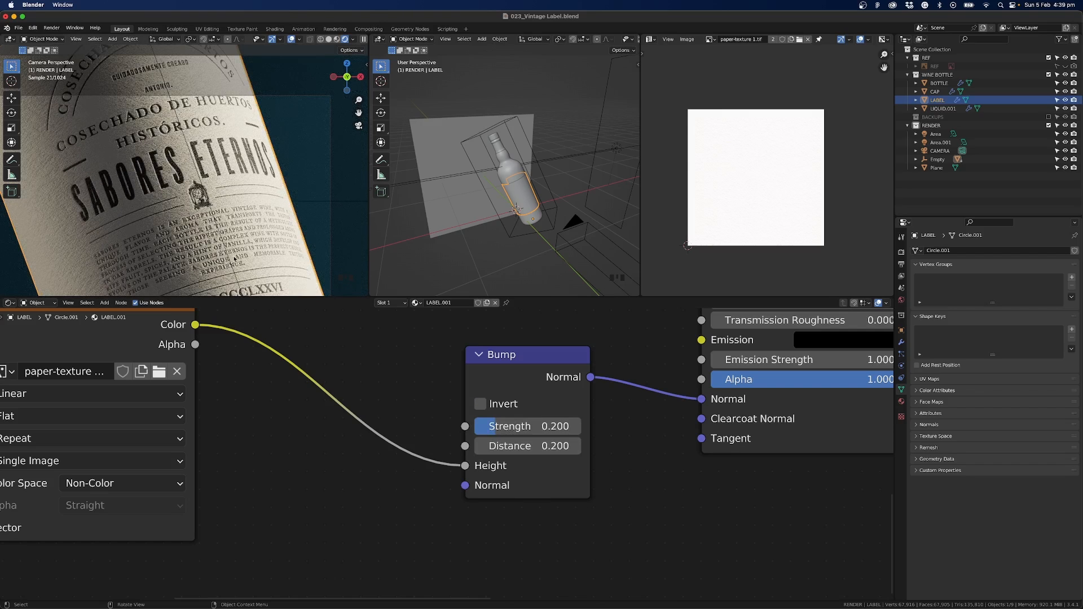
pyautogui.doubleClick(527, 427)
pyautogui.write('0.100')
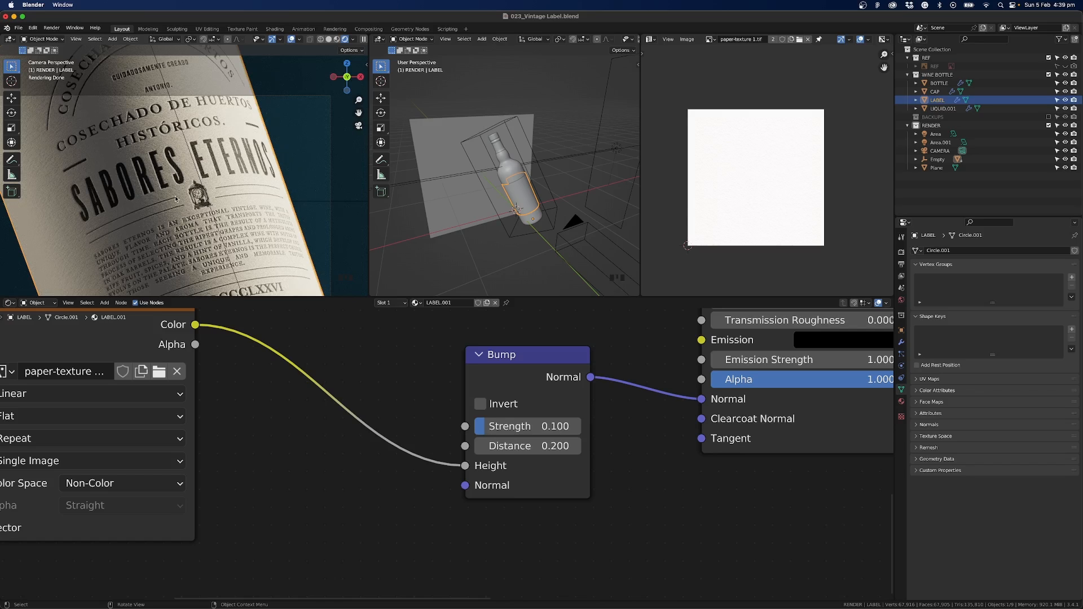
pyautogui.moveTo(142, 154)
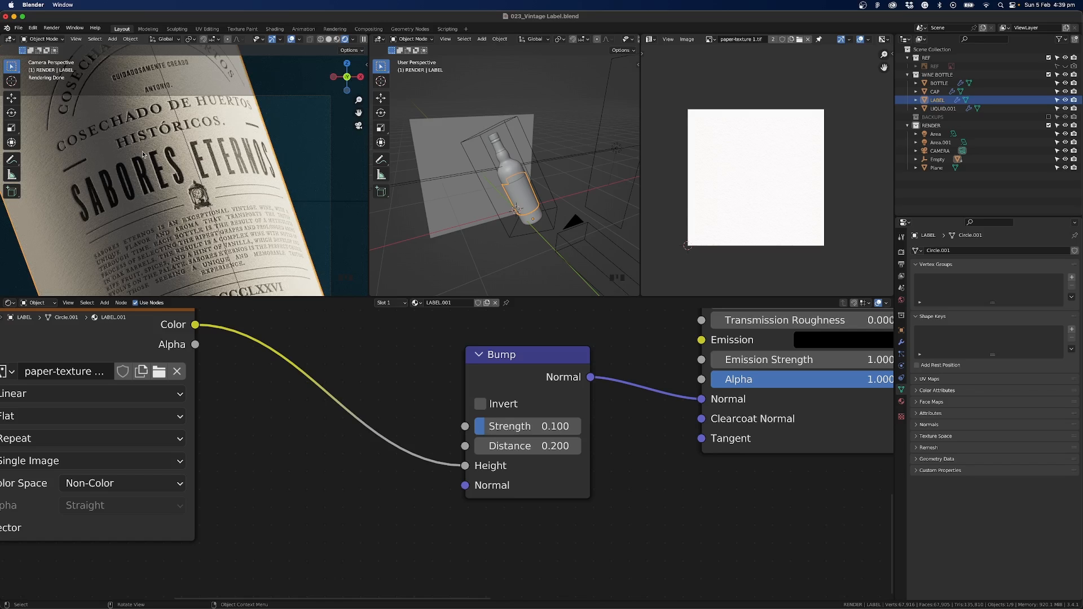
pyautogui.press('ctrl+s')
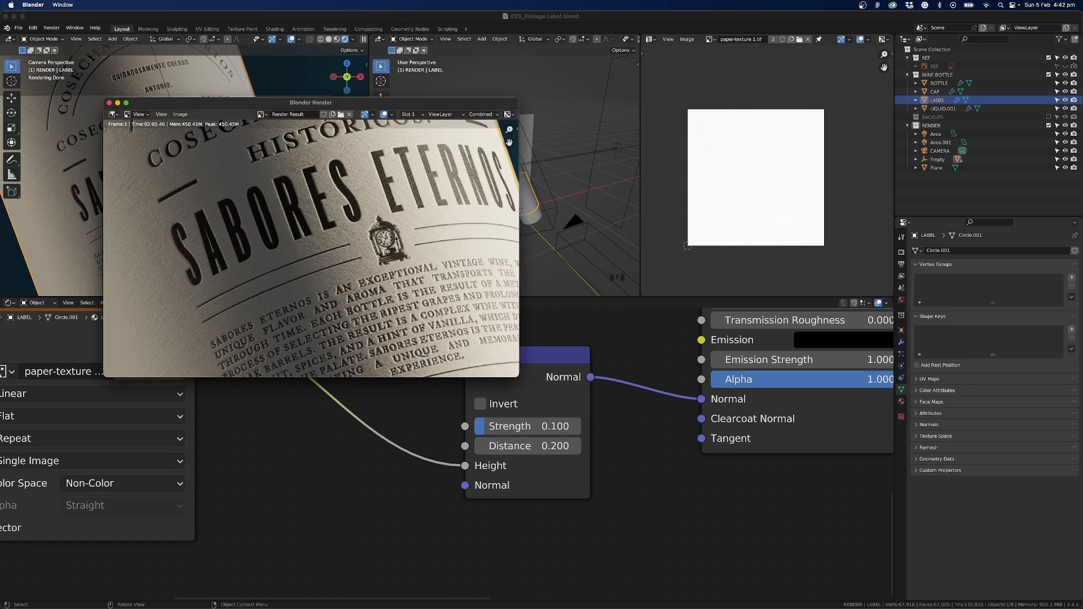
pyautogui.moveTo(380, 220)
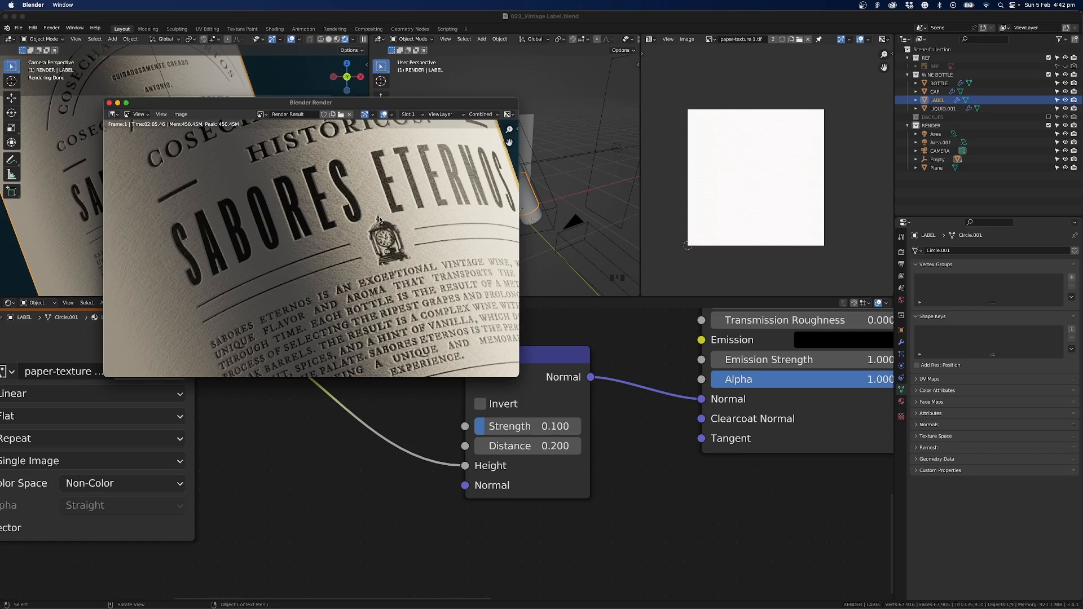
pyautogui.moveTo(155, 319)
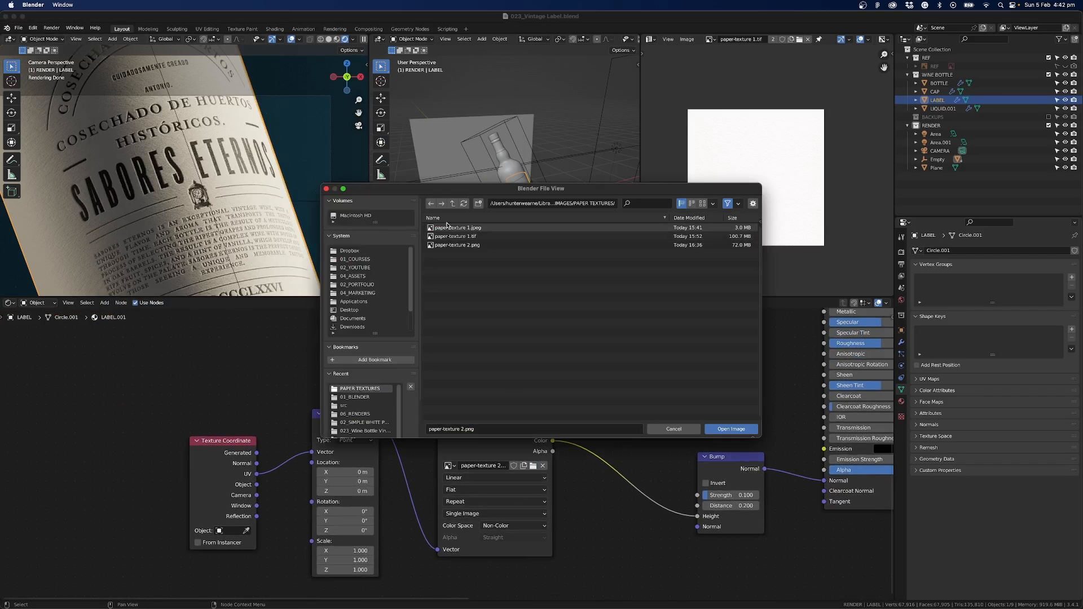
# Step: Load paper-texture 1.jpeg into the Image Texture node and check the label's UVs in Edit Mode
pyautogui.click(459, 227)
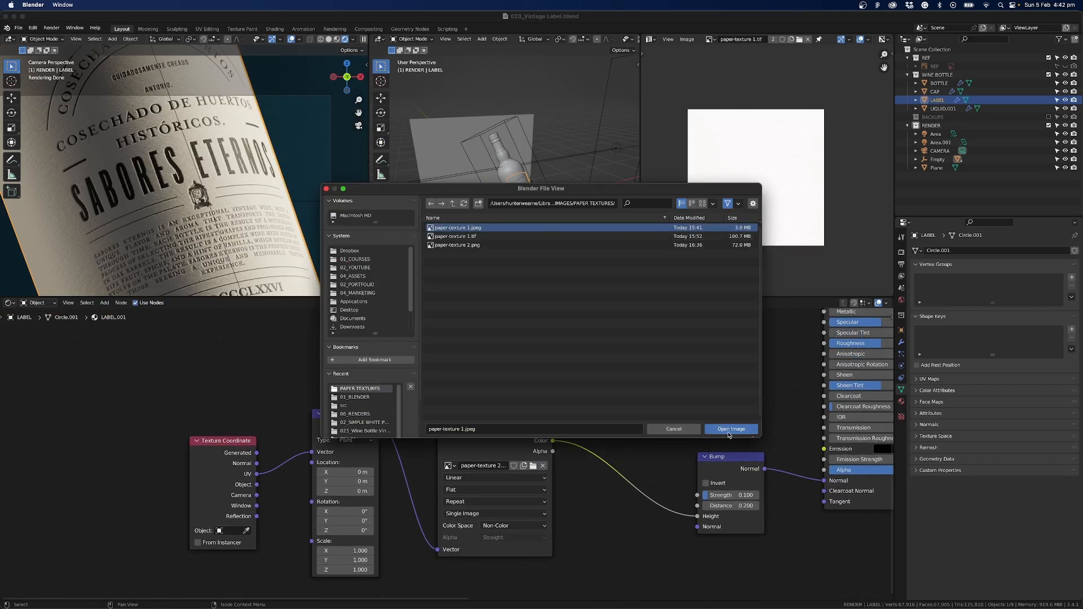
pyautogui.click(730, 429)
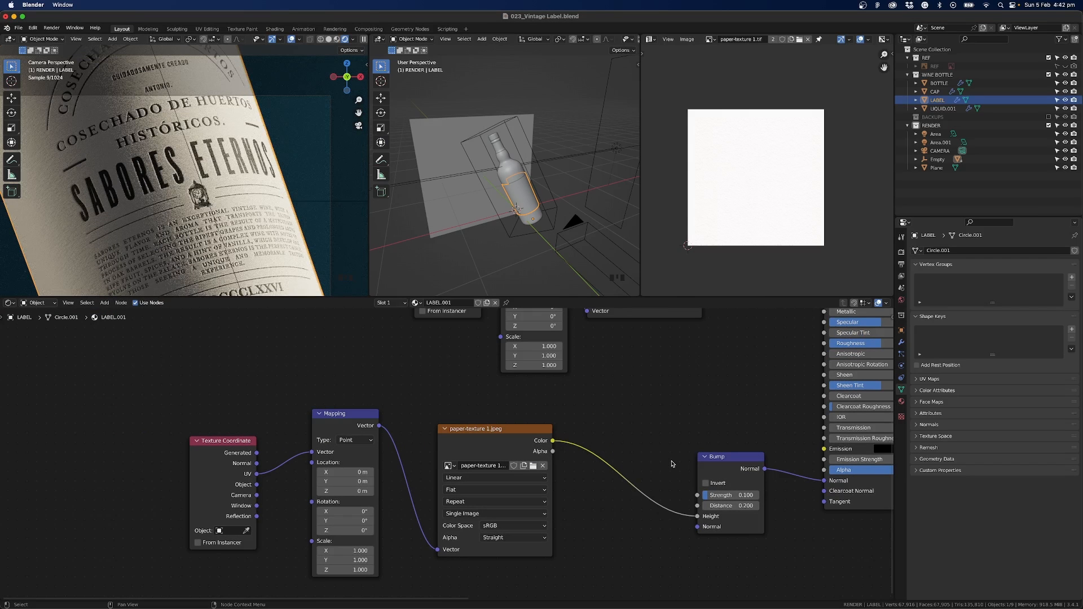
pyautogui.press('Tab')
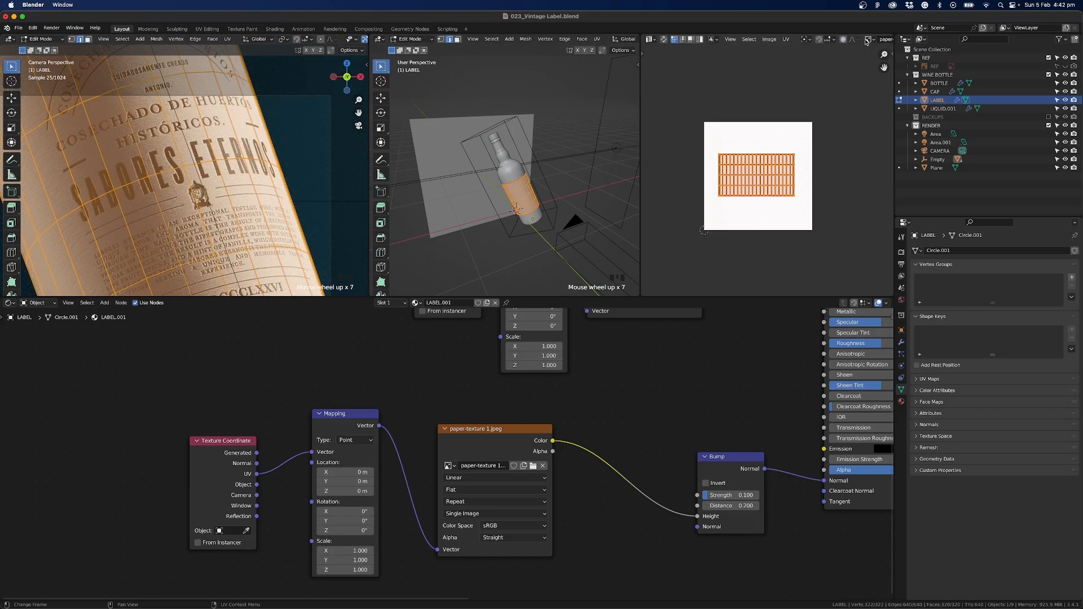
pyautogui.click(865, 40)
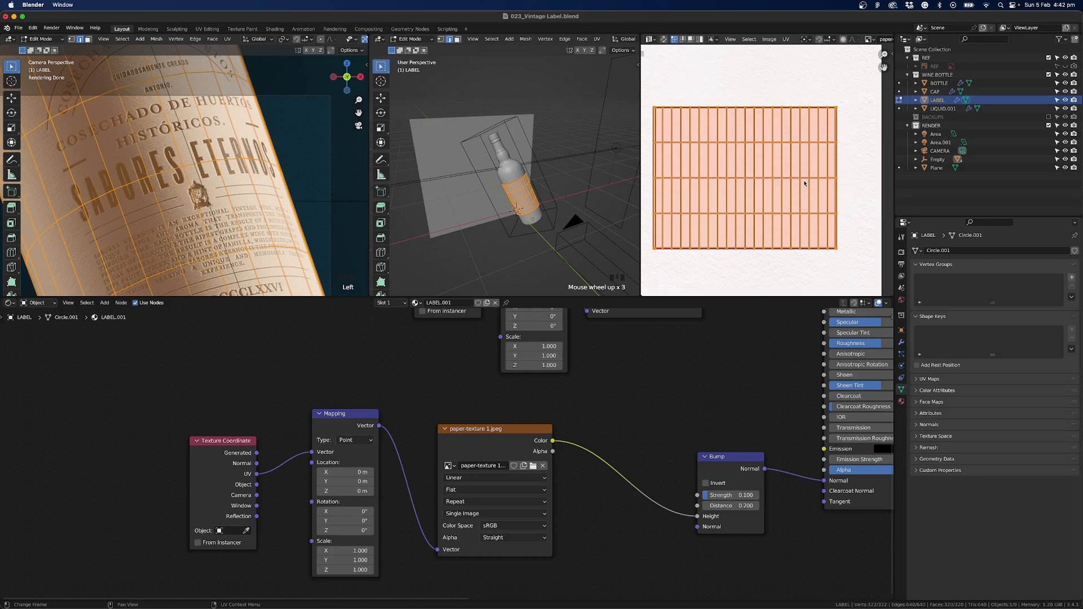
pyautogui.moveTo(739, 242)
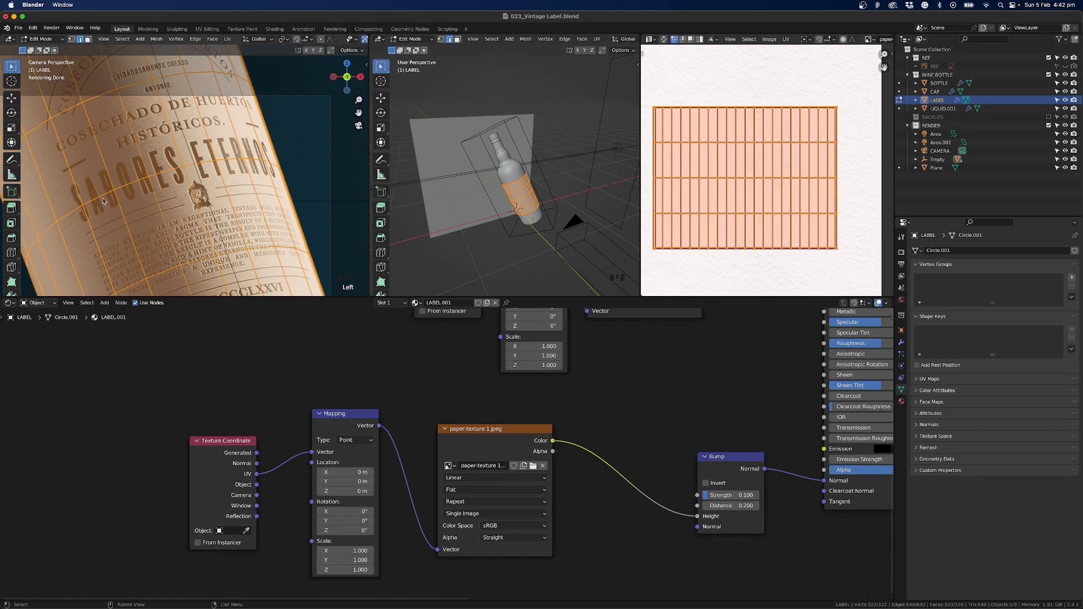
pyautogui.press('Tab')
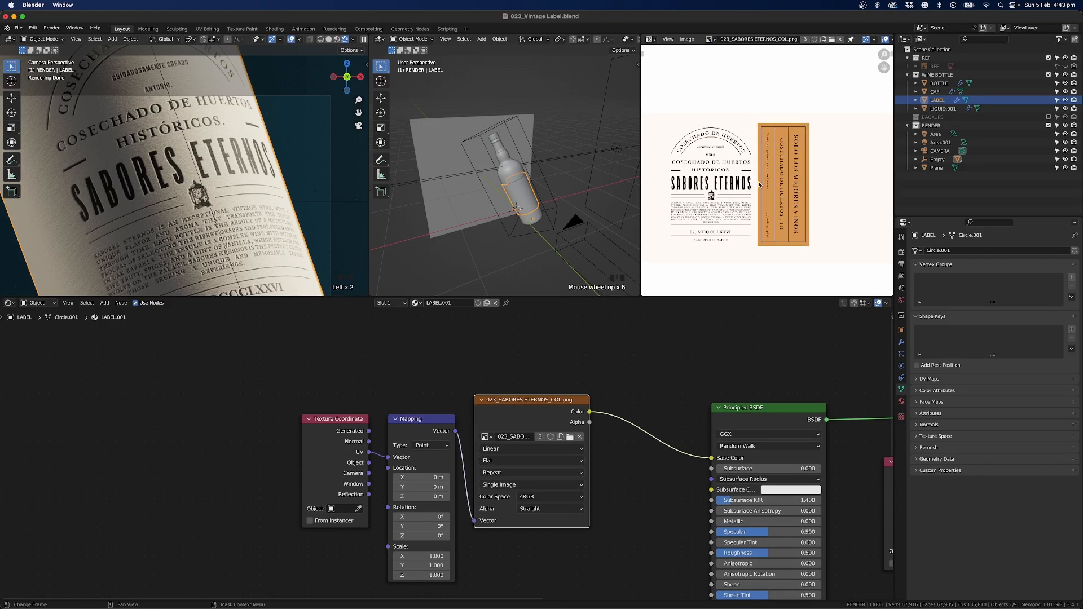
# Step: In Edit Mode, pick paper-texture 1.jpeg from the UV Editor's image list behind the UV layout
pyautogui.press('Tab')
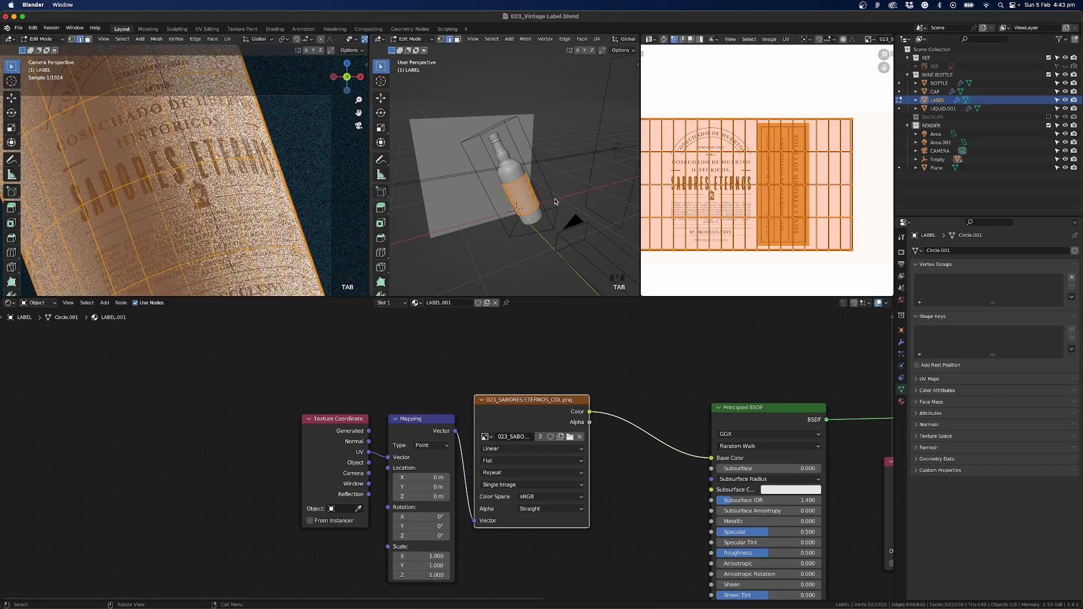
pyautogui.scroll(-3)
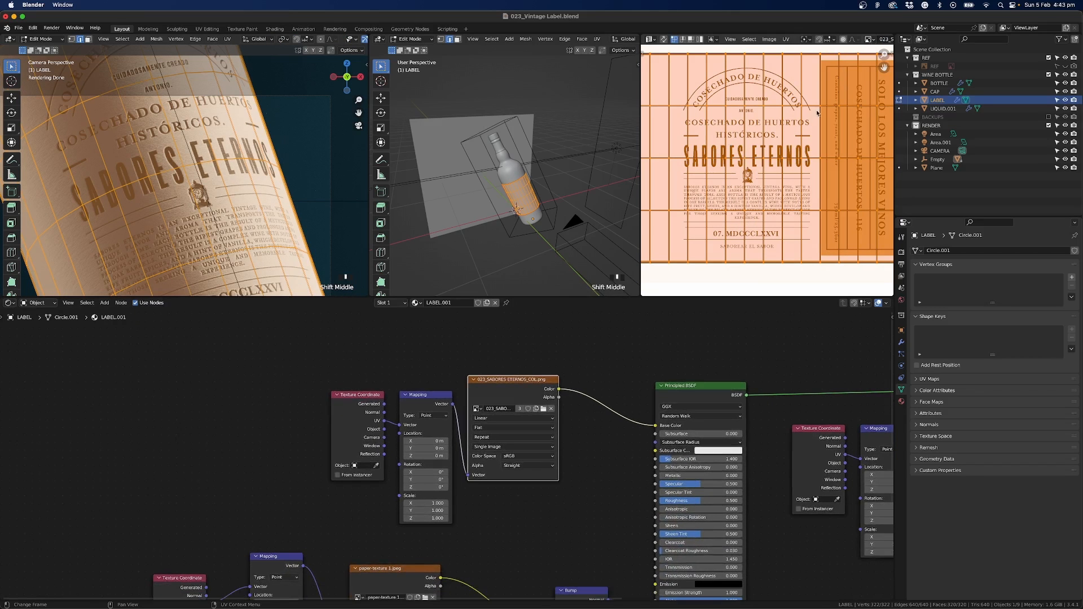
pyautogui.click(897, 38)
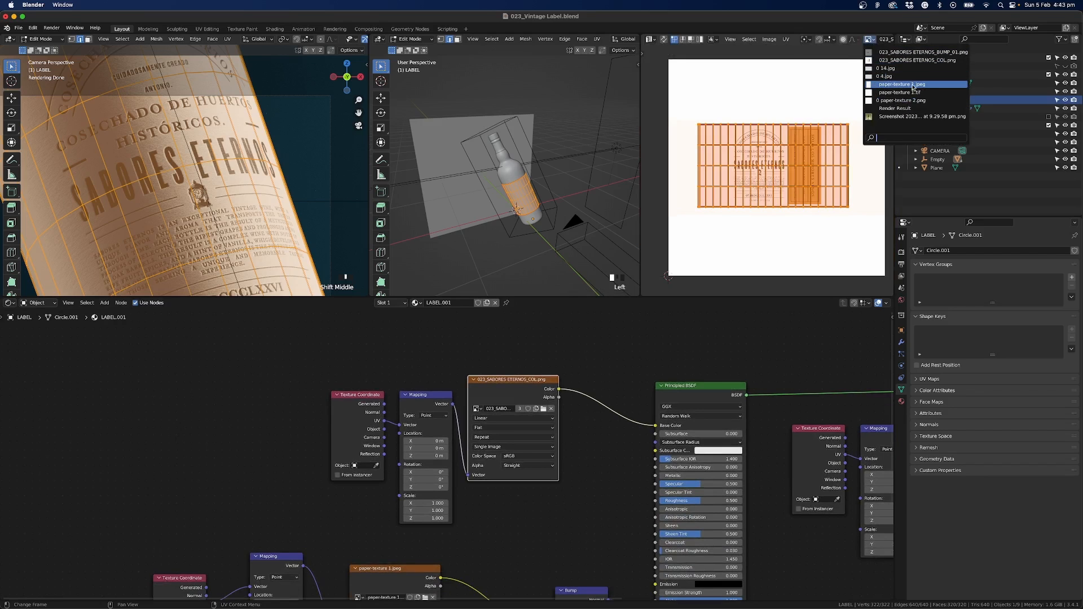
pyautogui.click(900, 84)
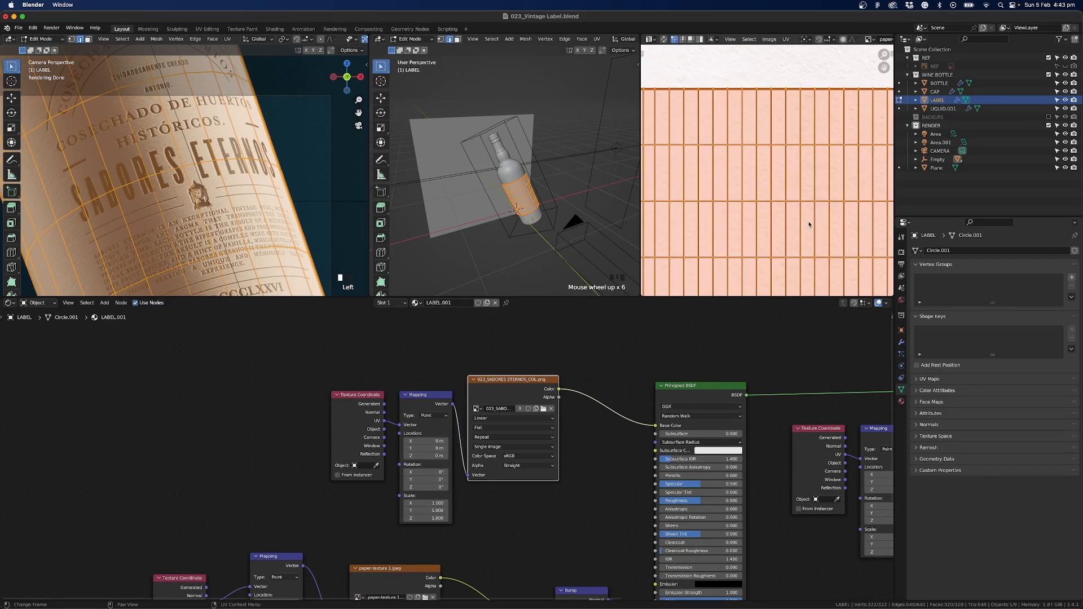
pyautogui.scroll(-3)
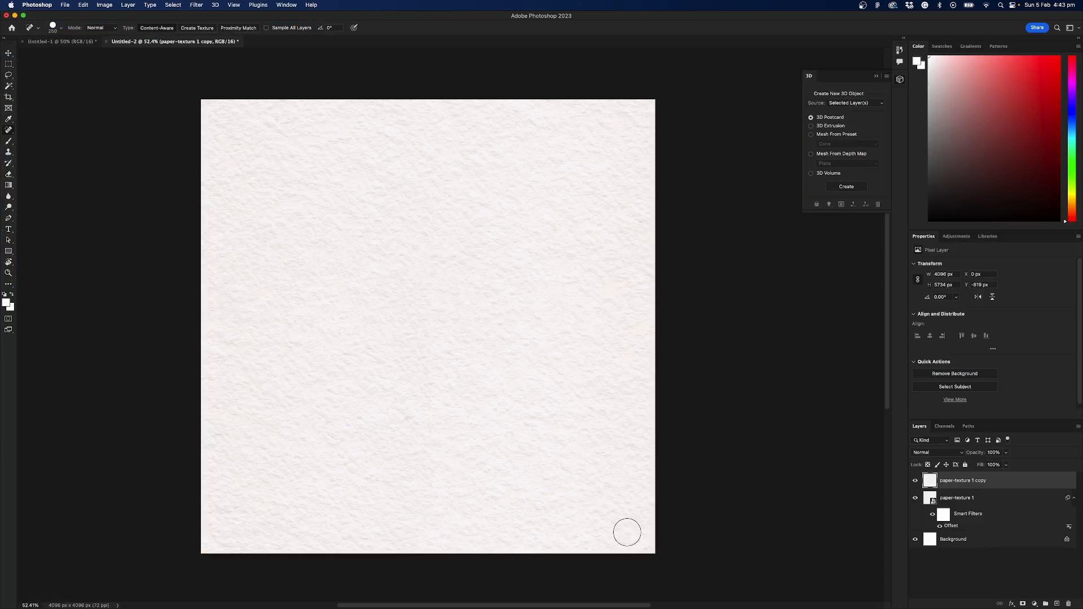
pyautogui.moveTo(379, 565)
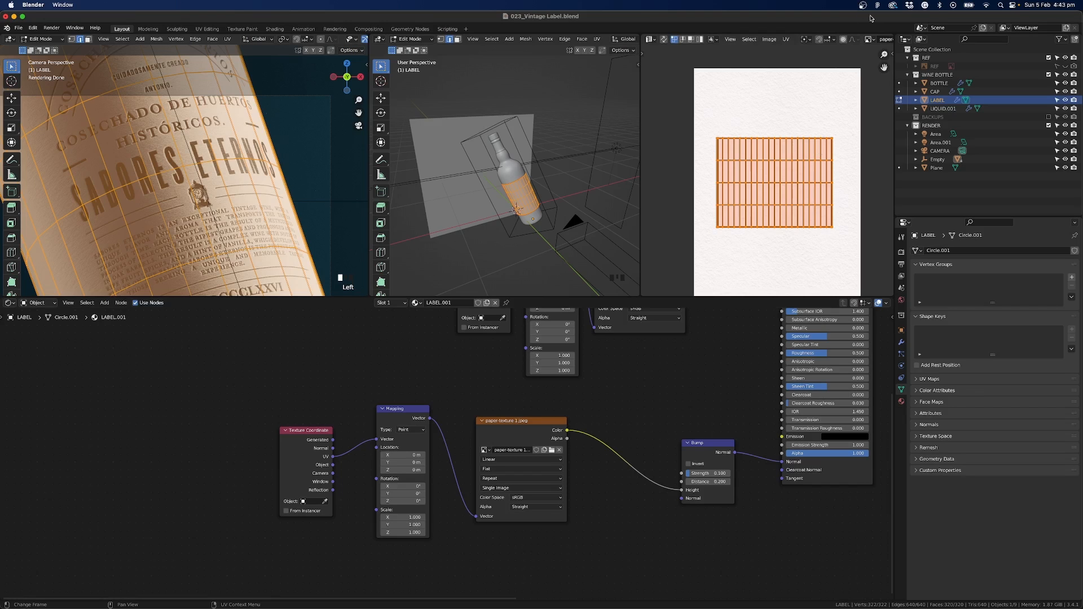
pyautogui.click(872, 38)
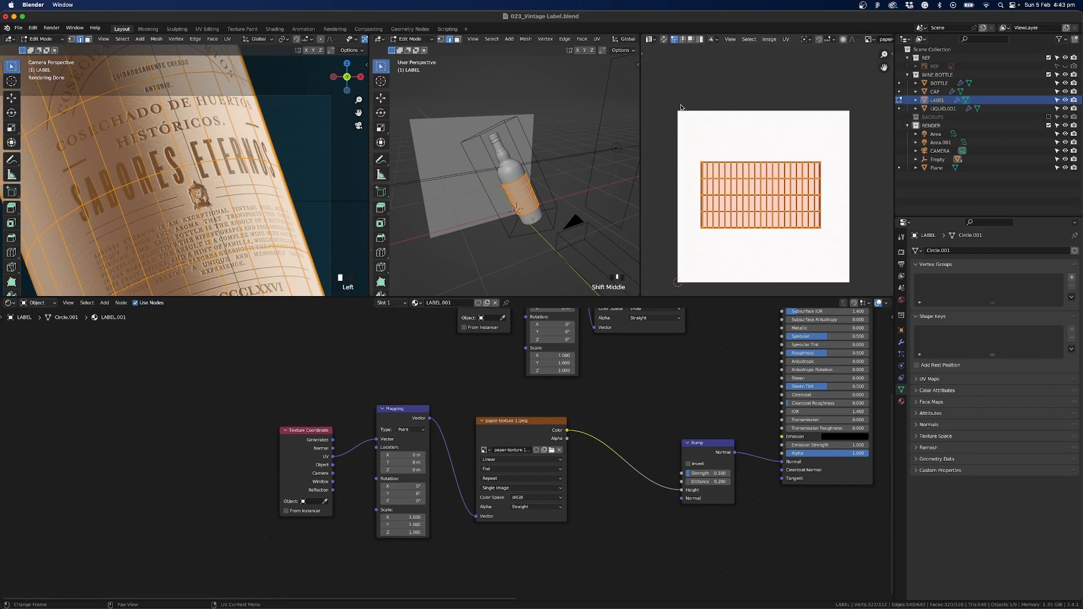
pyautogui.moveTo(812, 107)
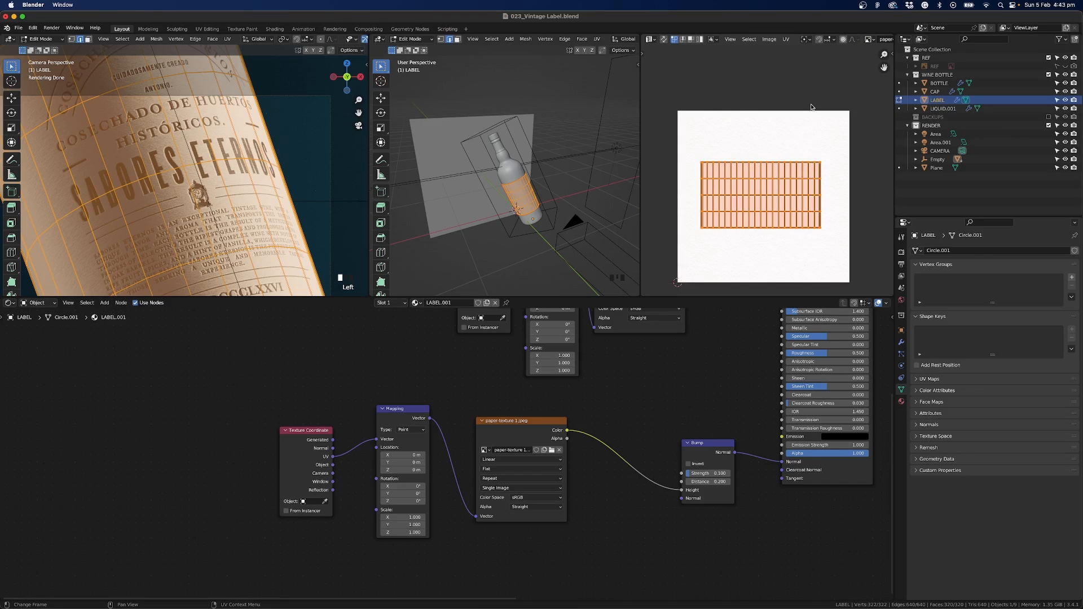
pyautogui.moveTo(682, 282)
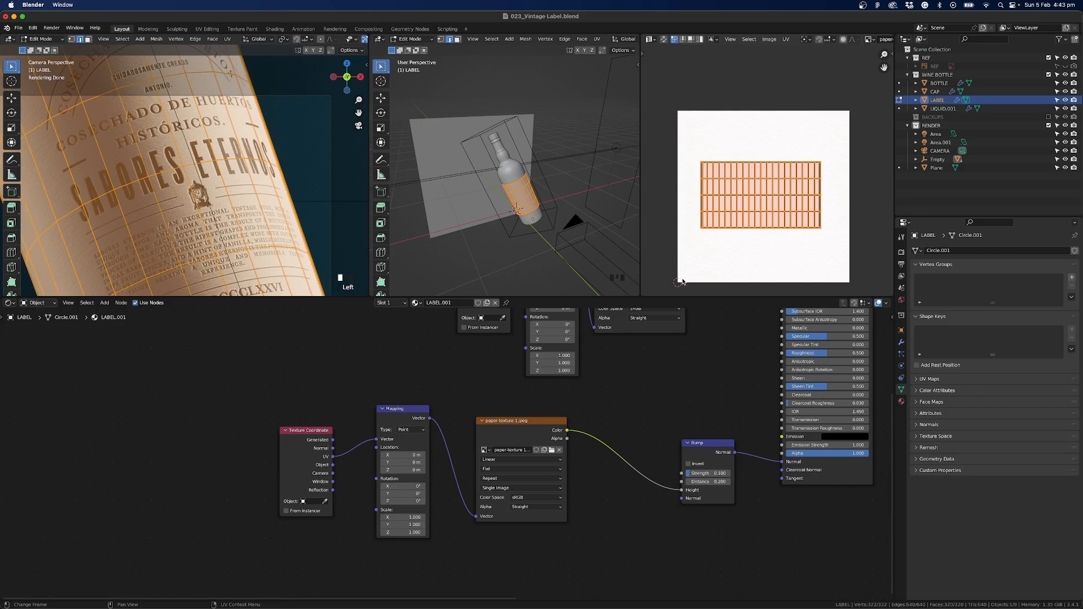
pyautogui.moveTo(890, 188)
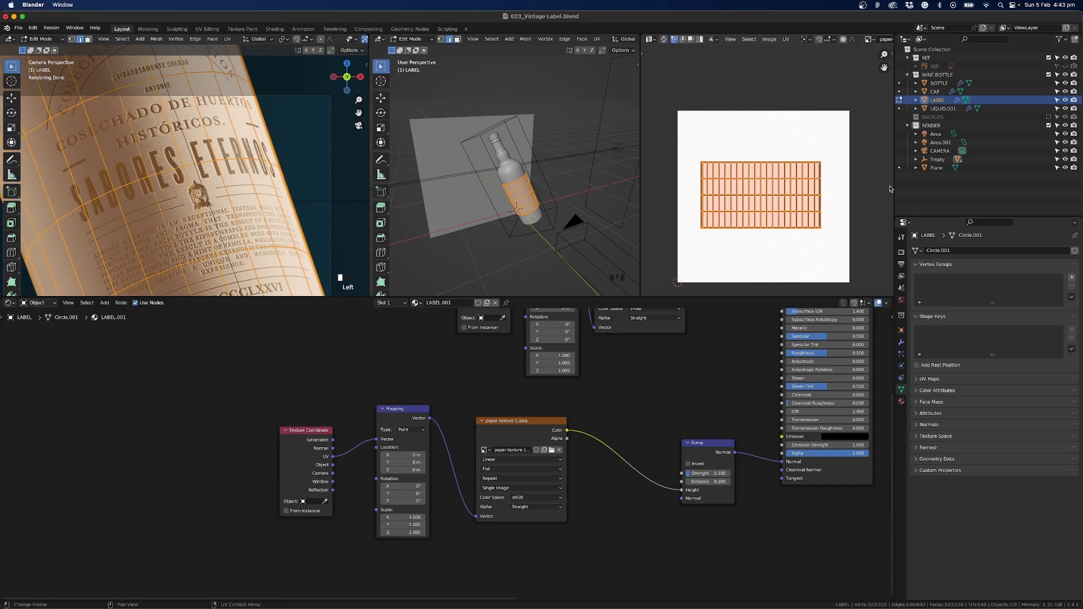
pyautogui.moveTo(749, 112)
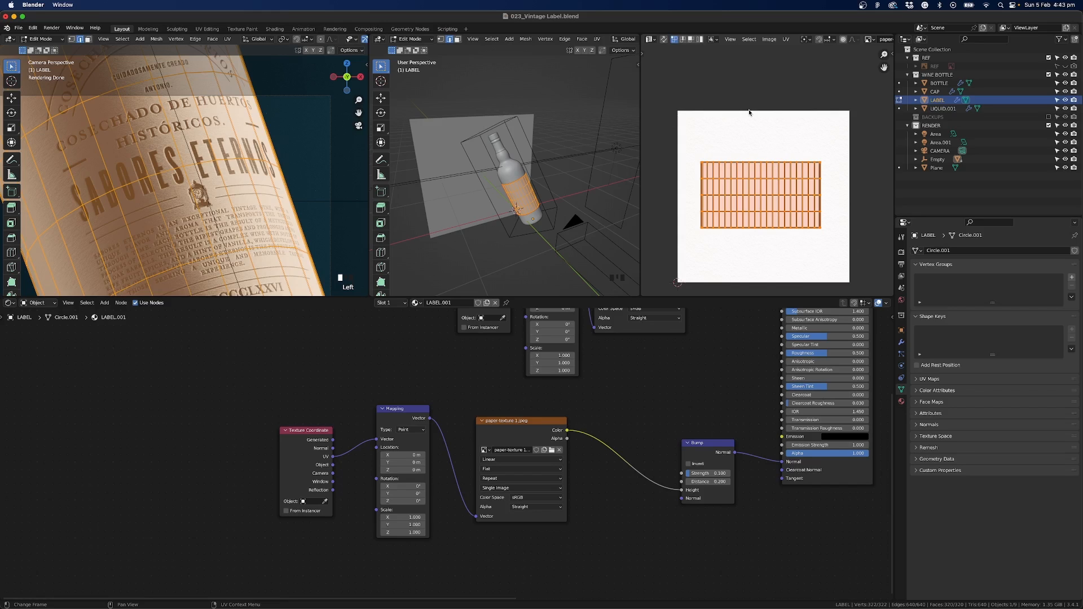
pyautogui.moveTo(692, 232)
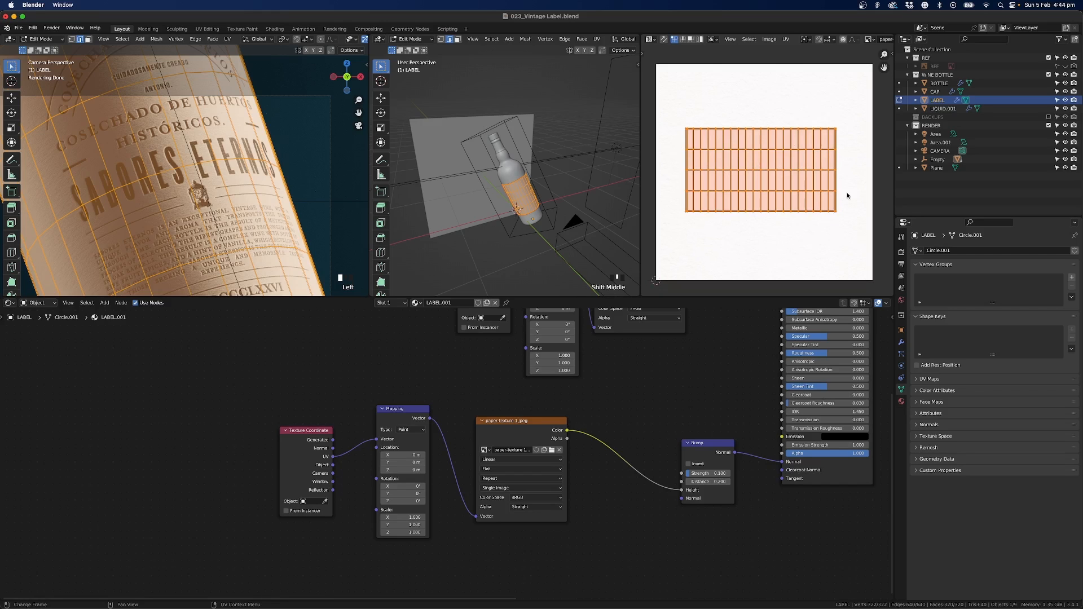
pyautogui.scroll(-3)
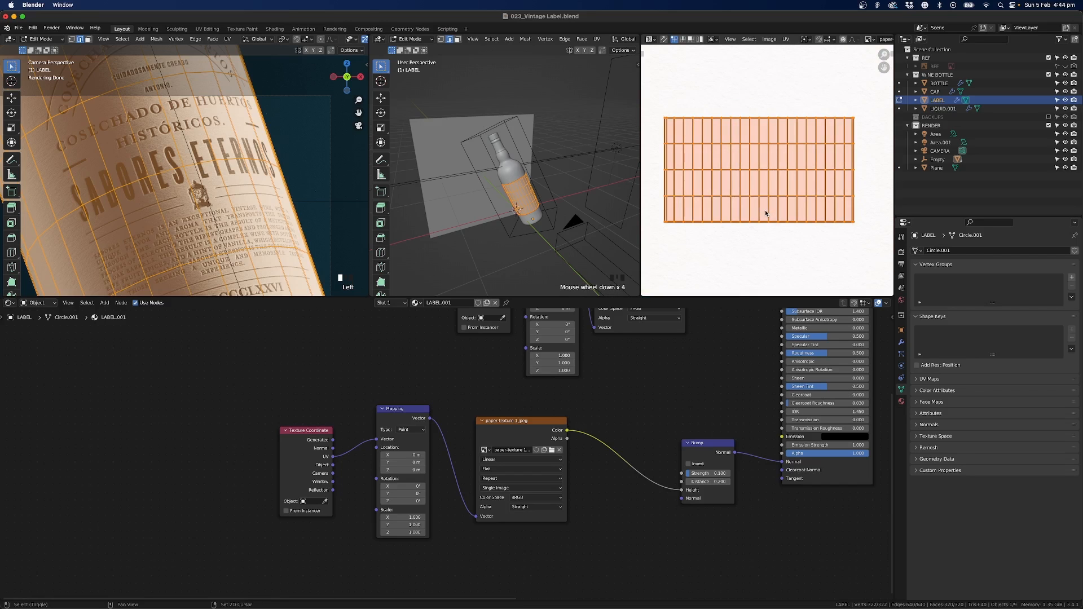